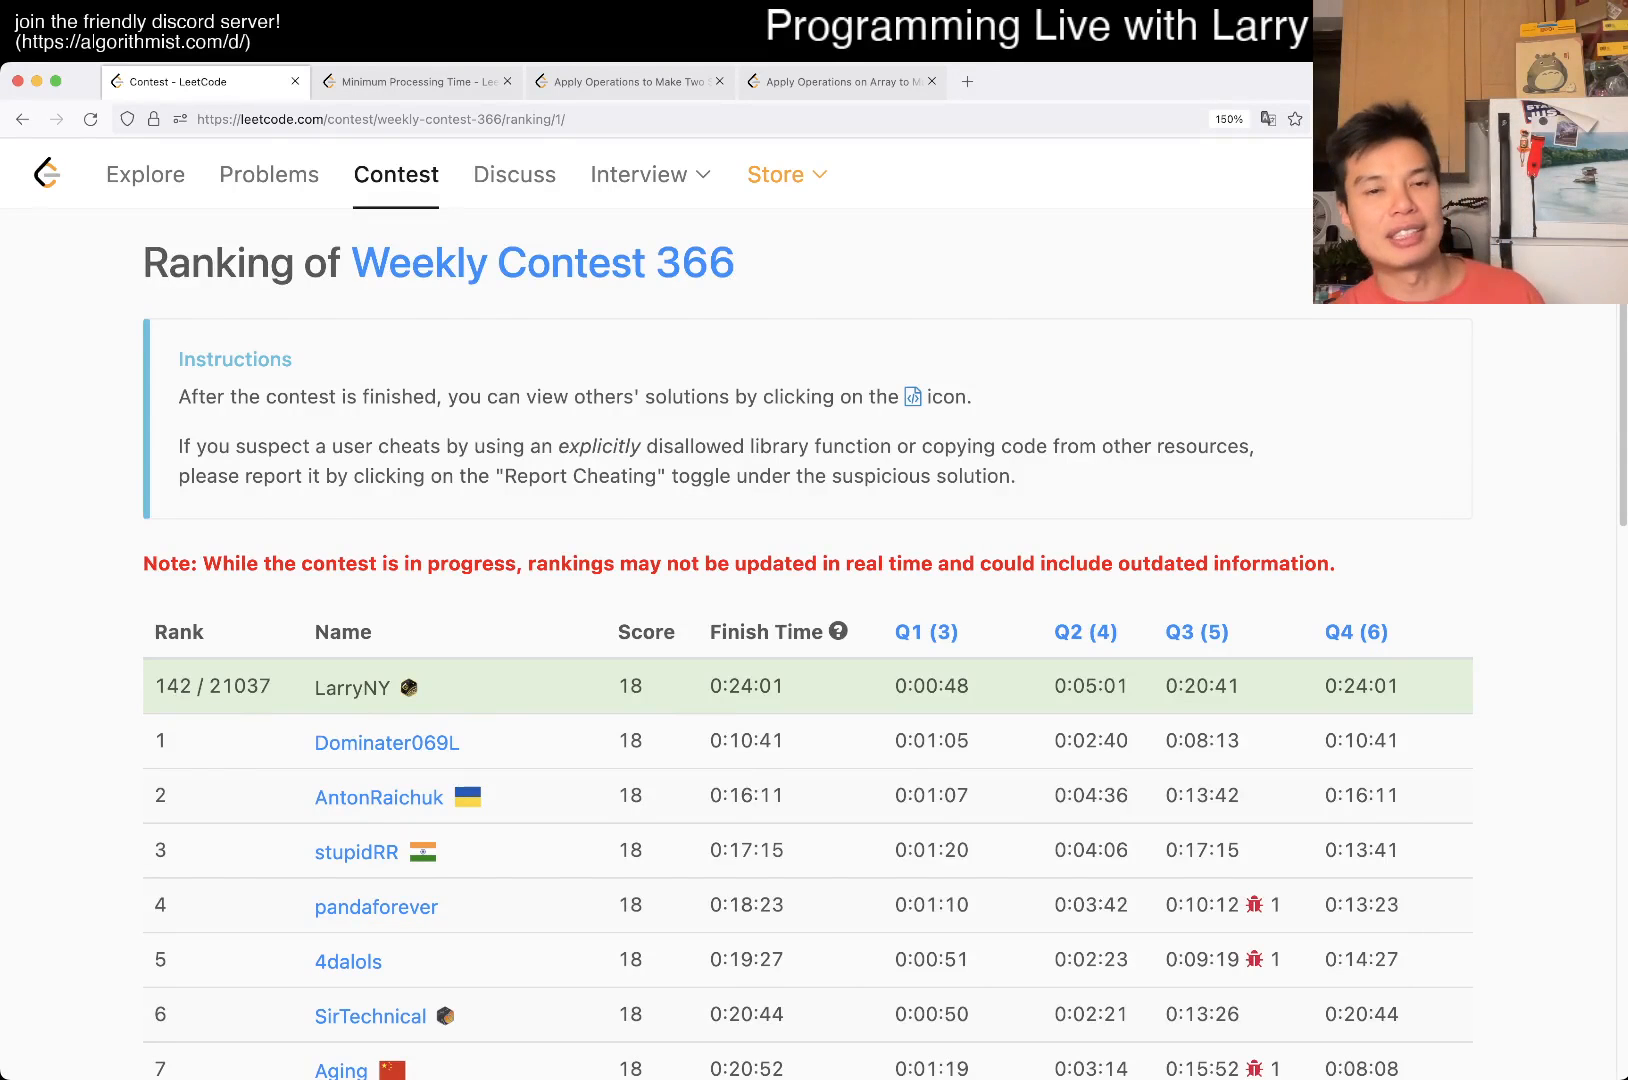
- Switch from the Weekly Contest 366 rankings to the Minimum Processing Time problem tab
click(416, 81)
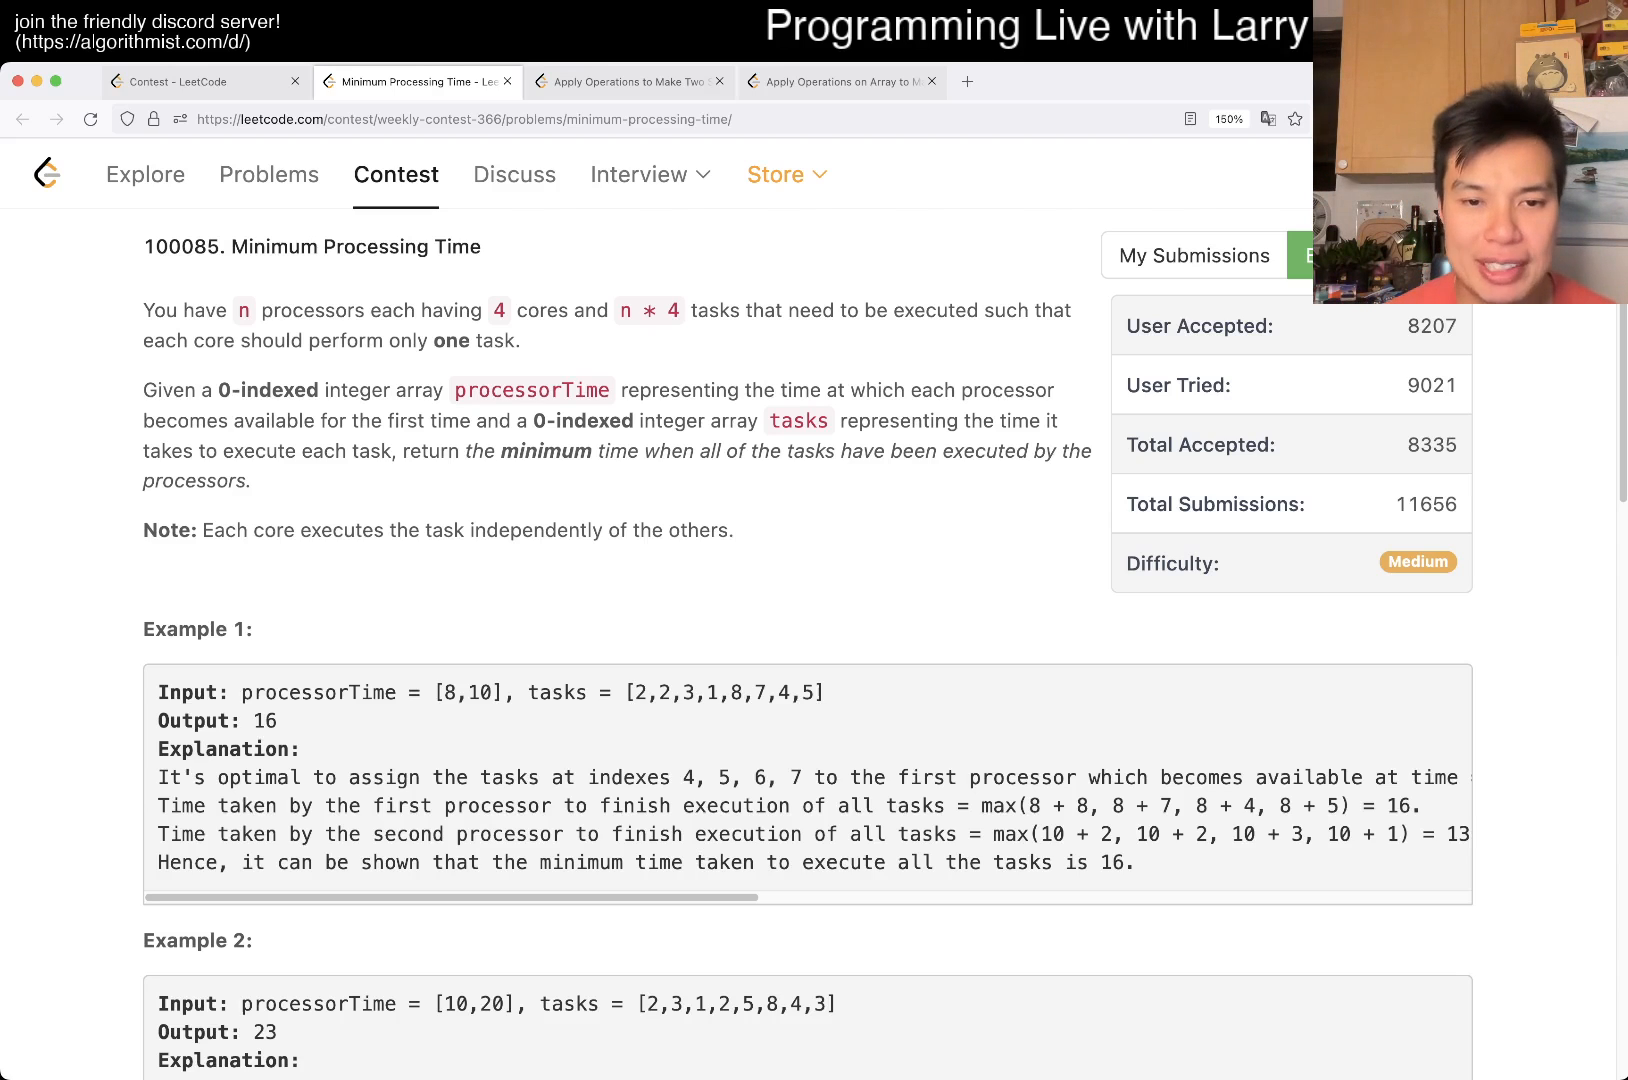
double_click(446, 693)
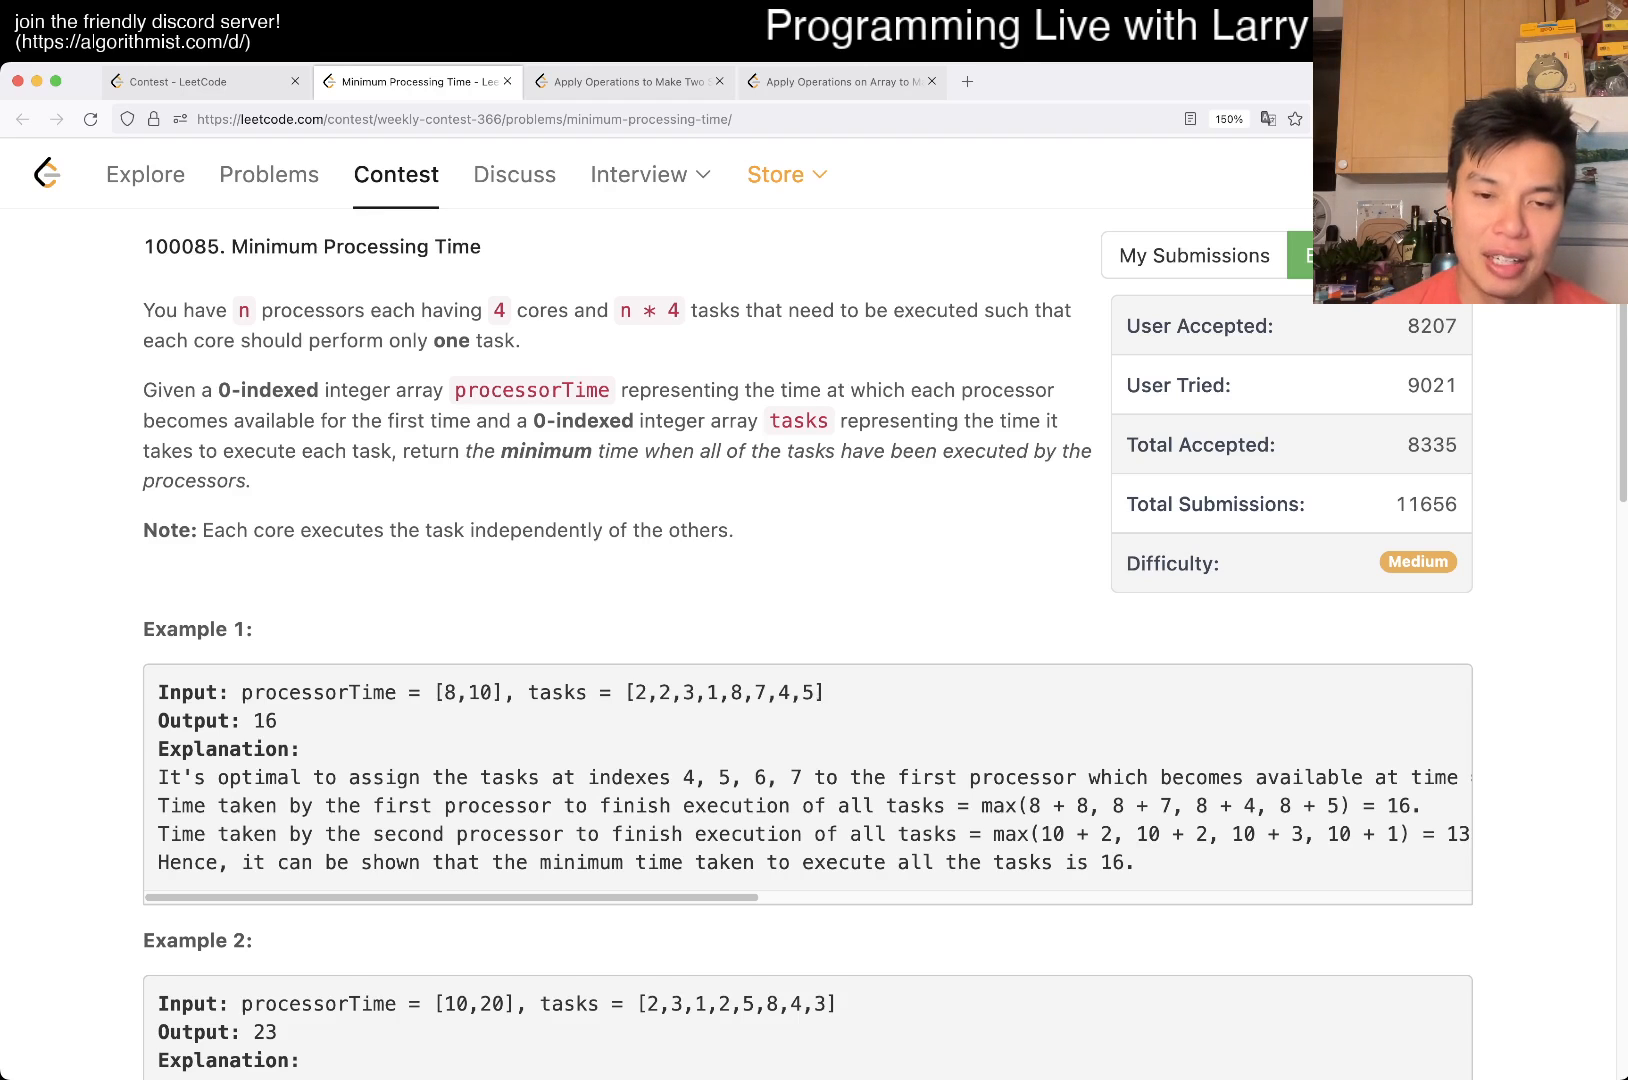
double_click(445, 693)
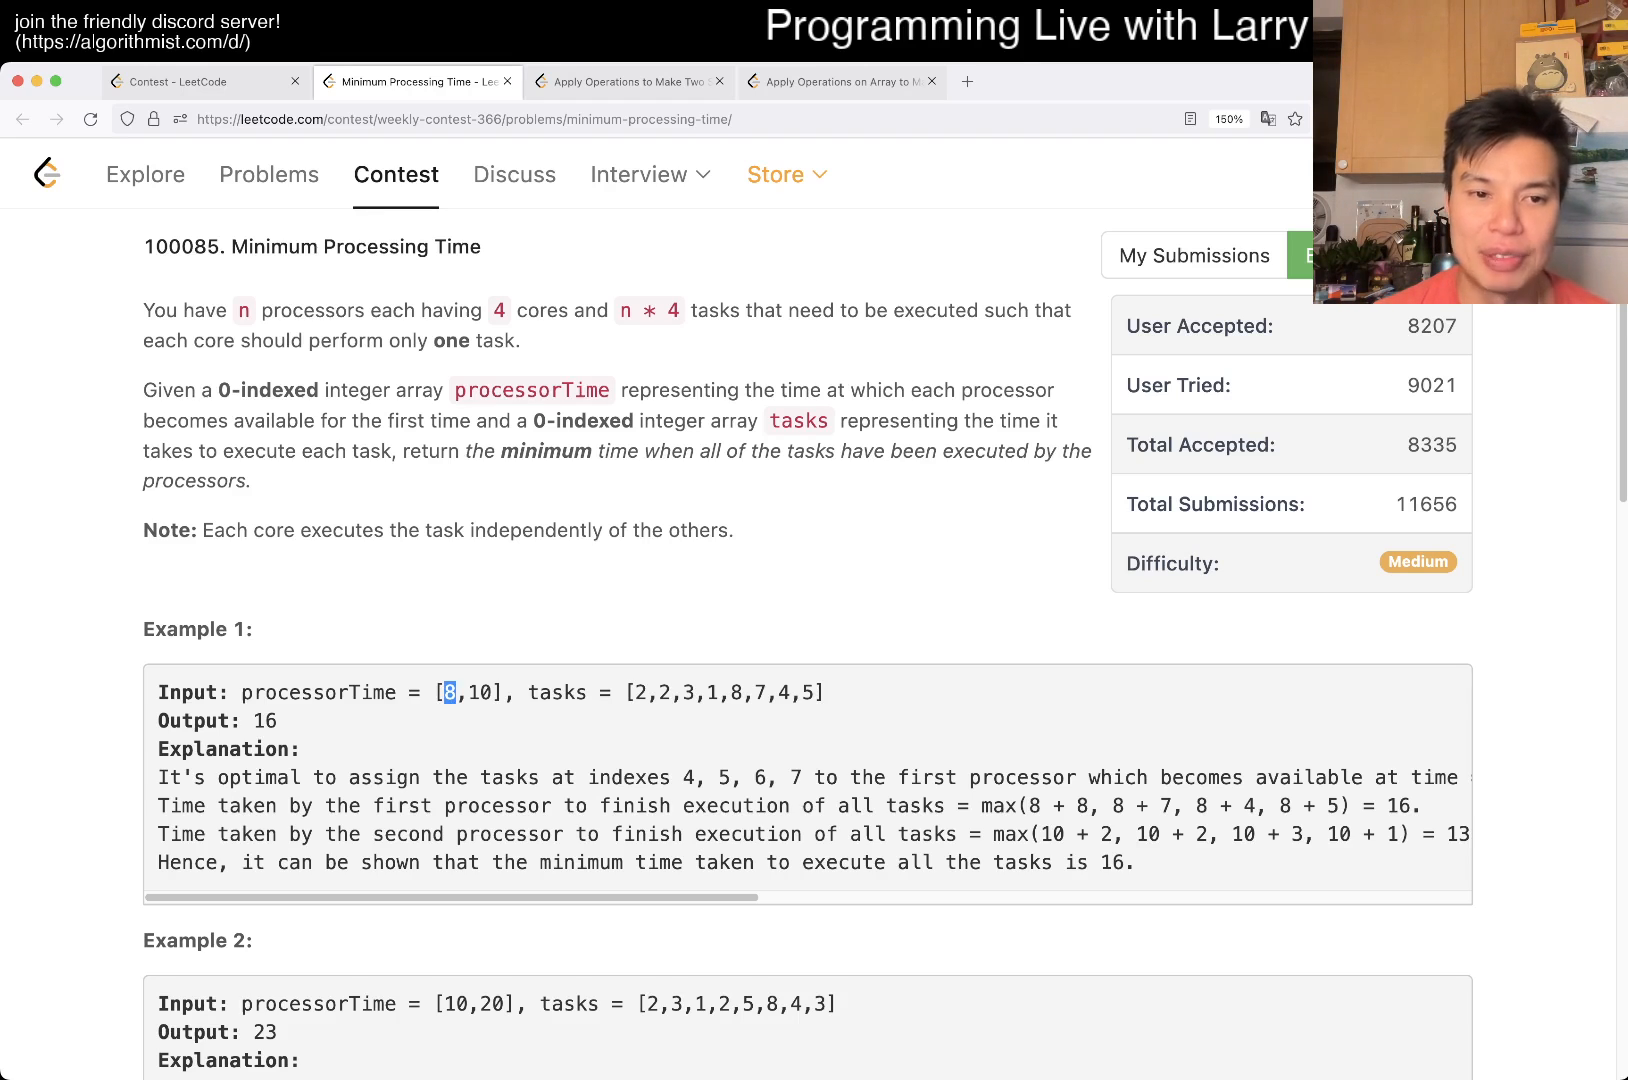
double_click(734, 693)
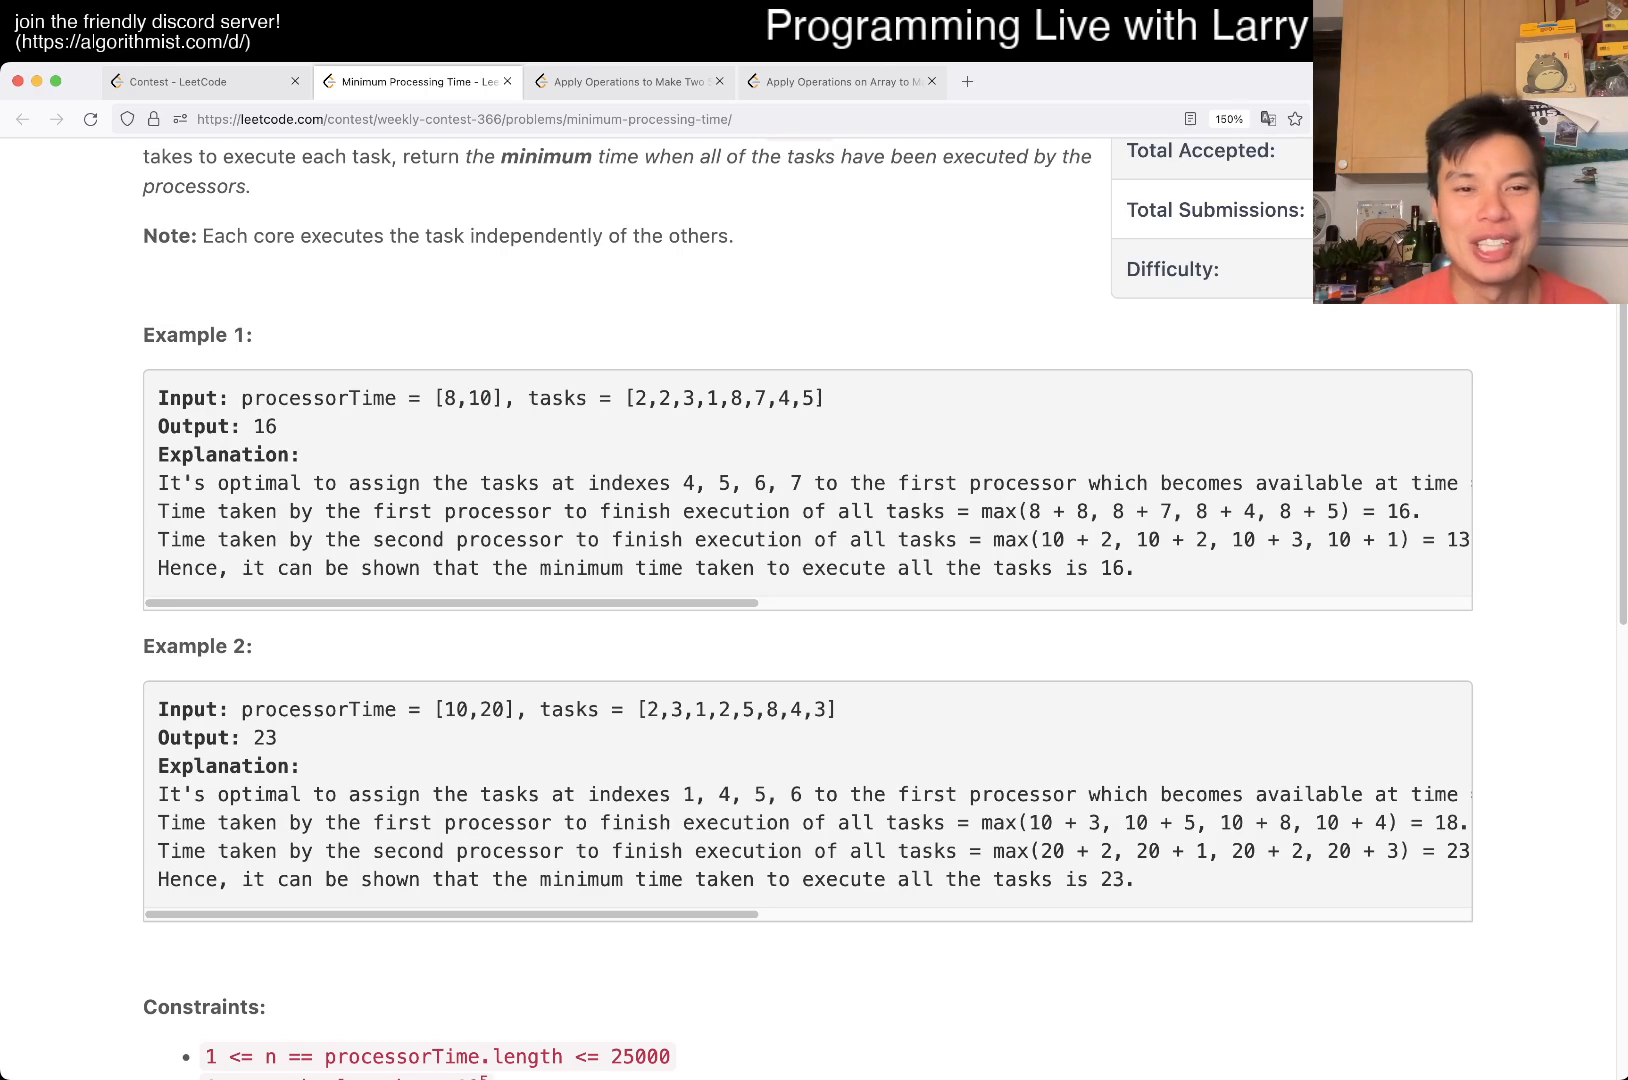
double_click(481, 398)
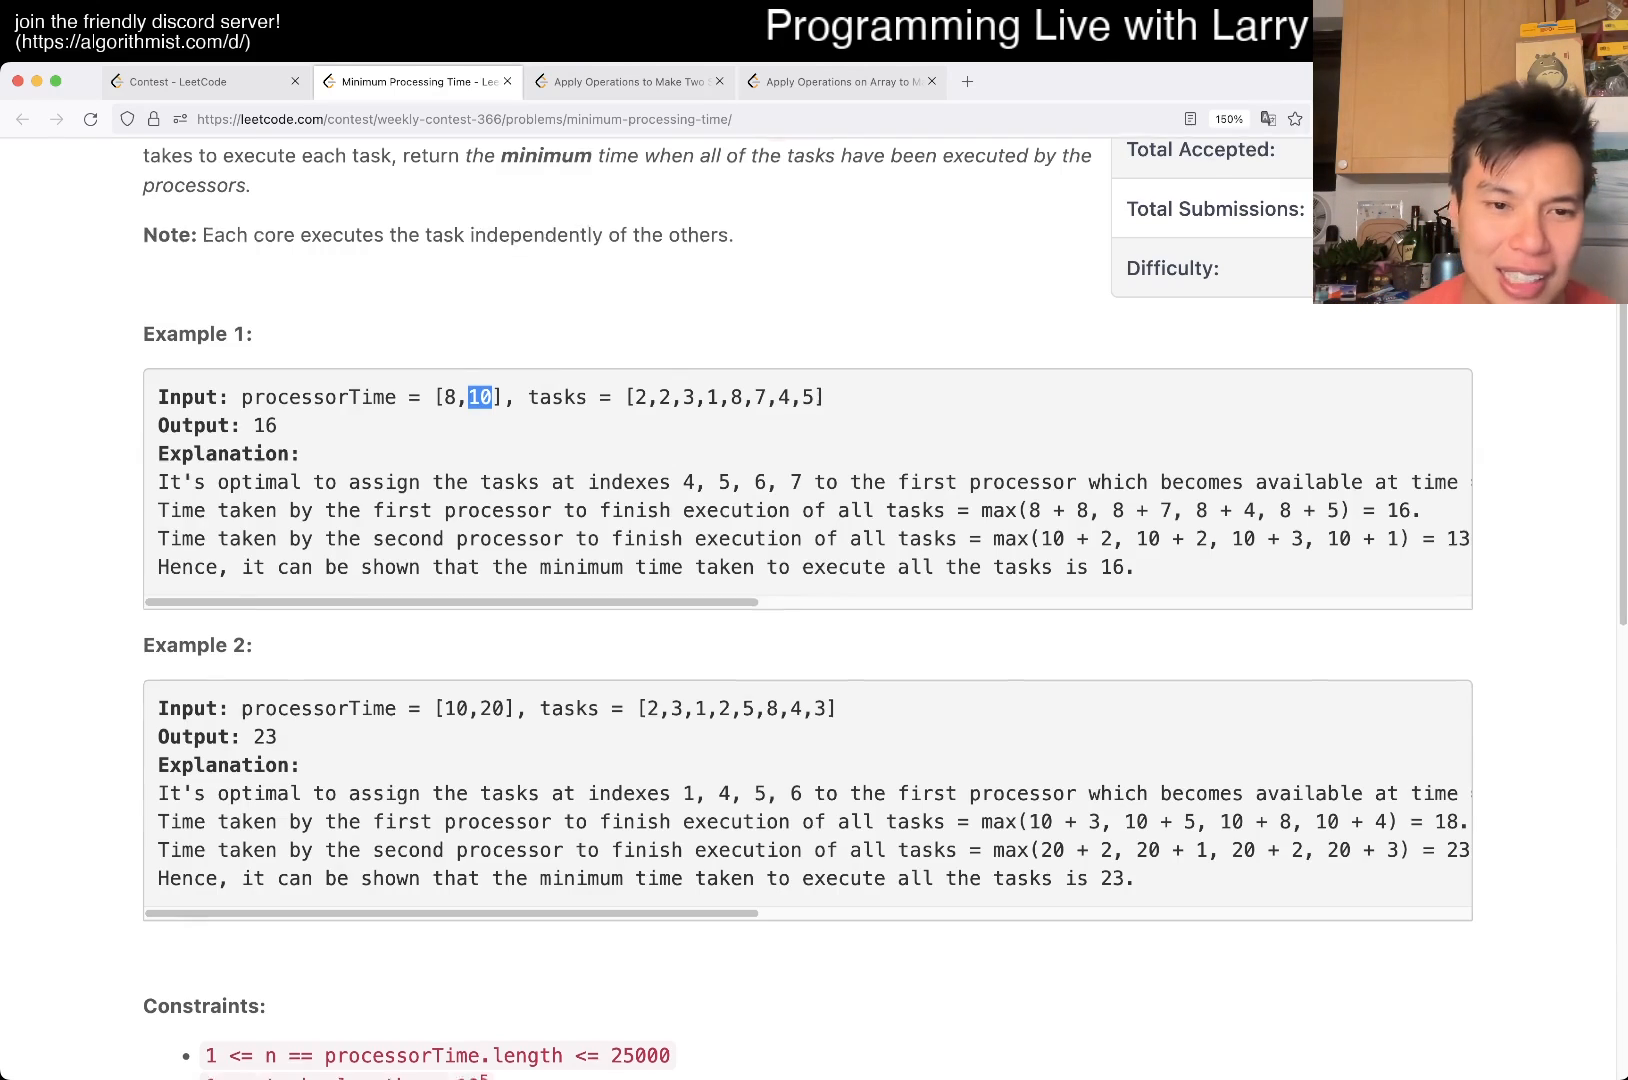
scroll(down, 3)
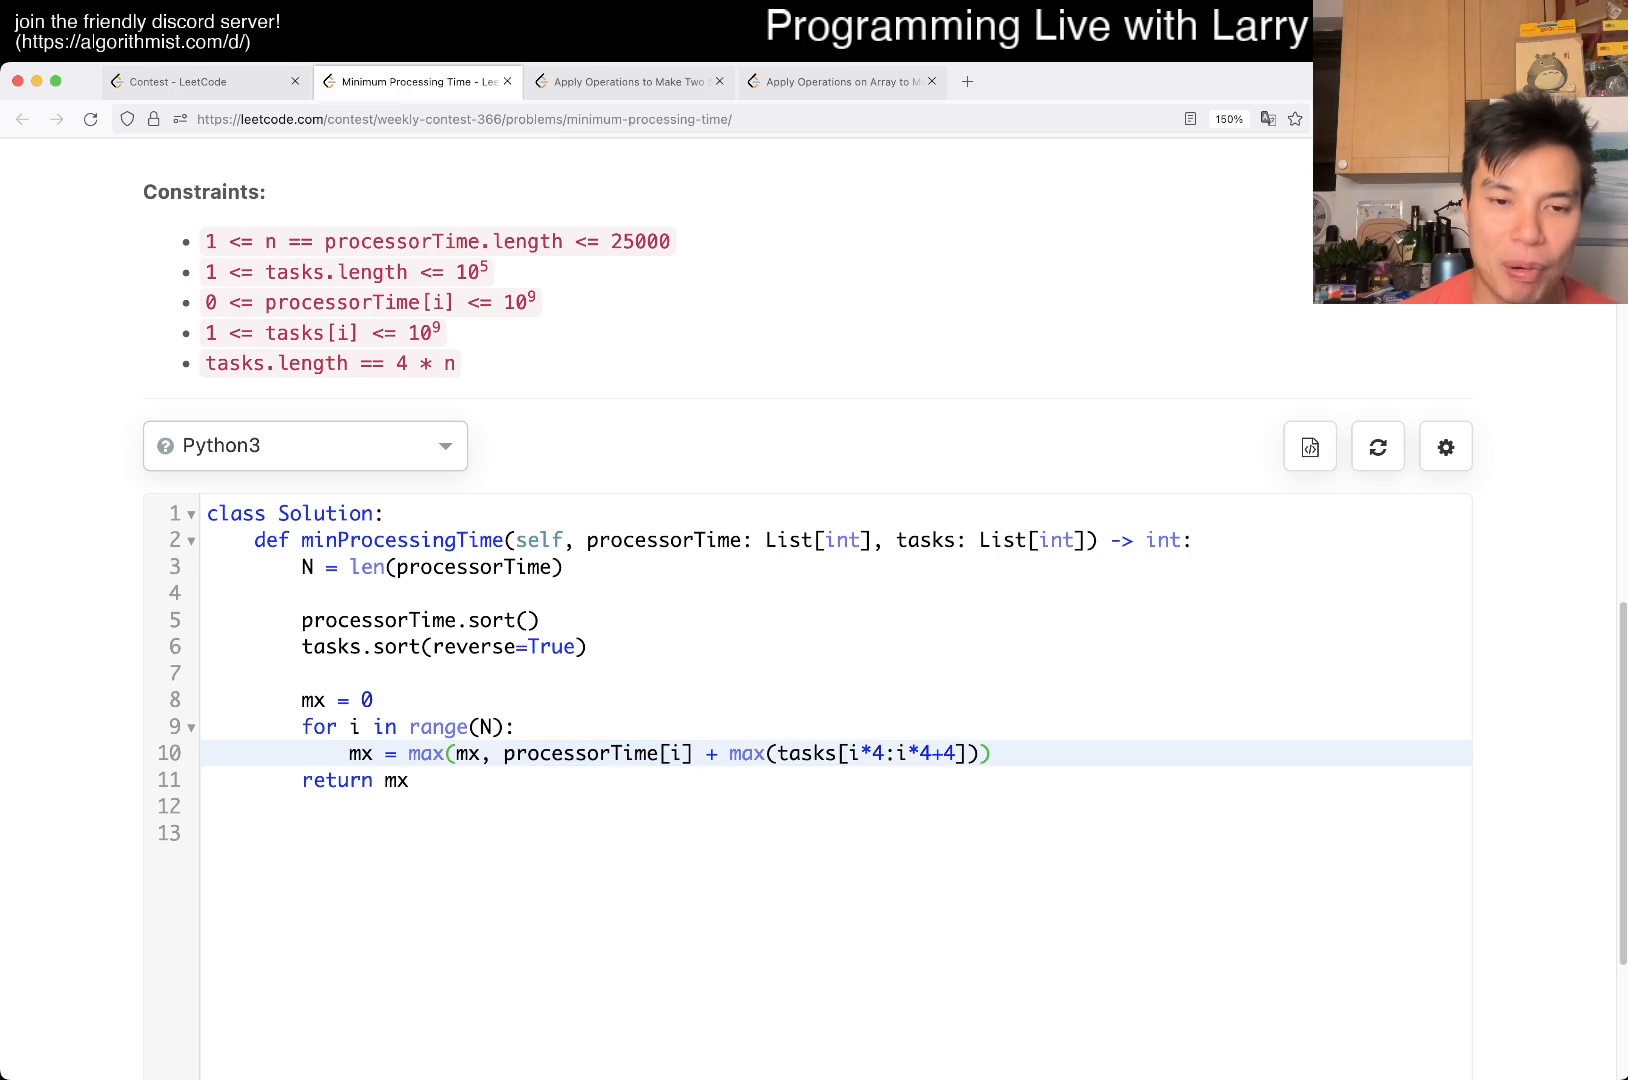
double_click(592, 753)
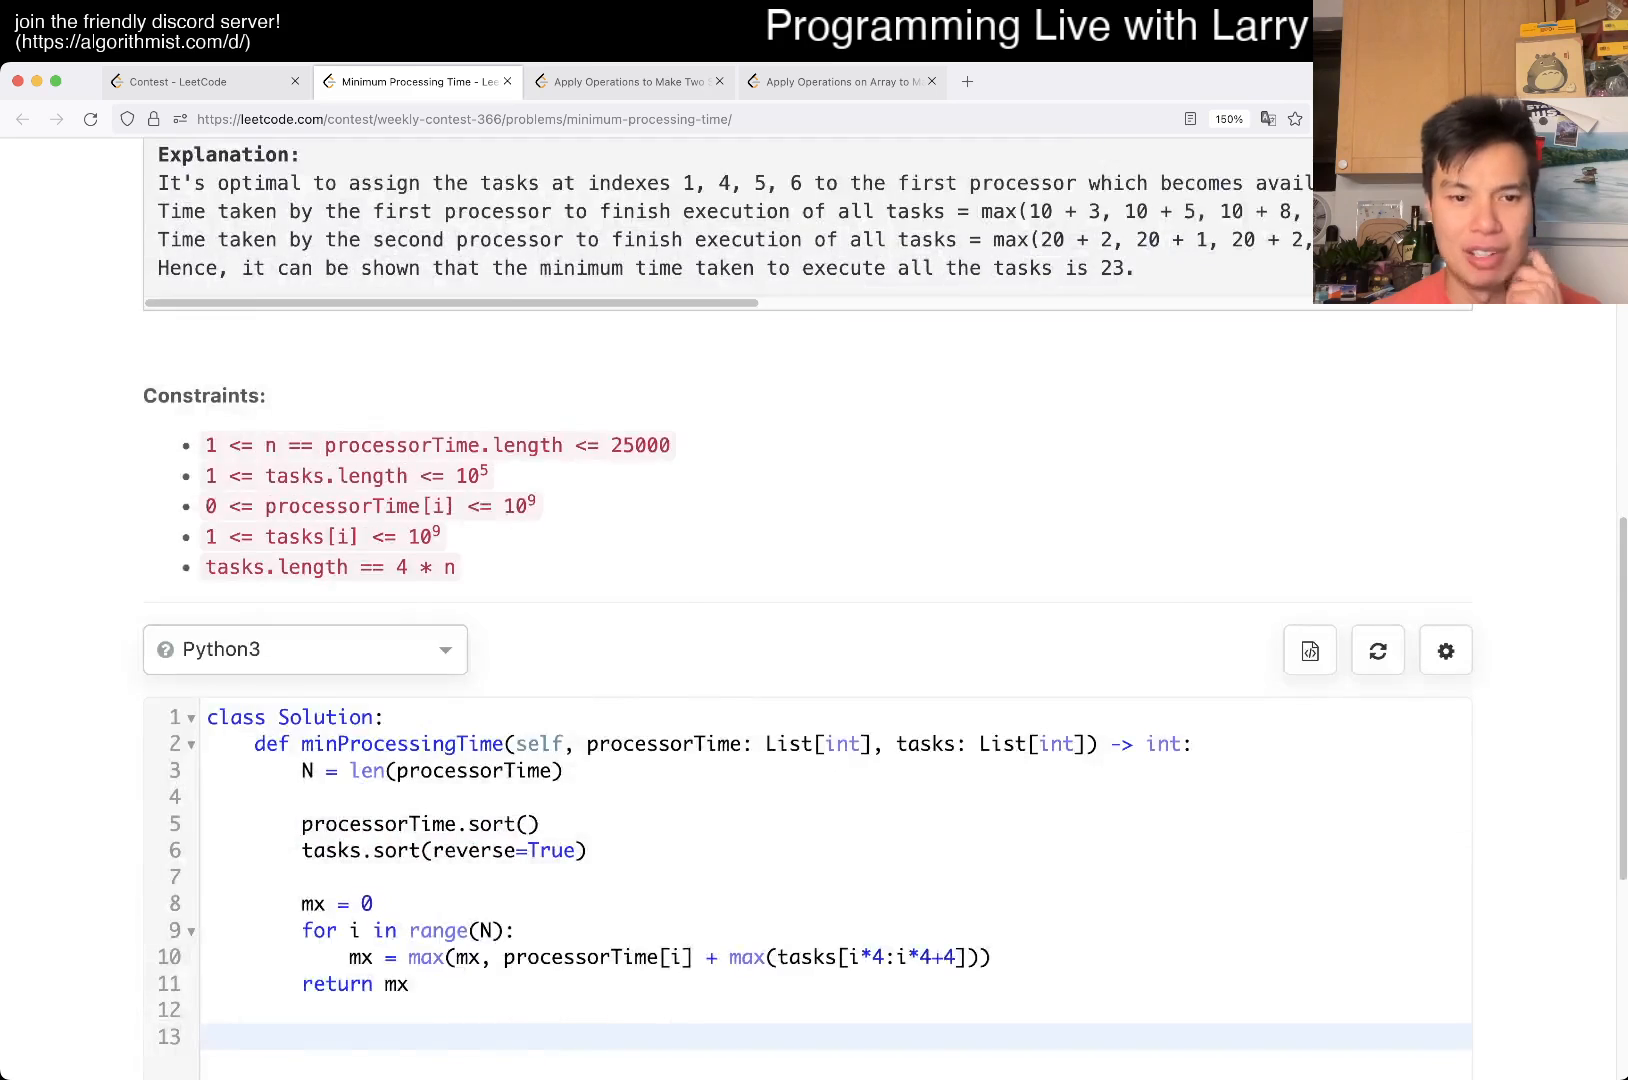
scroll(down, 3)
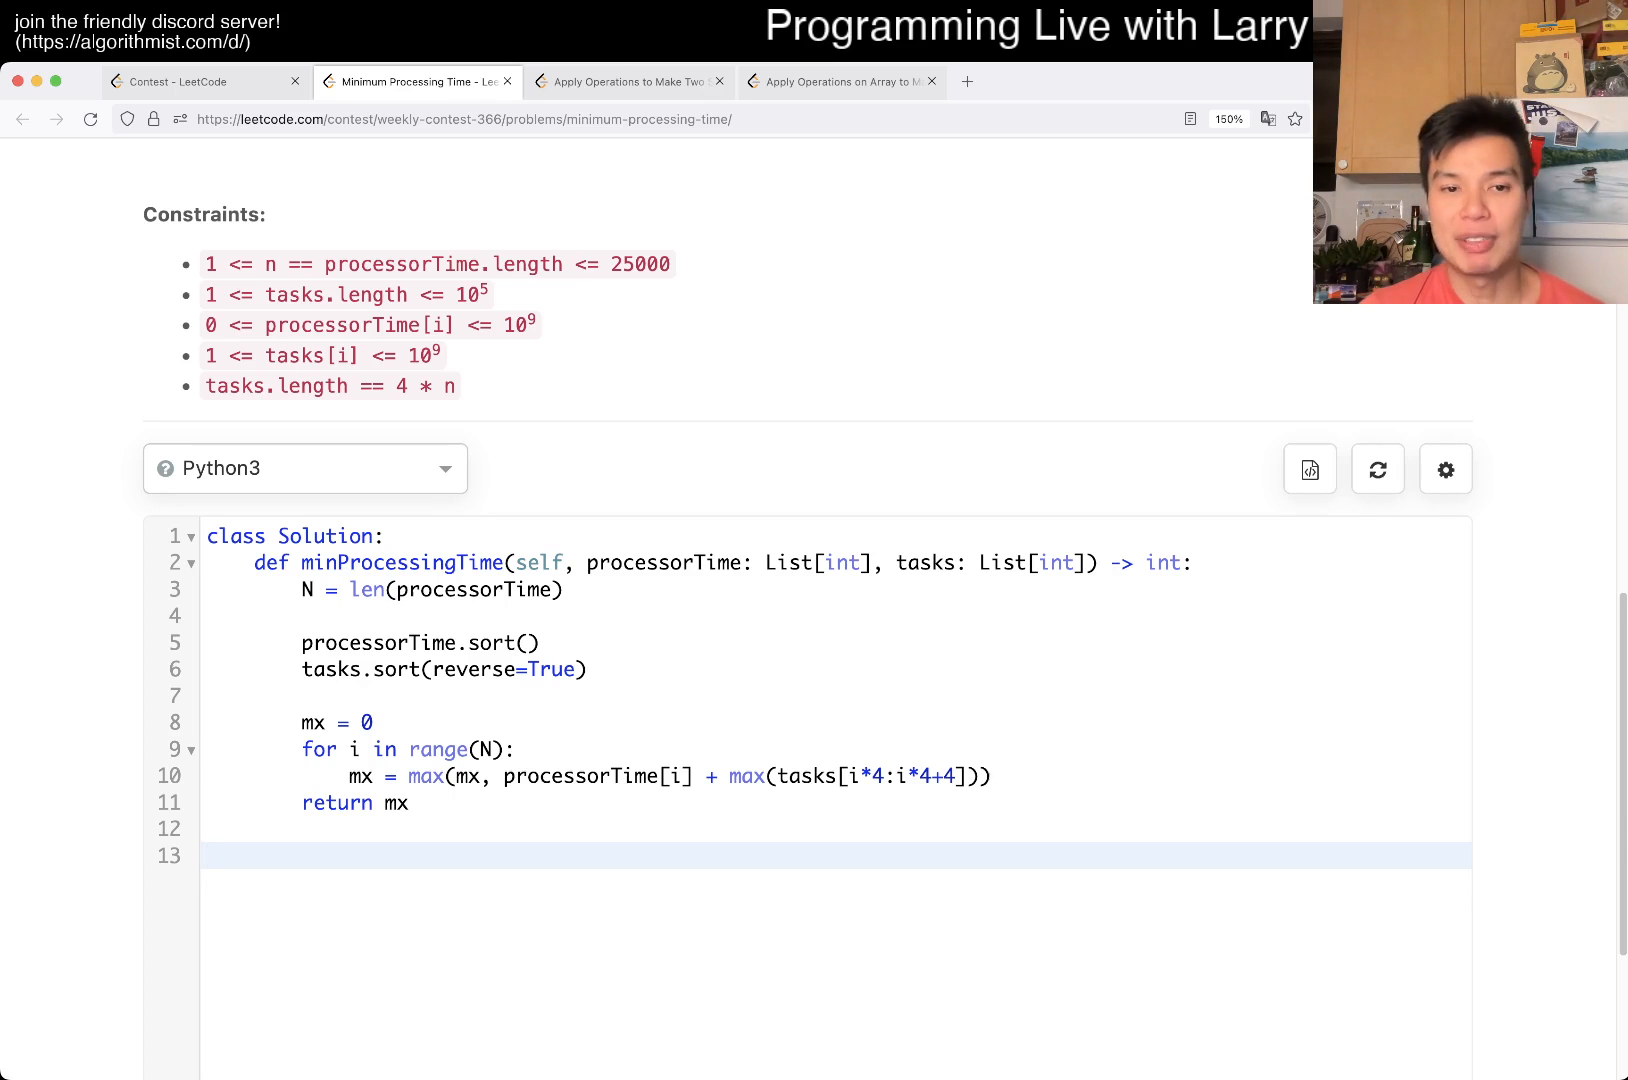
click(213, 856)
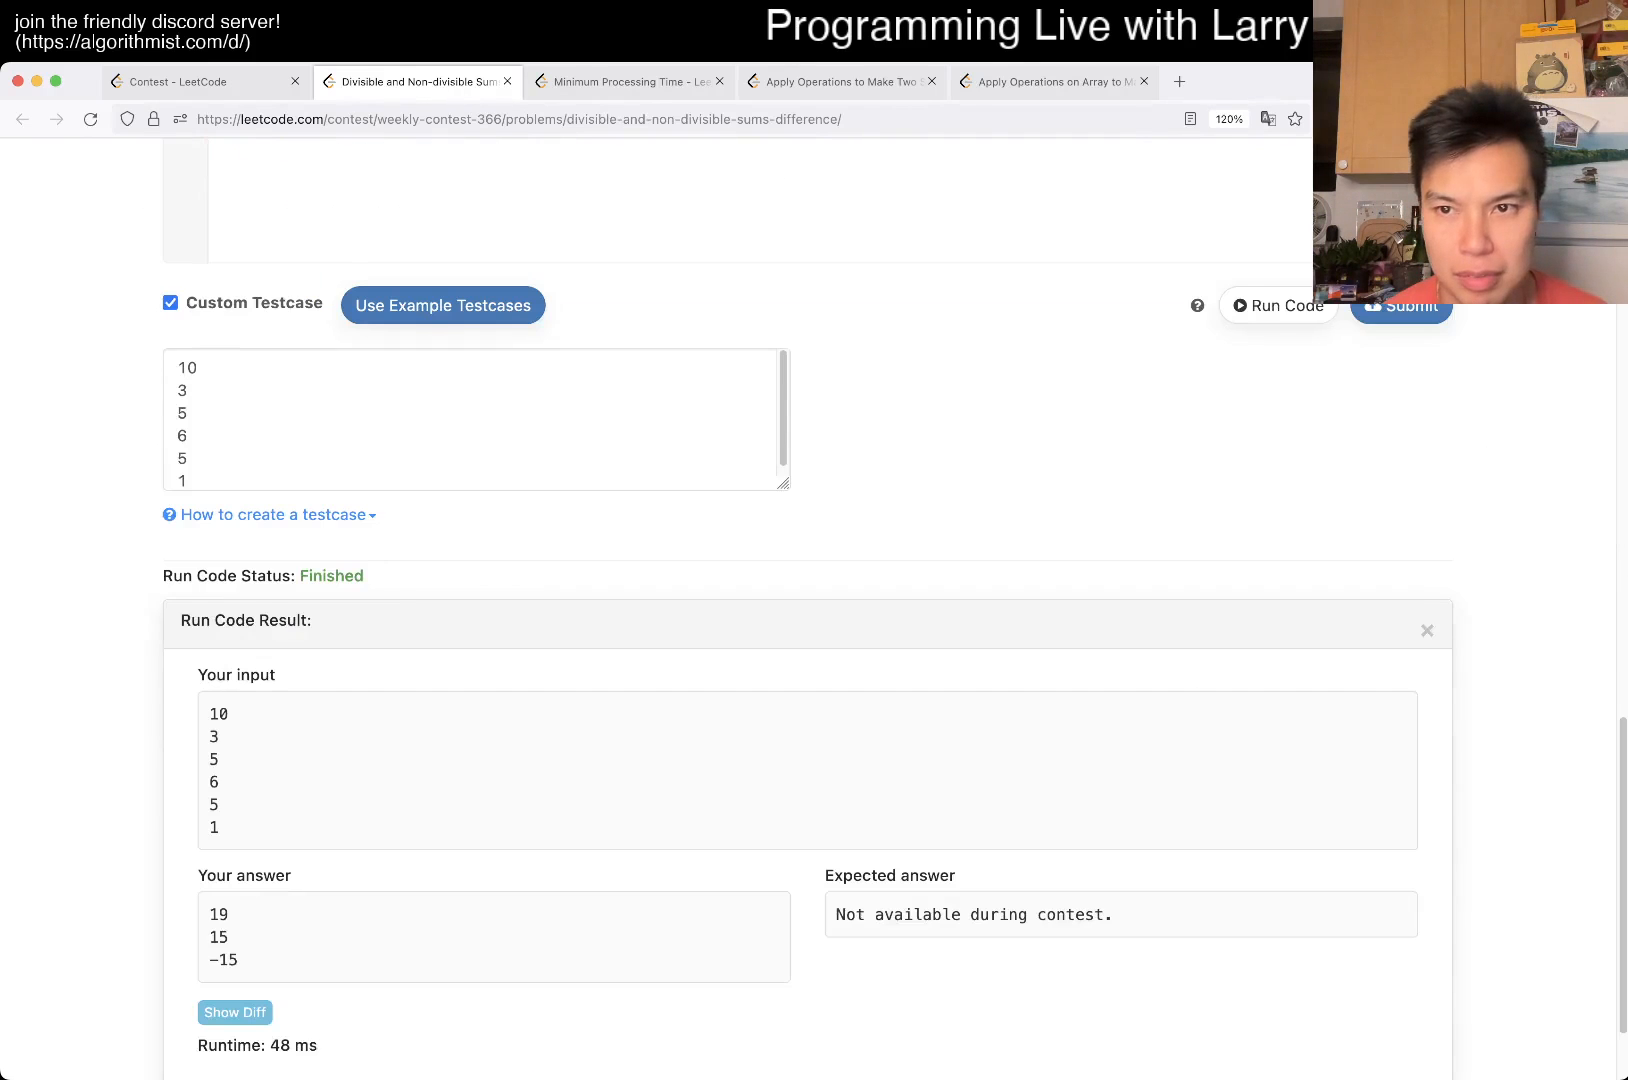
click(1401, 305)
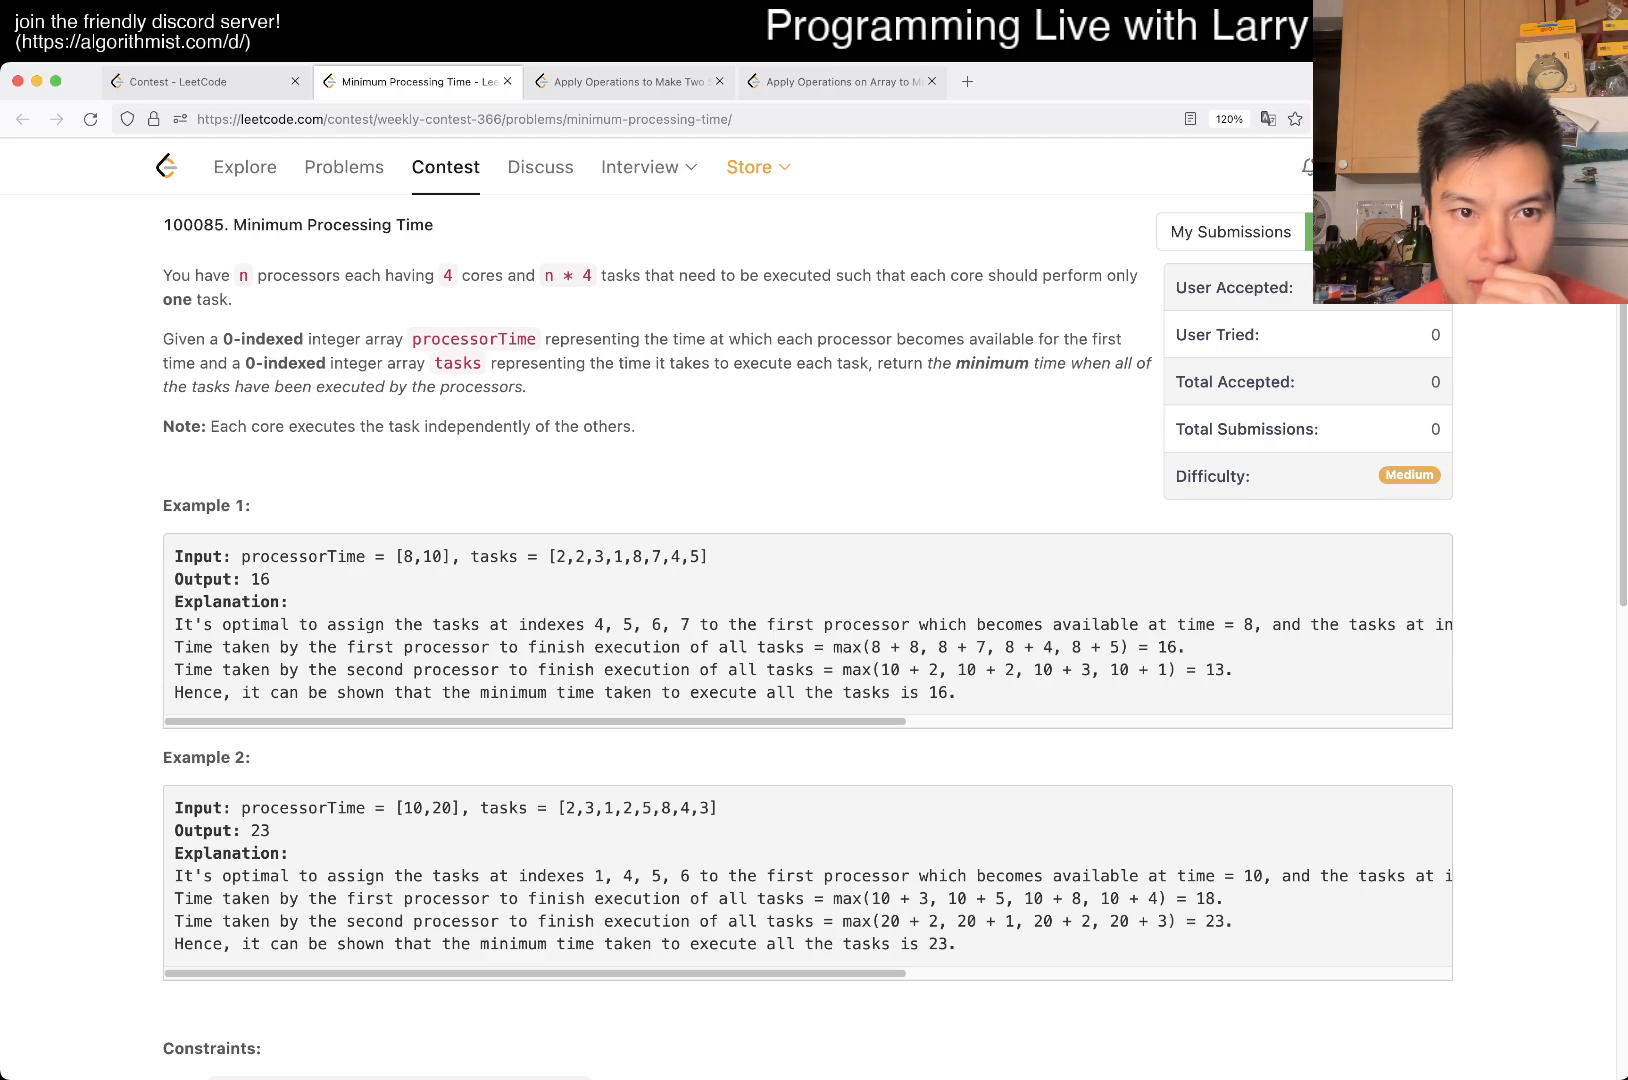
double_click(473, 340)
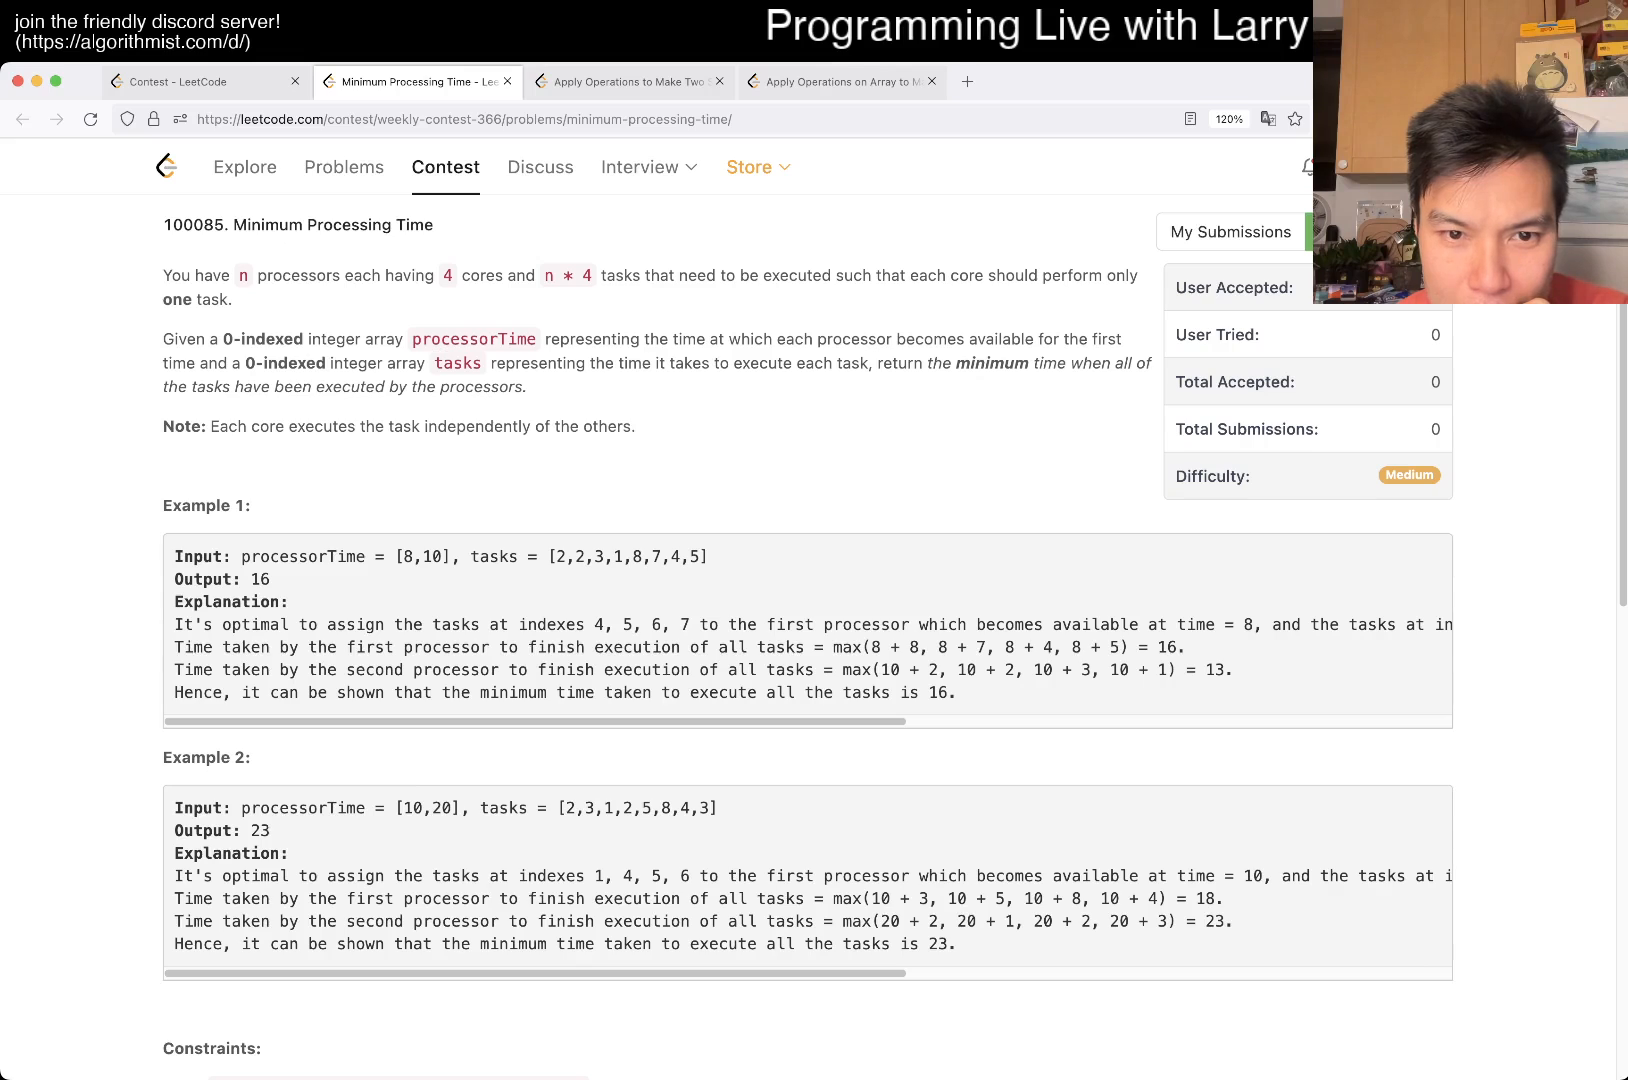
drag(631, 557, 724, 557)
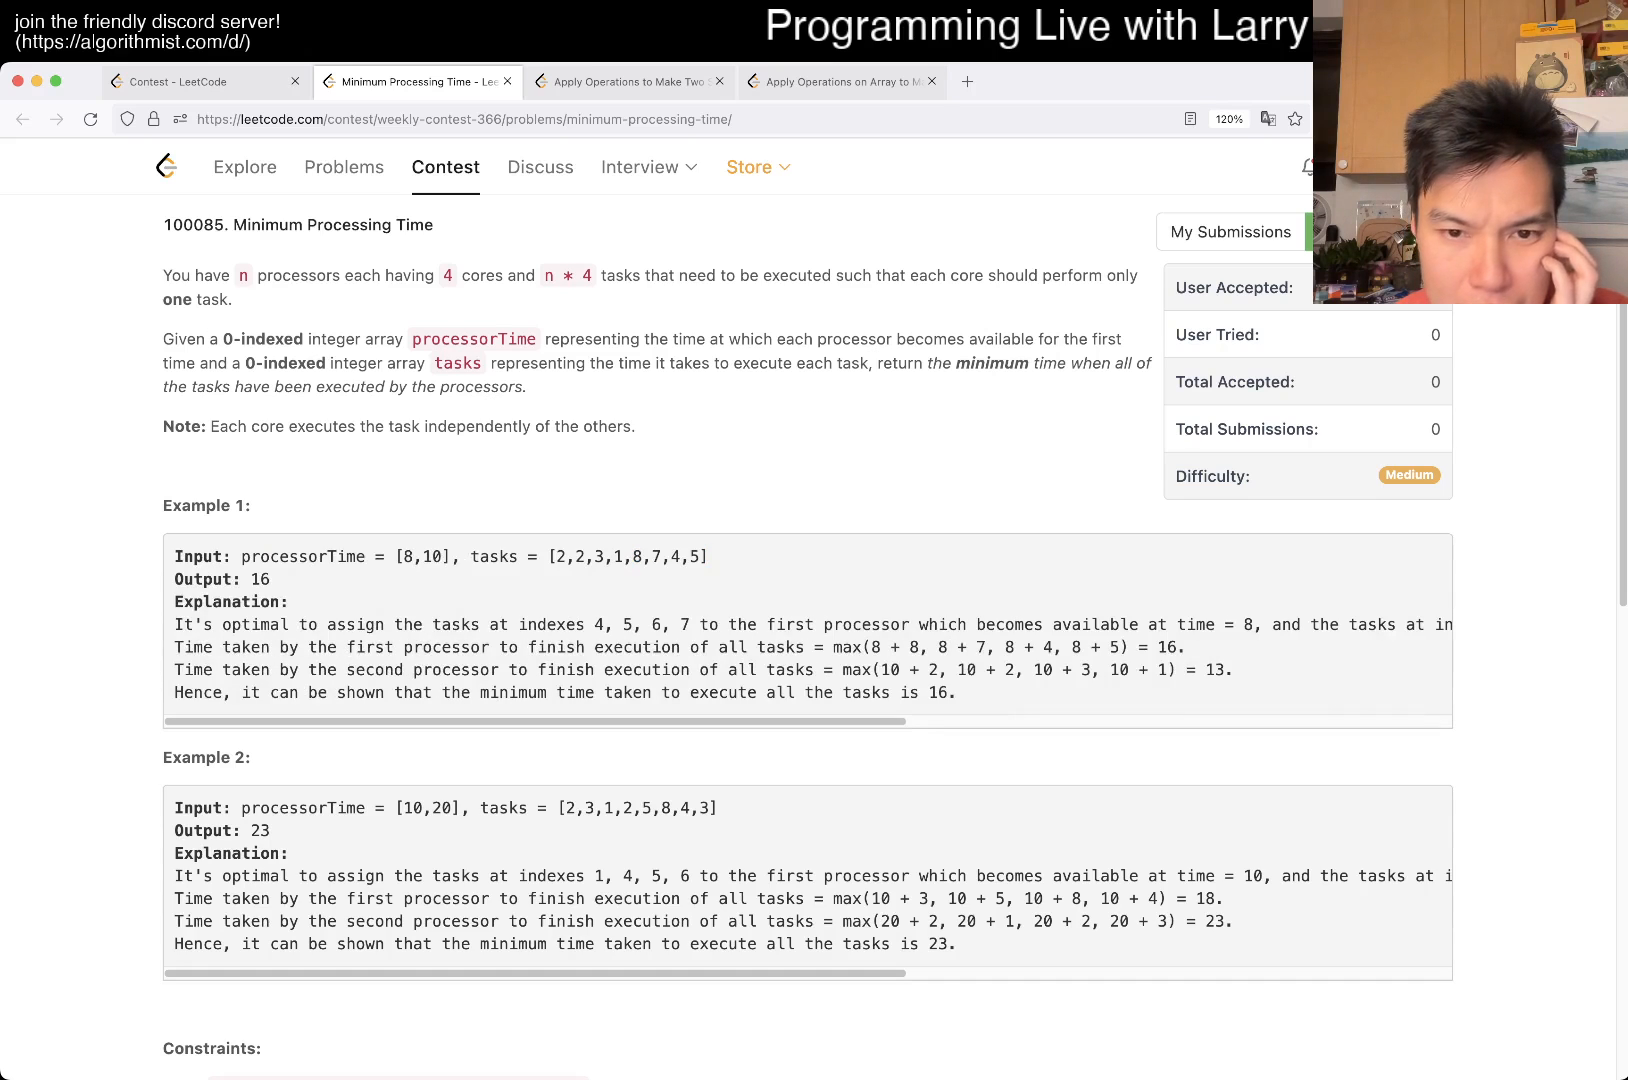
drag(845, 647, 1124, 647)
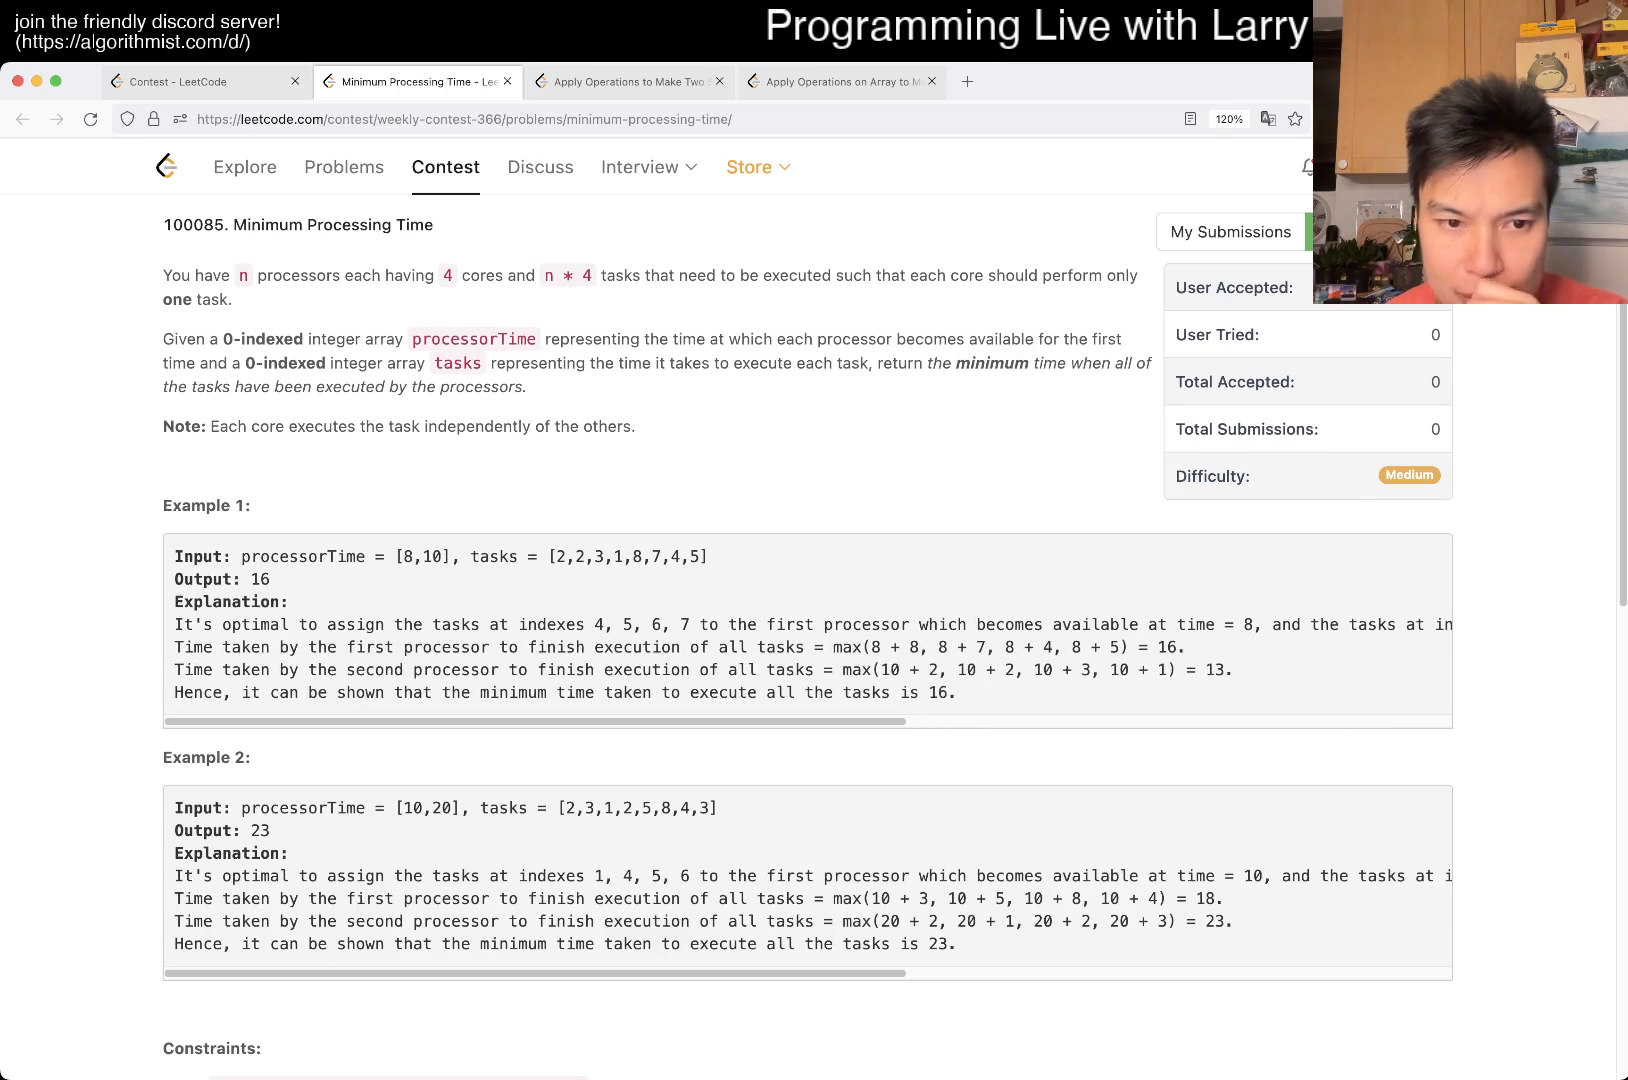
scroll(down, 3)
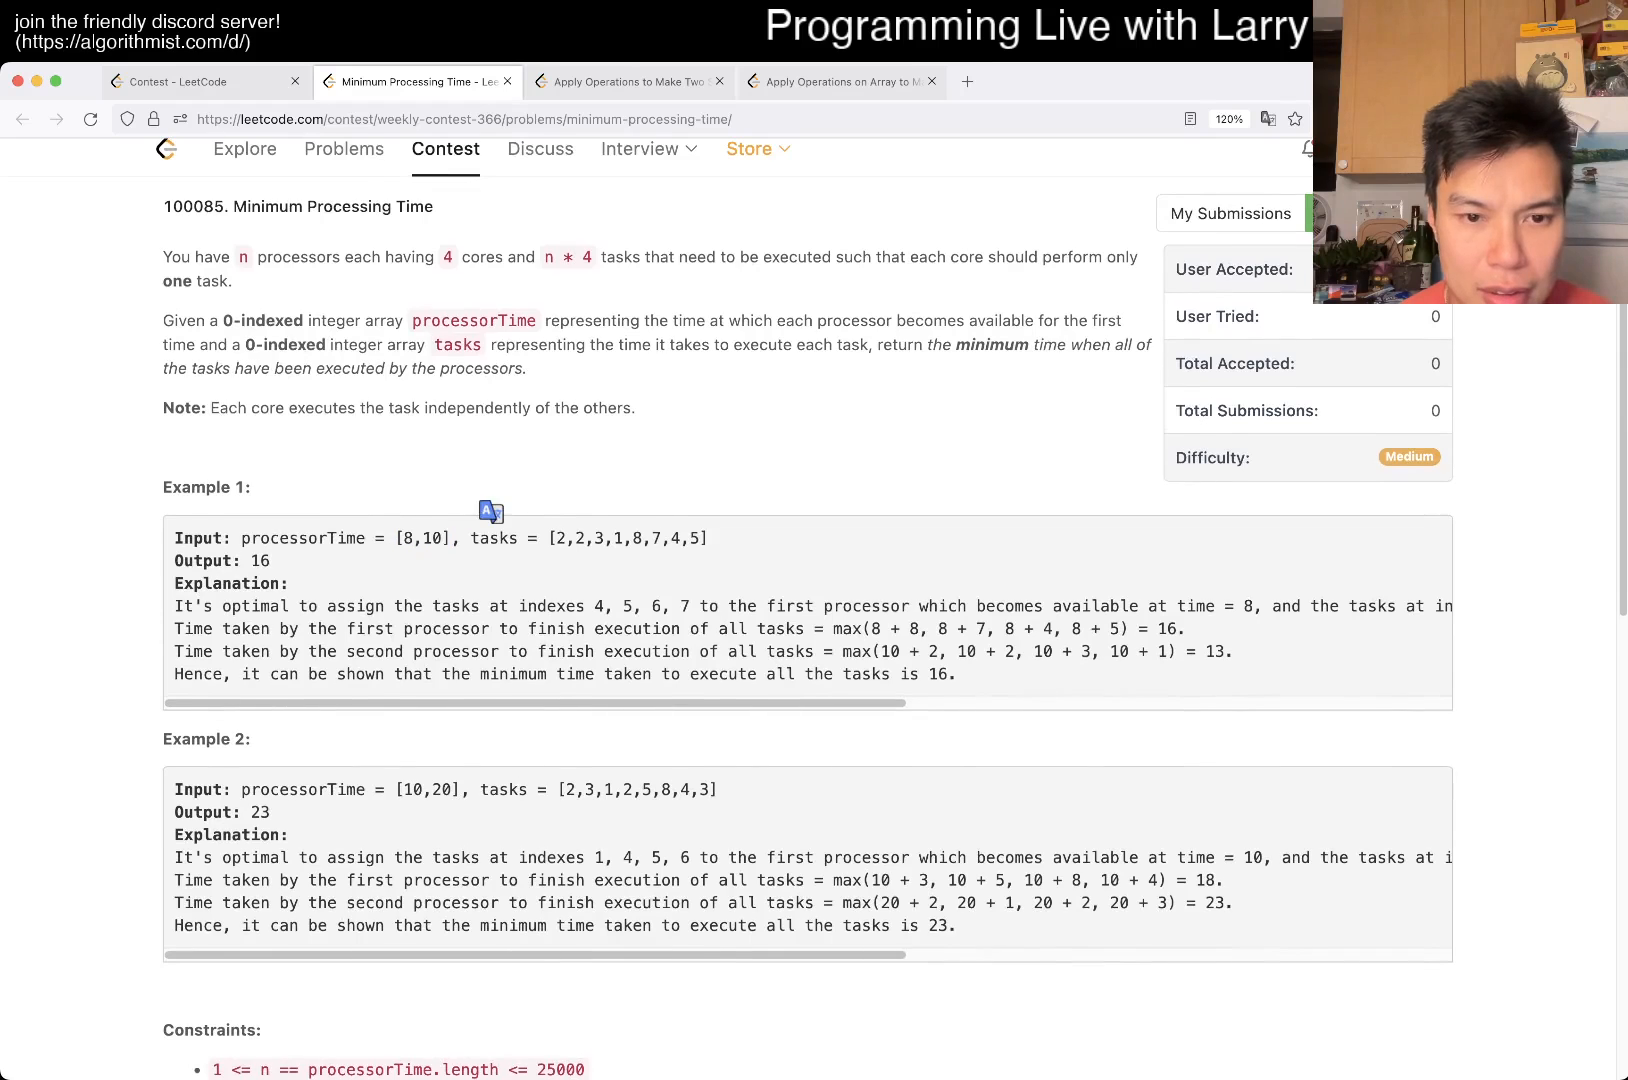
scroll(down, 3)
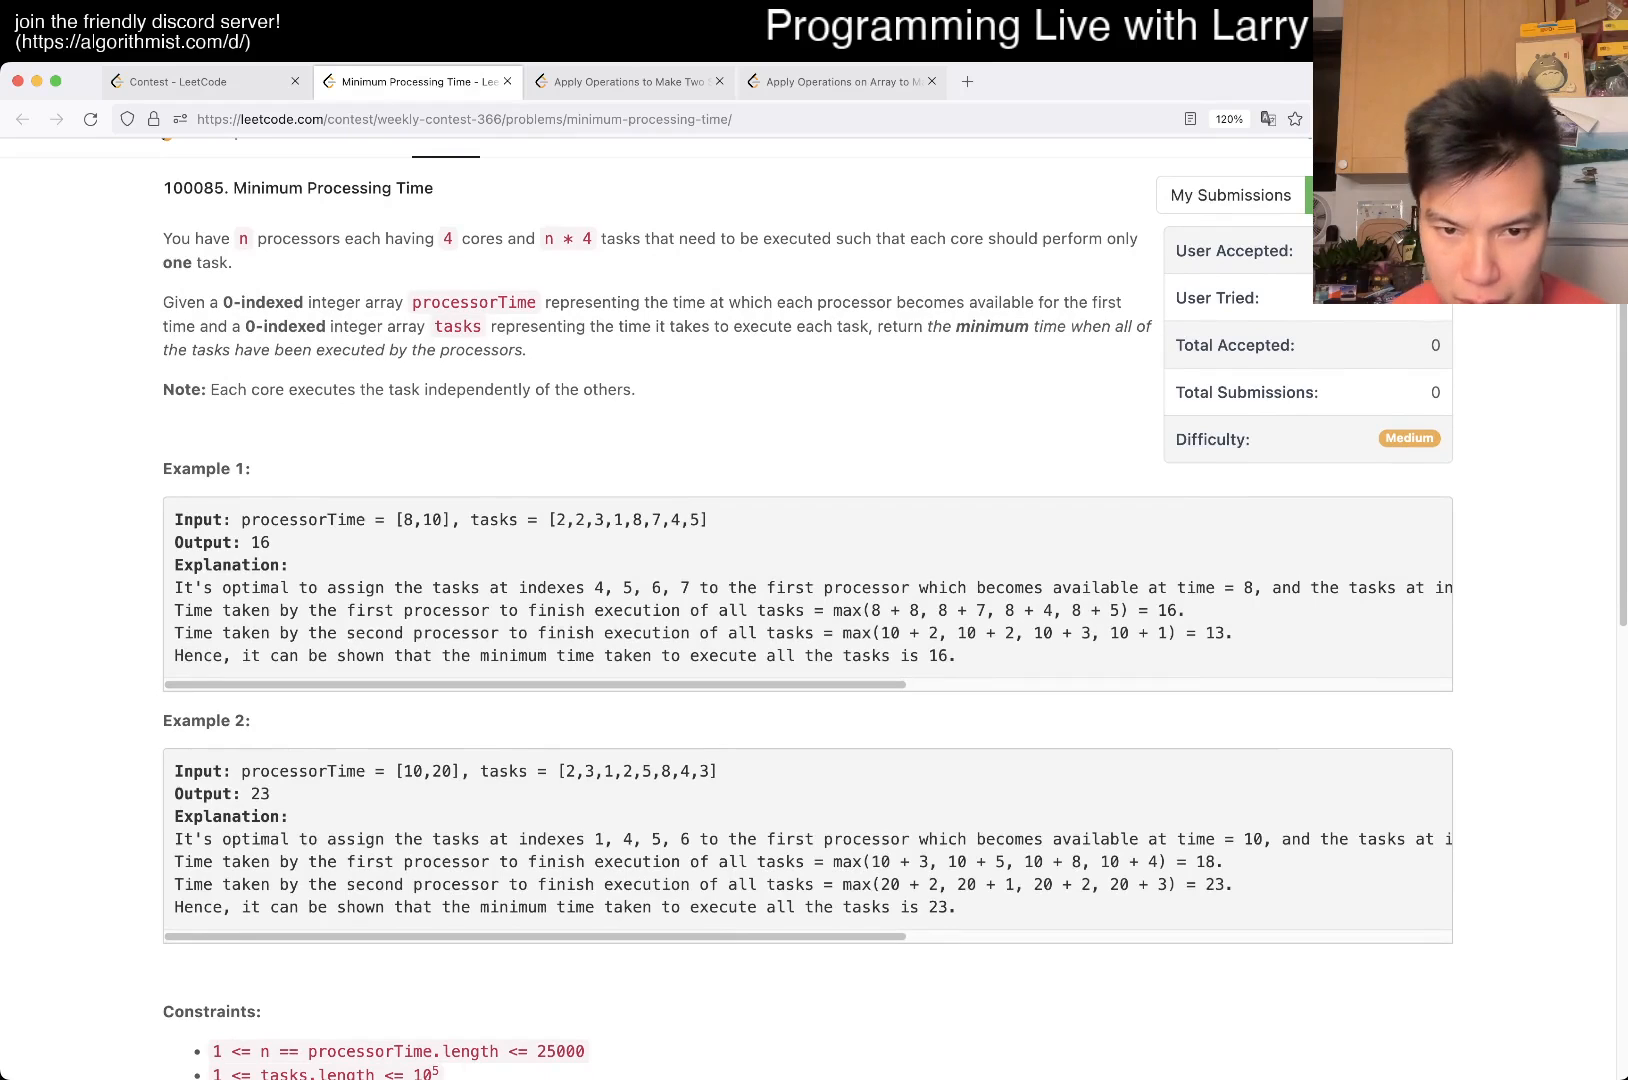
scroll(down, 3)
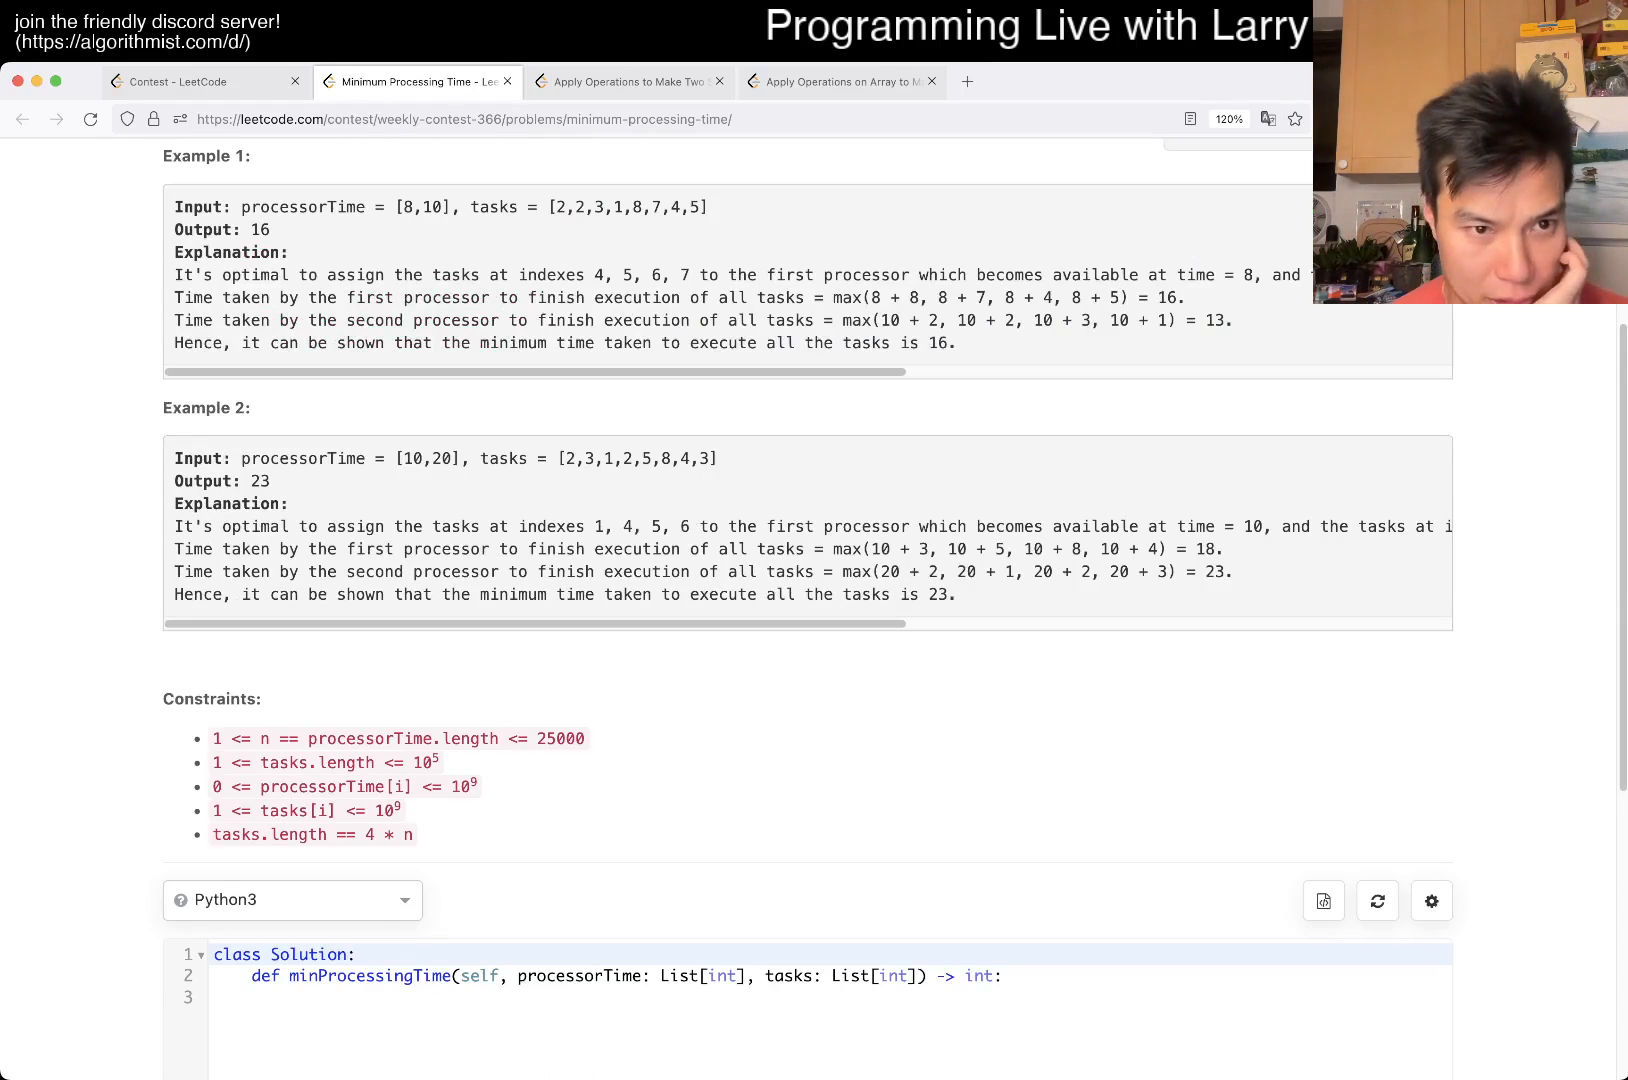
scroll(up, 3)
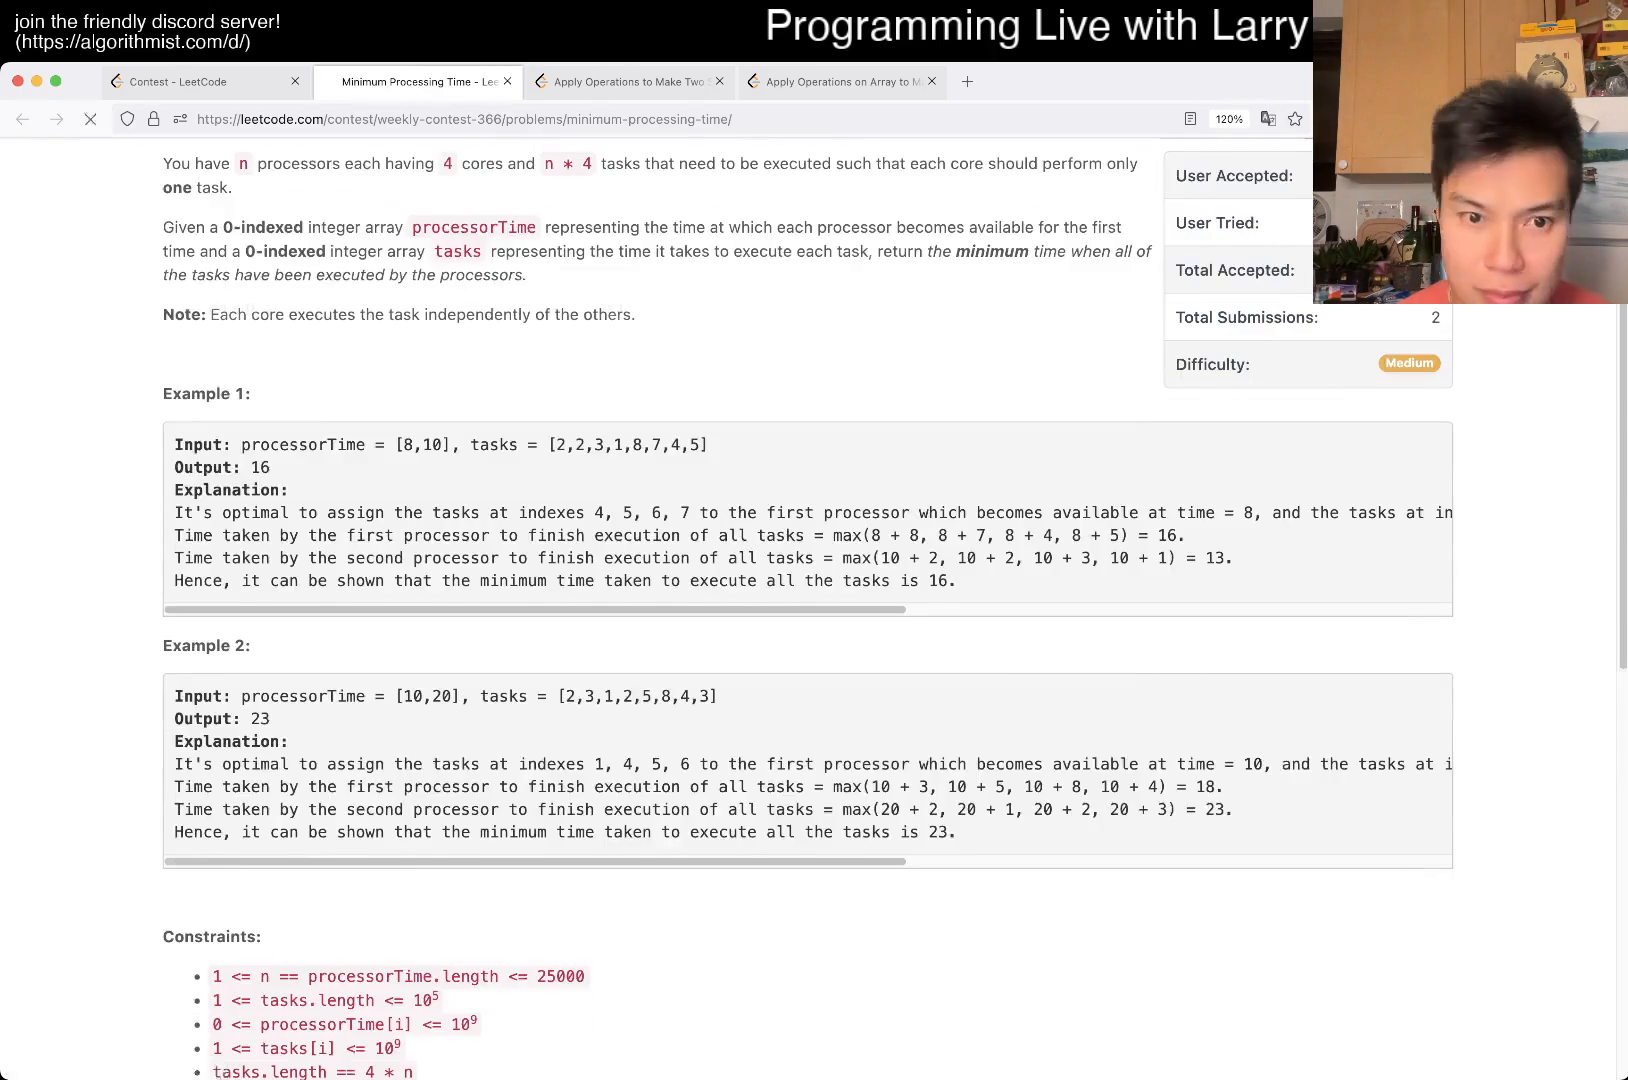
scroll(down, 3)
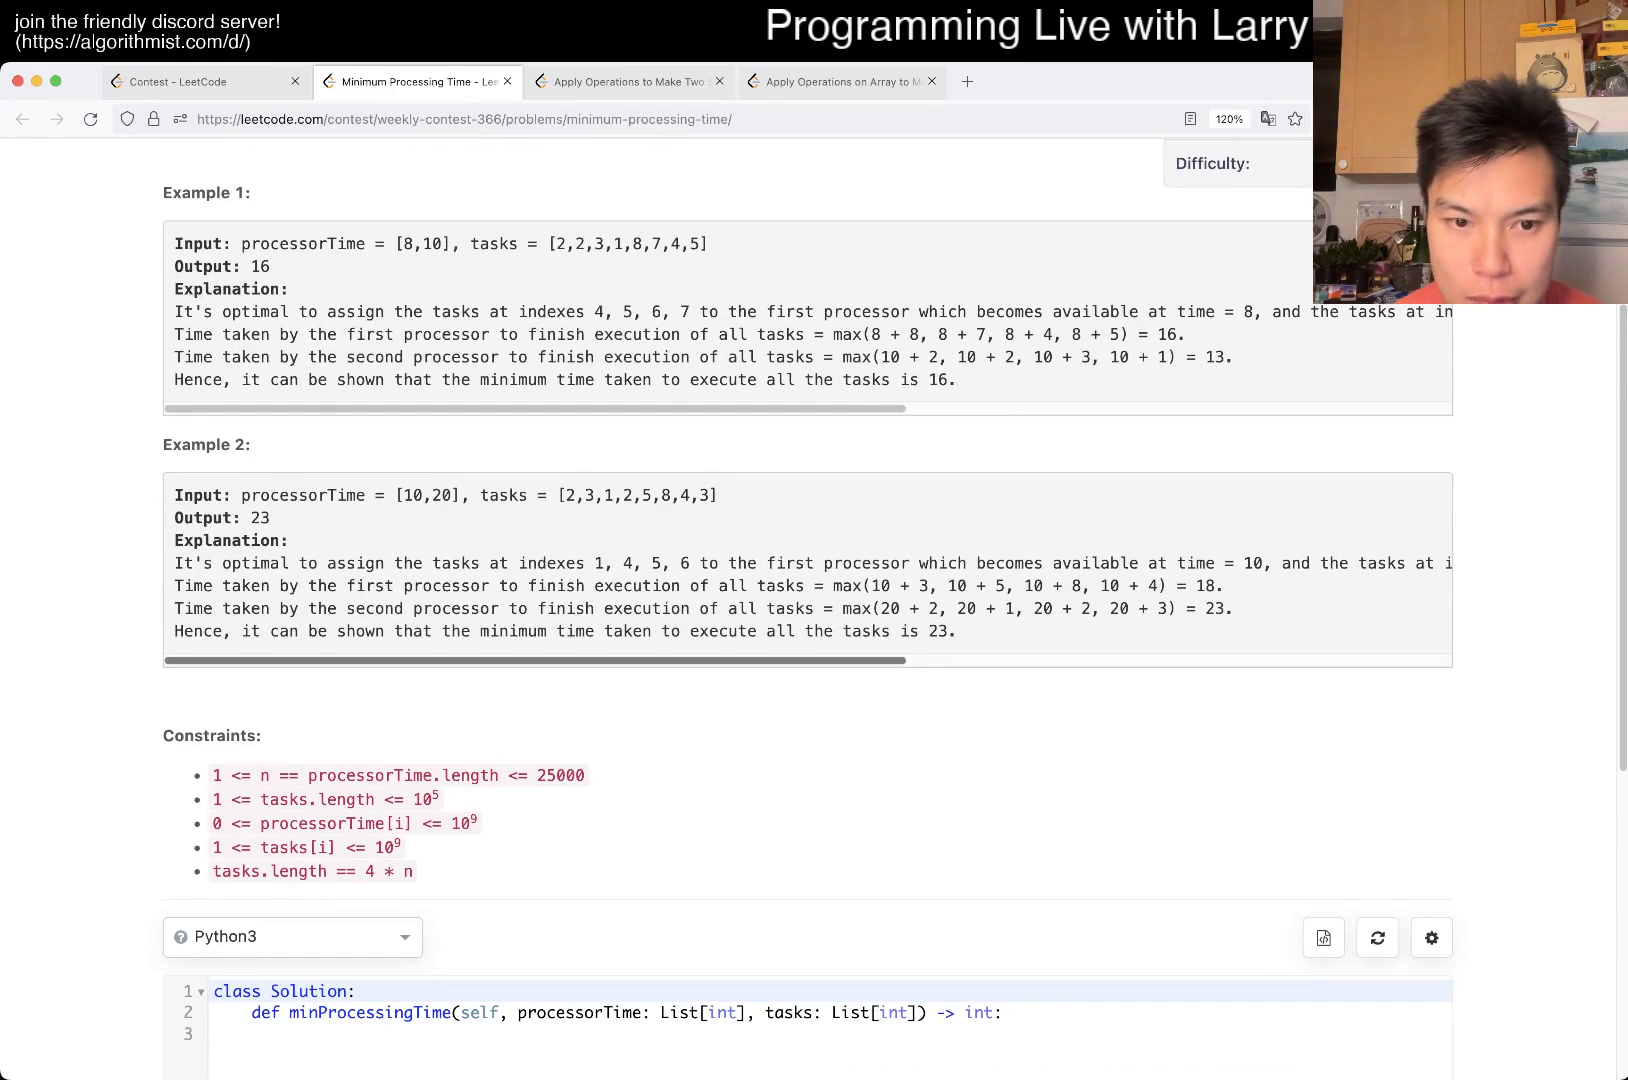
text(processorTime.sort()
text(tasks.sort()
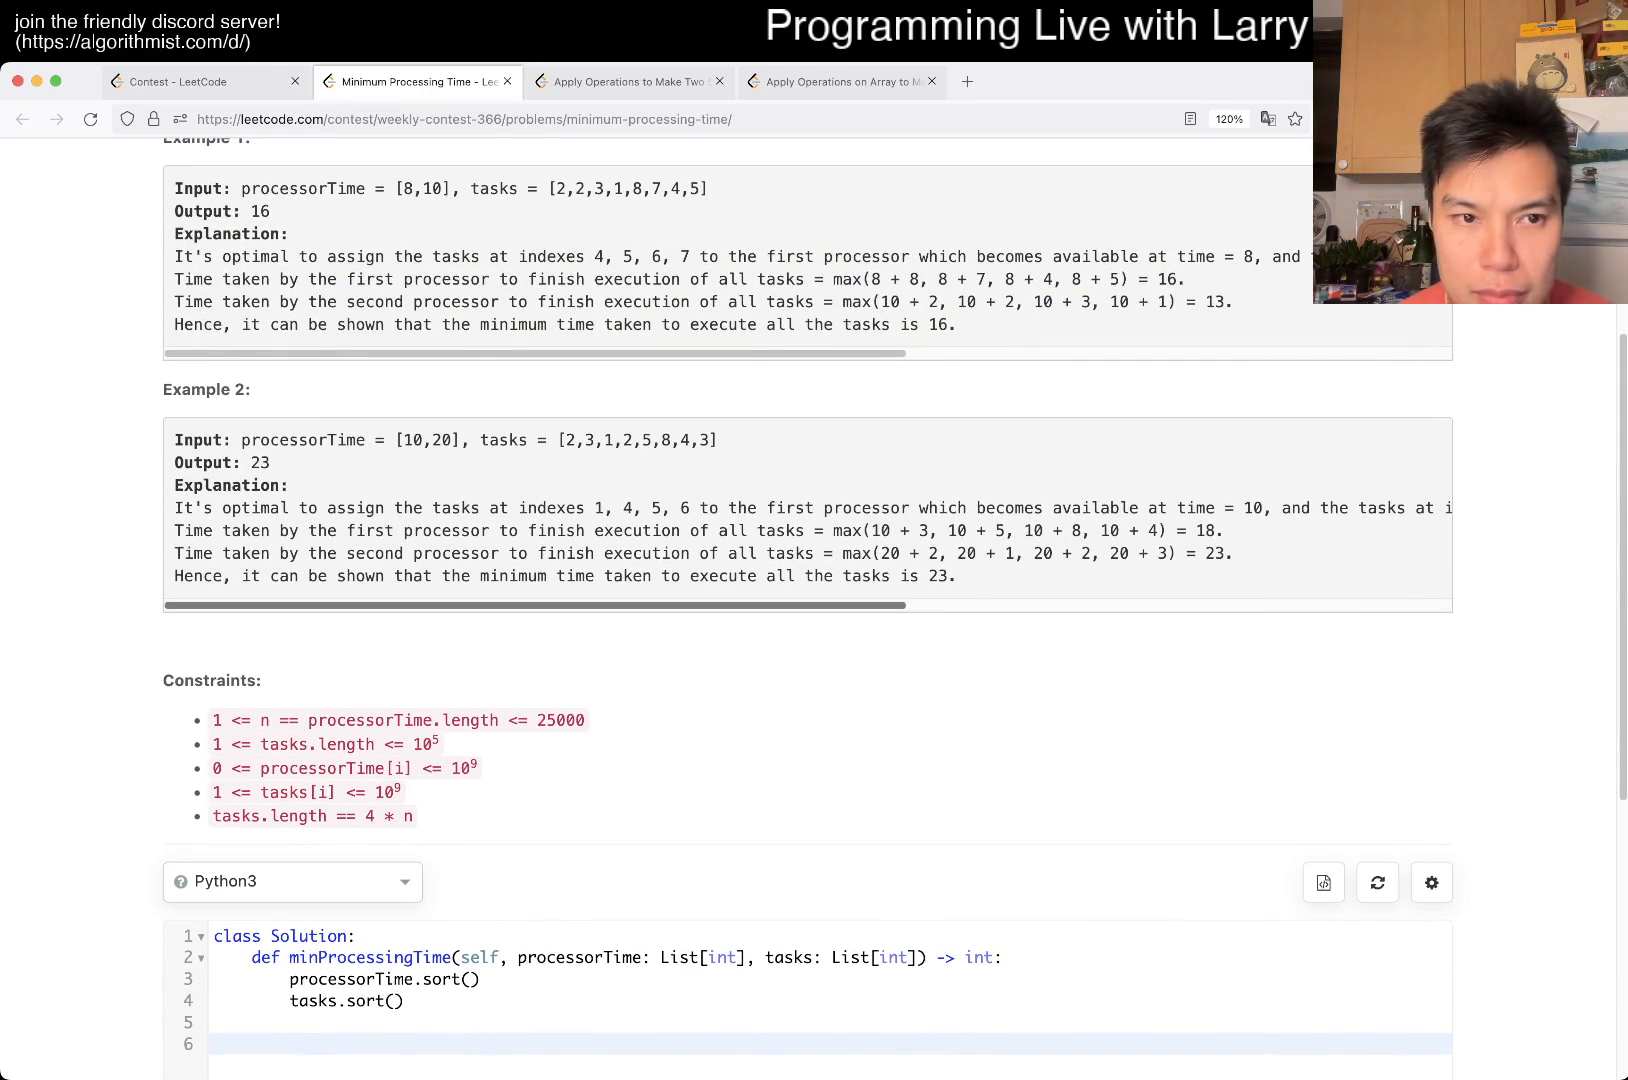
- Add left = 0, right = 10 ** 15, and a while loop setting right = mid when good(mid)
text(left =)
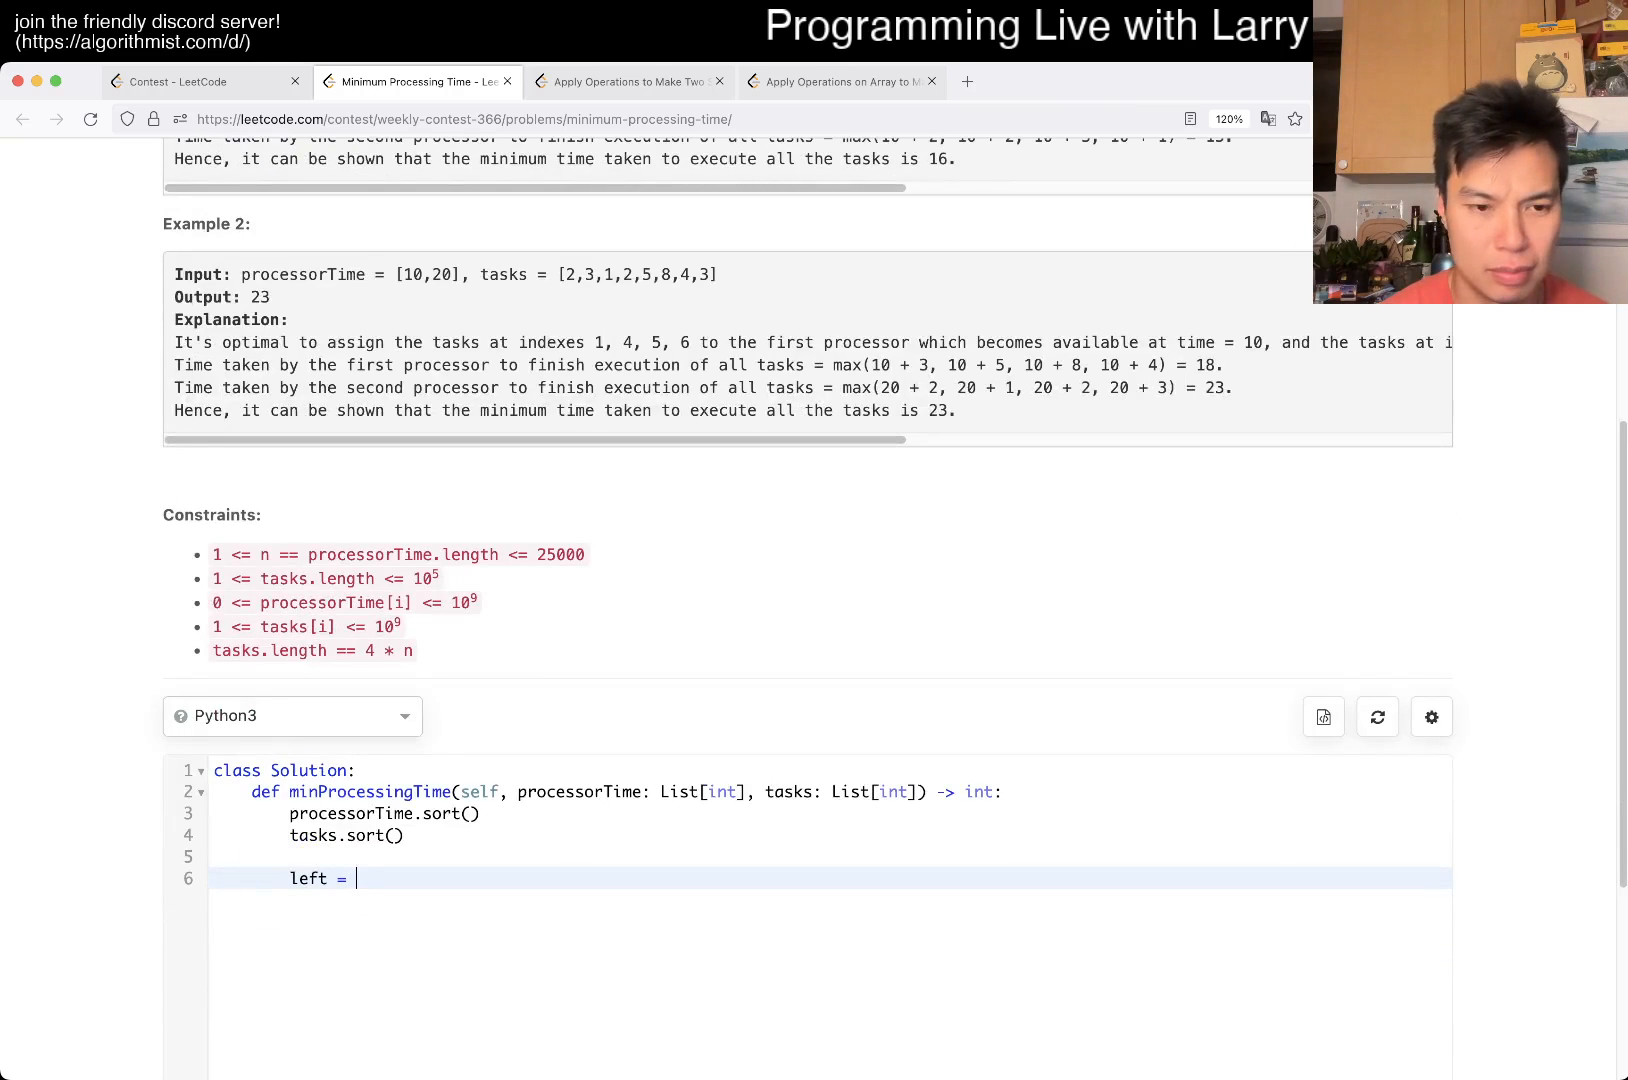
text(0)
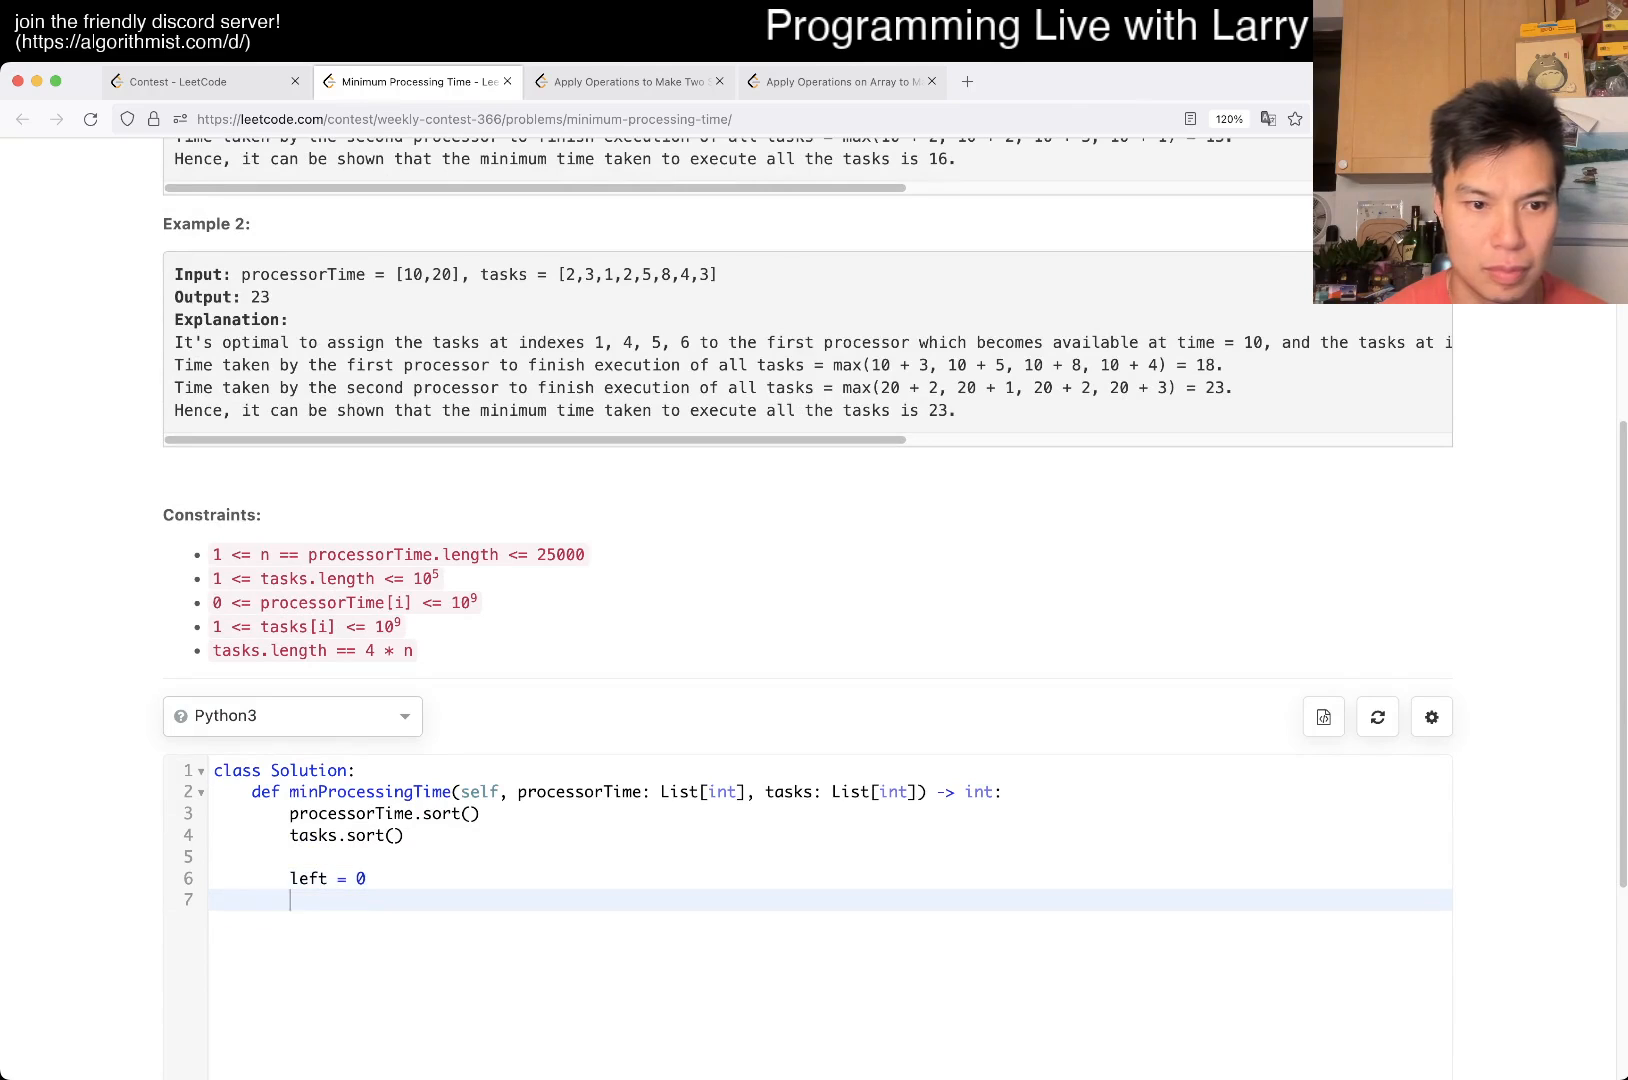
text(right =)
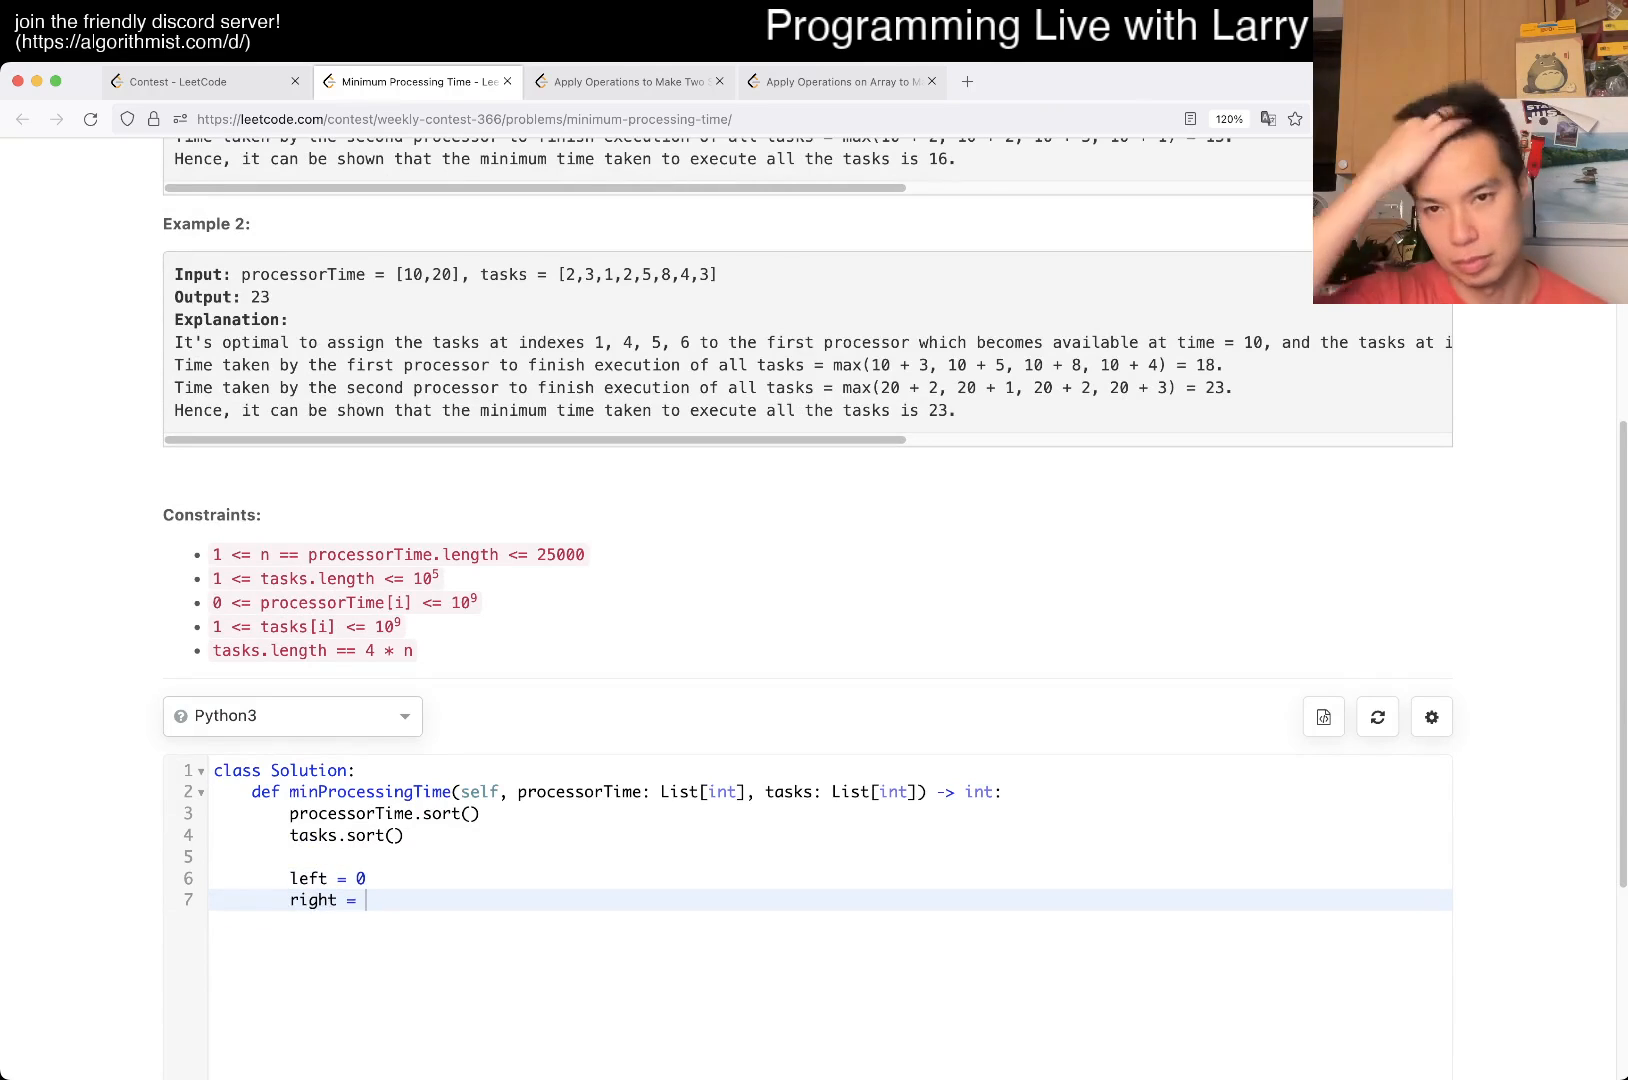
text(10 ** 15)
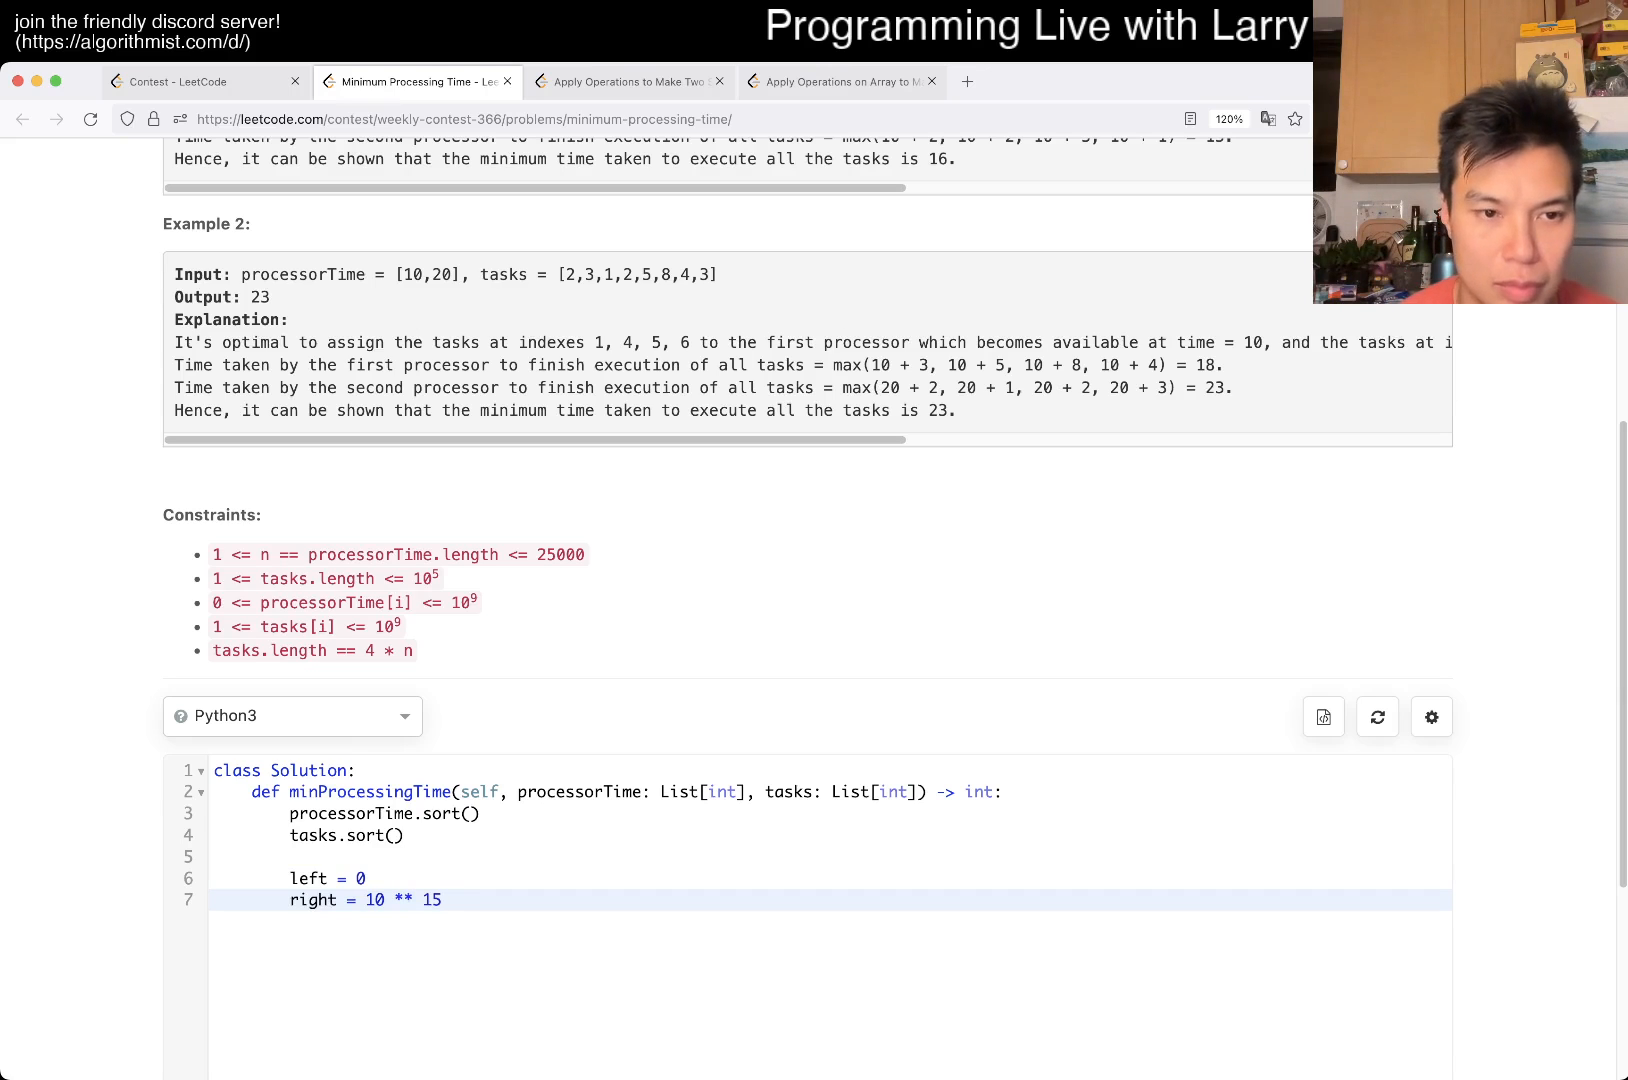
text(while left < rig)
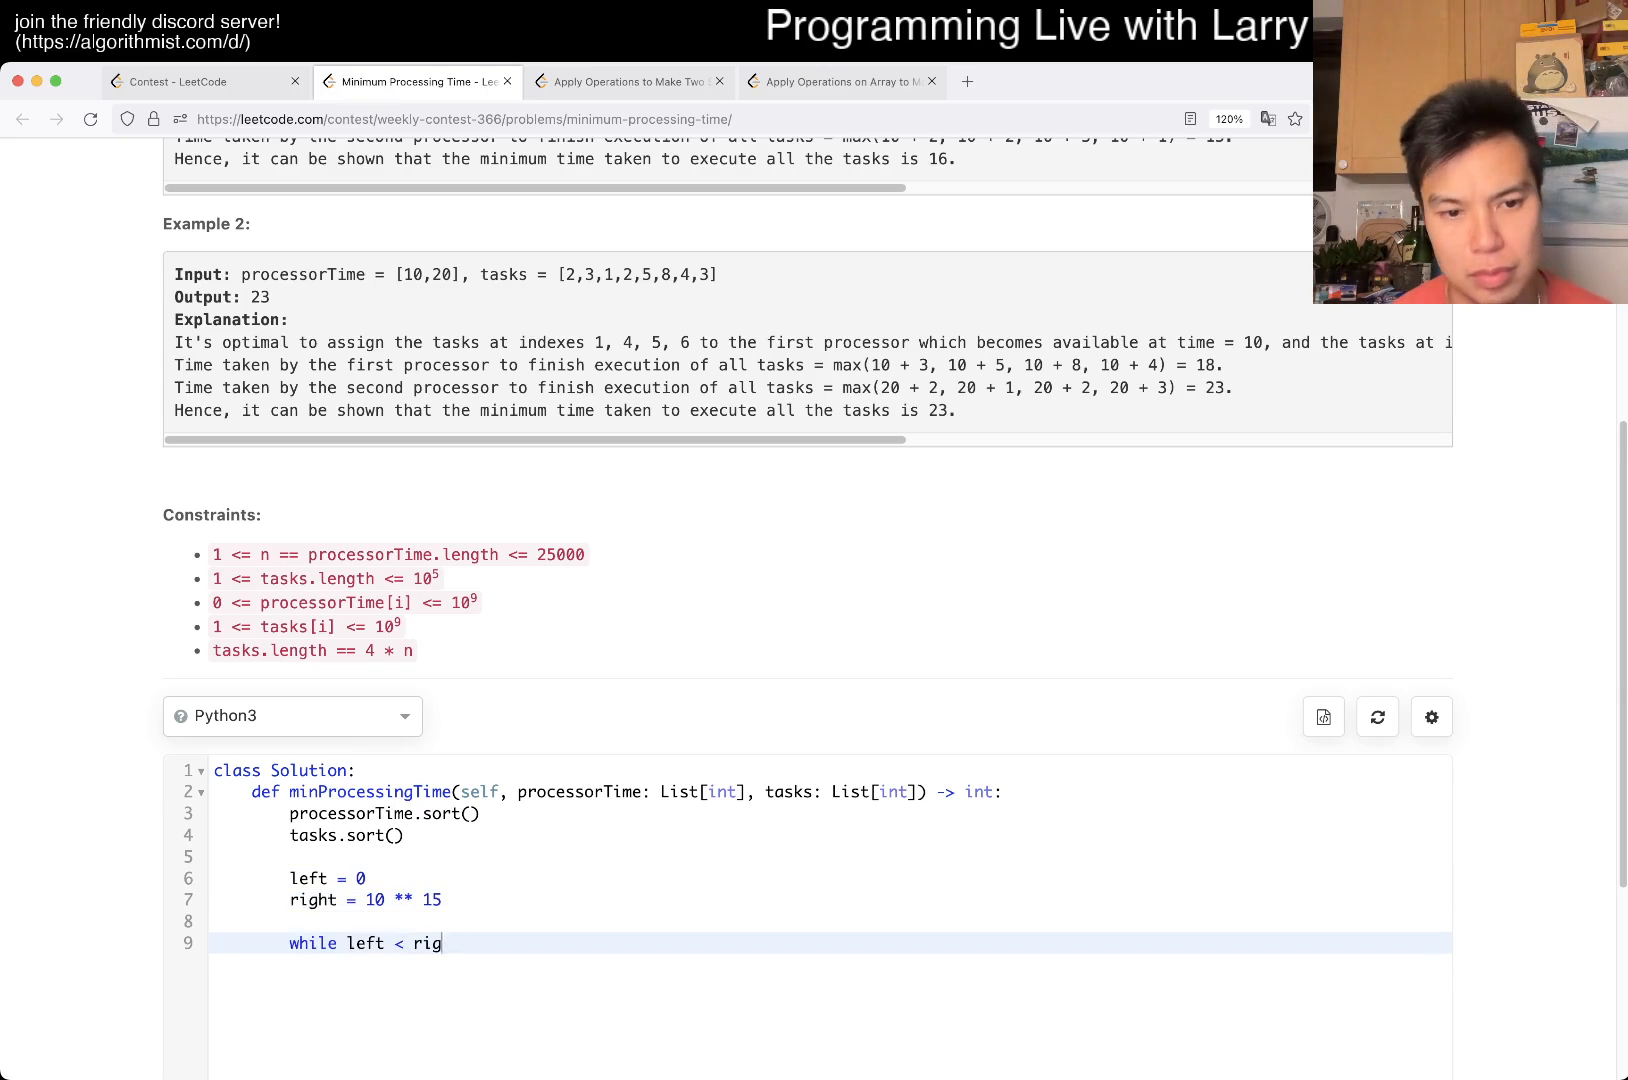
text(ht:)
text(if)
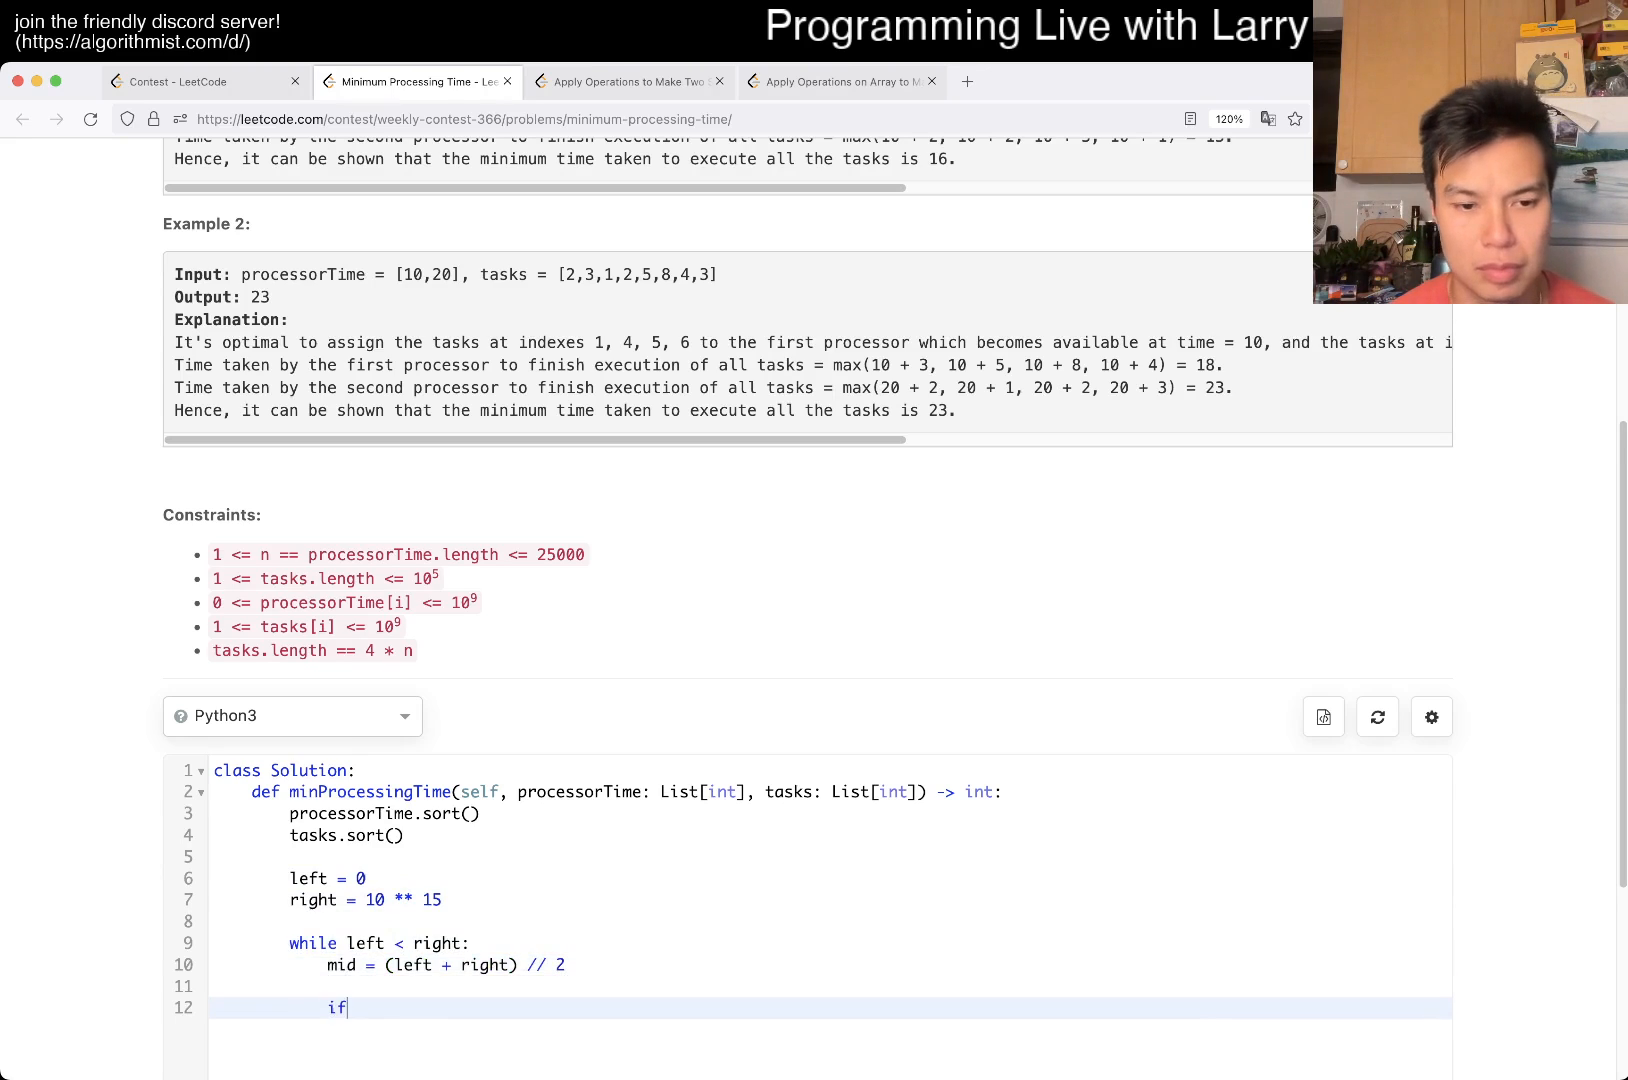
text(good(mid):)
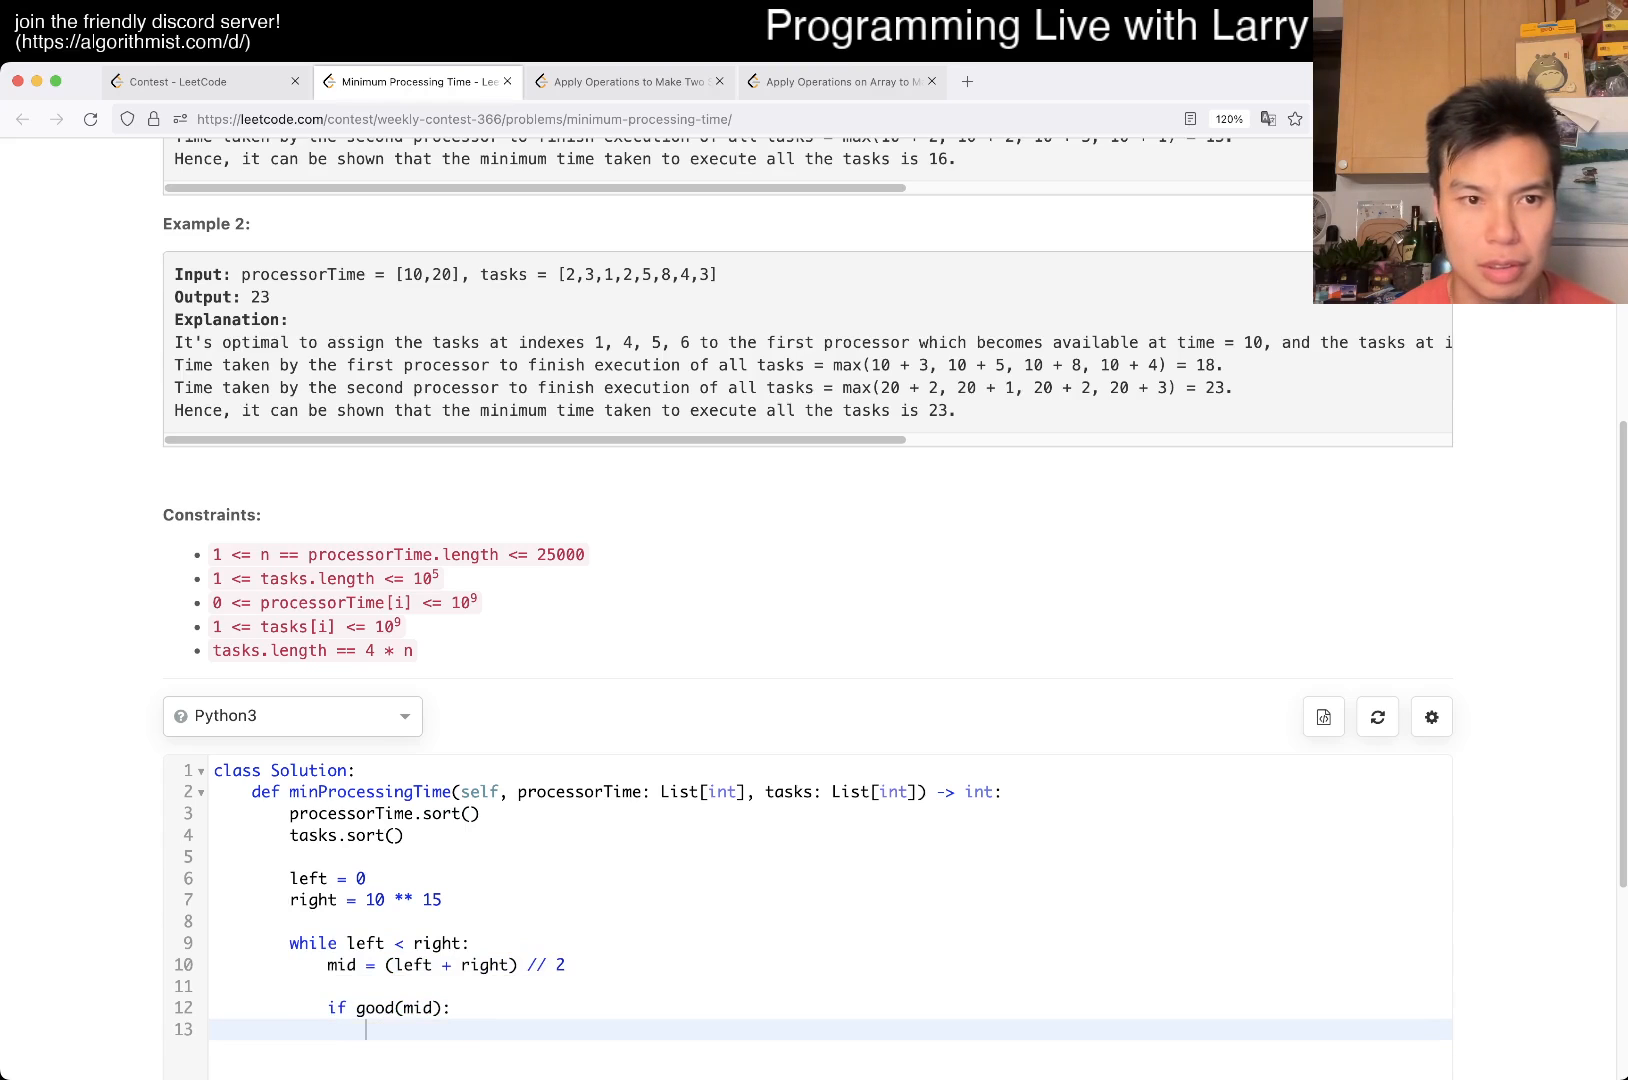
text(right = mid)
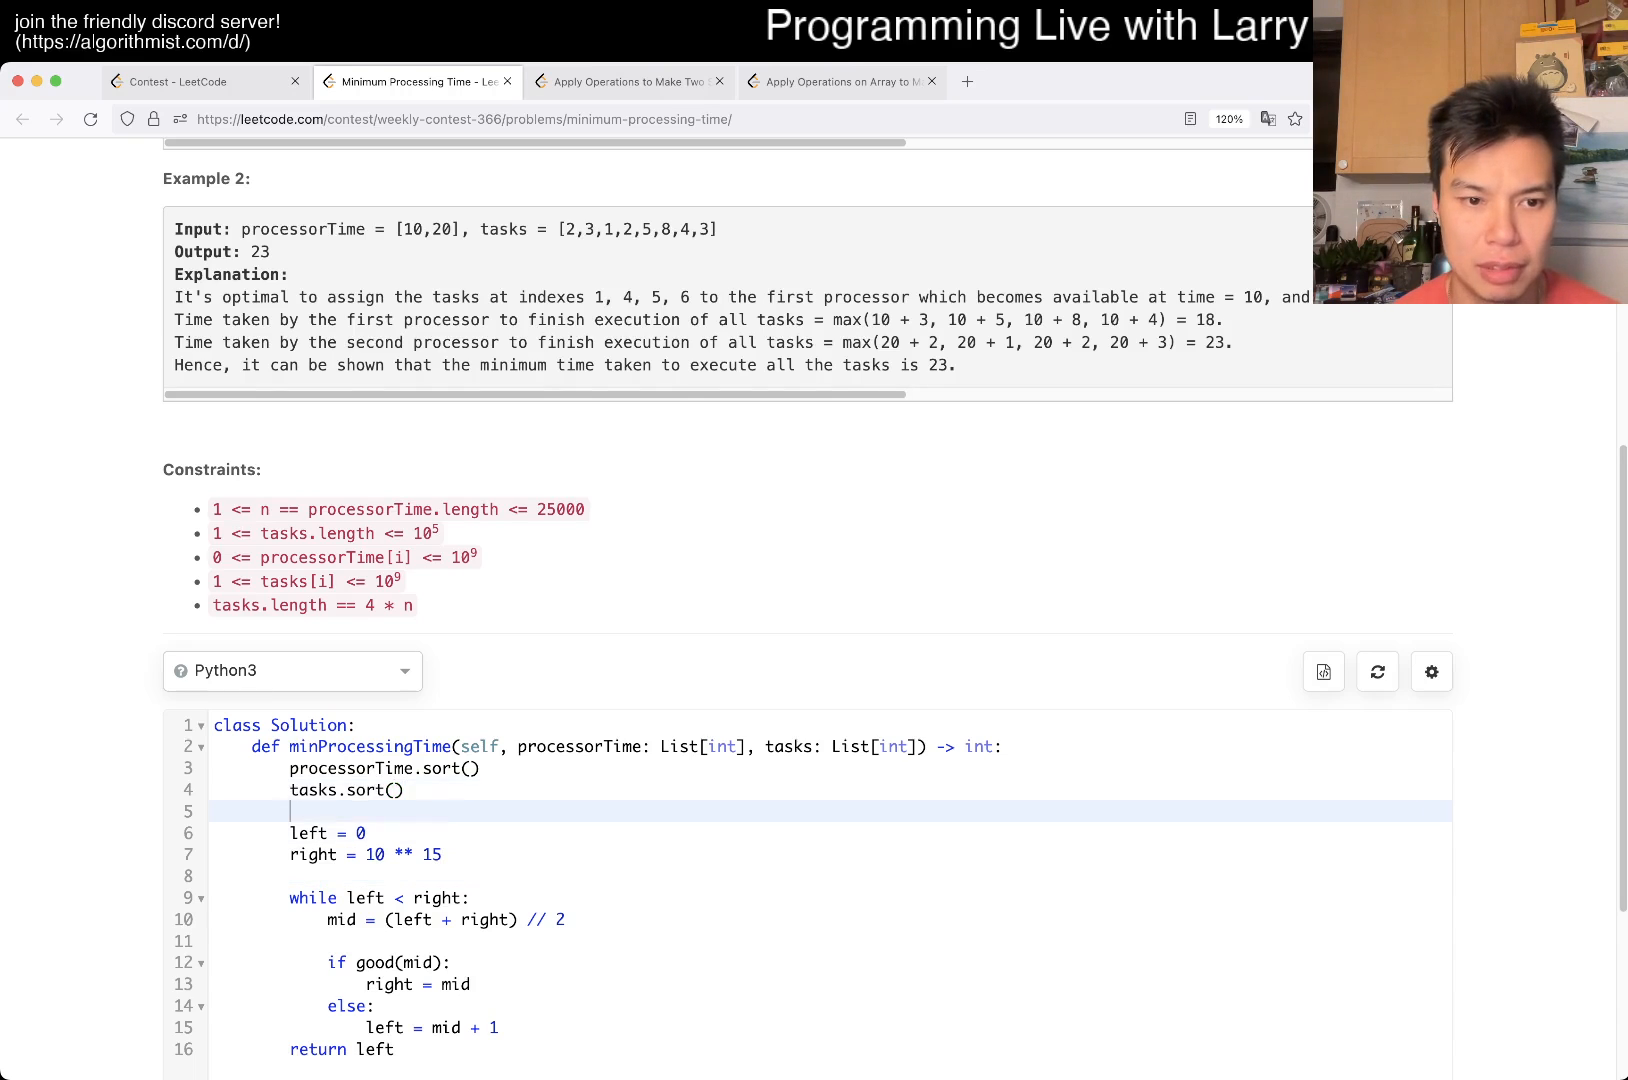
- Select the binary search lines in the editor for deletion
drag(290, 833, 396, 1050)
text(reverse)
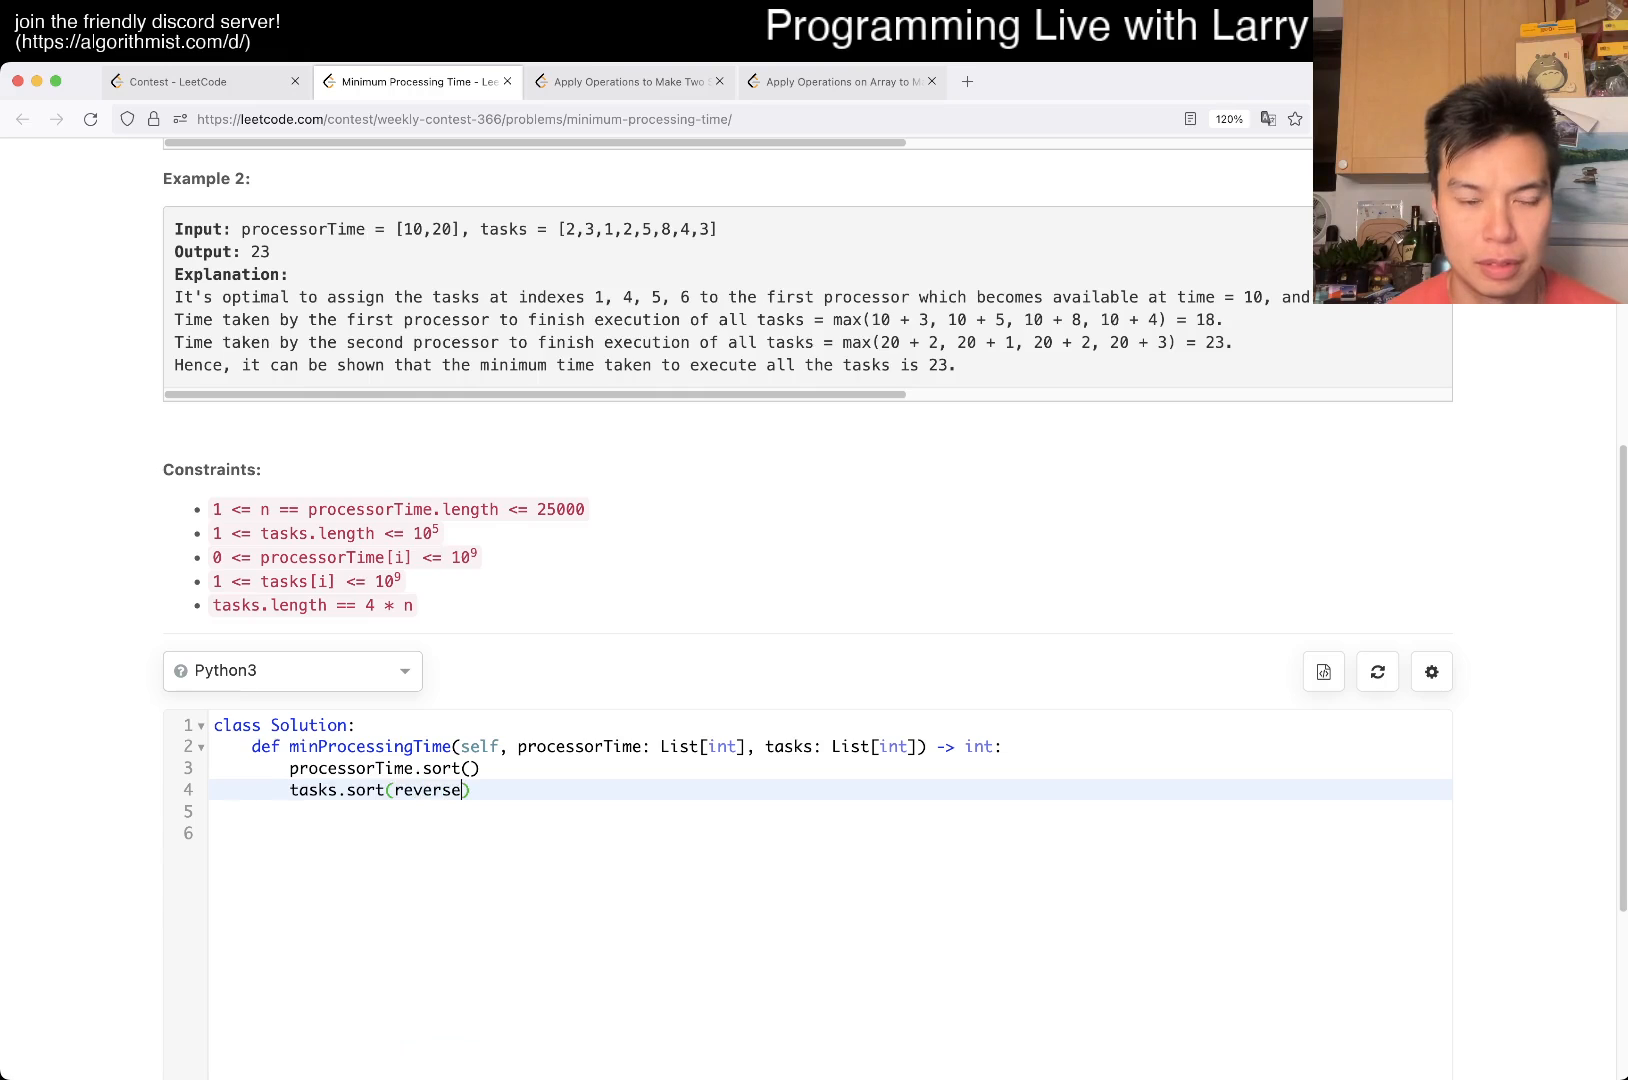
- Sort tasks with reverse=True, store N = len(processorTime), and initialise mx = 0
text(d=True)
click(828, 833)
text(for i in range()
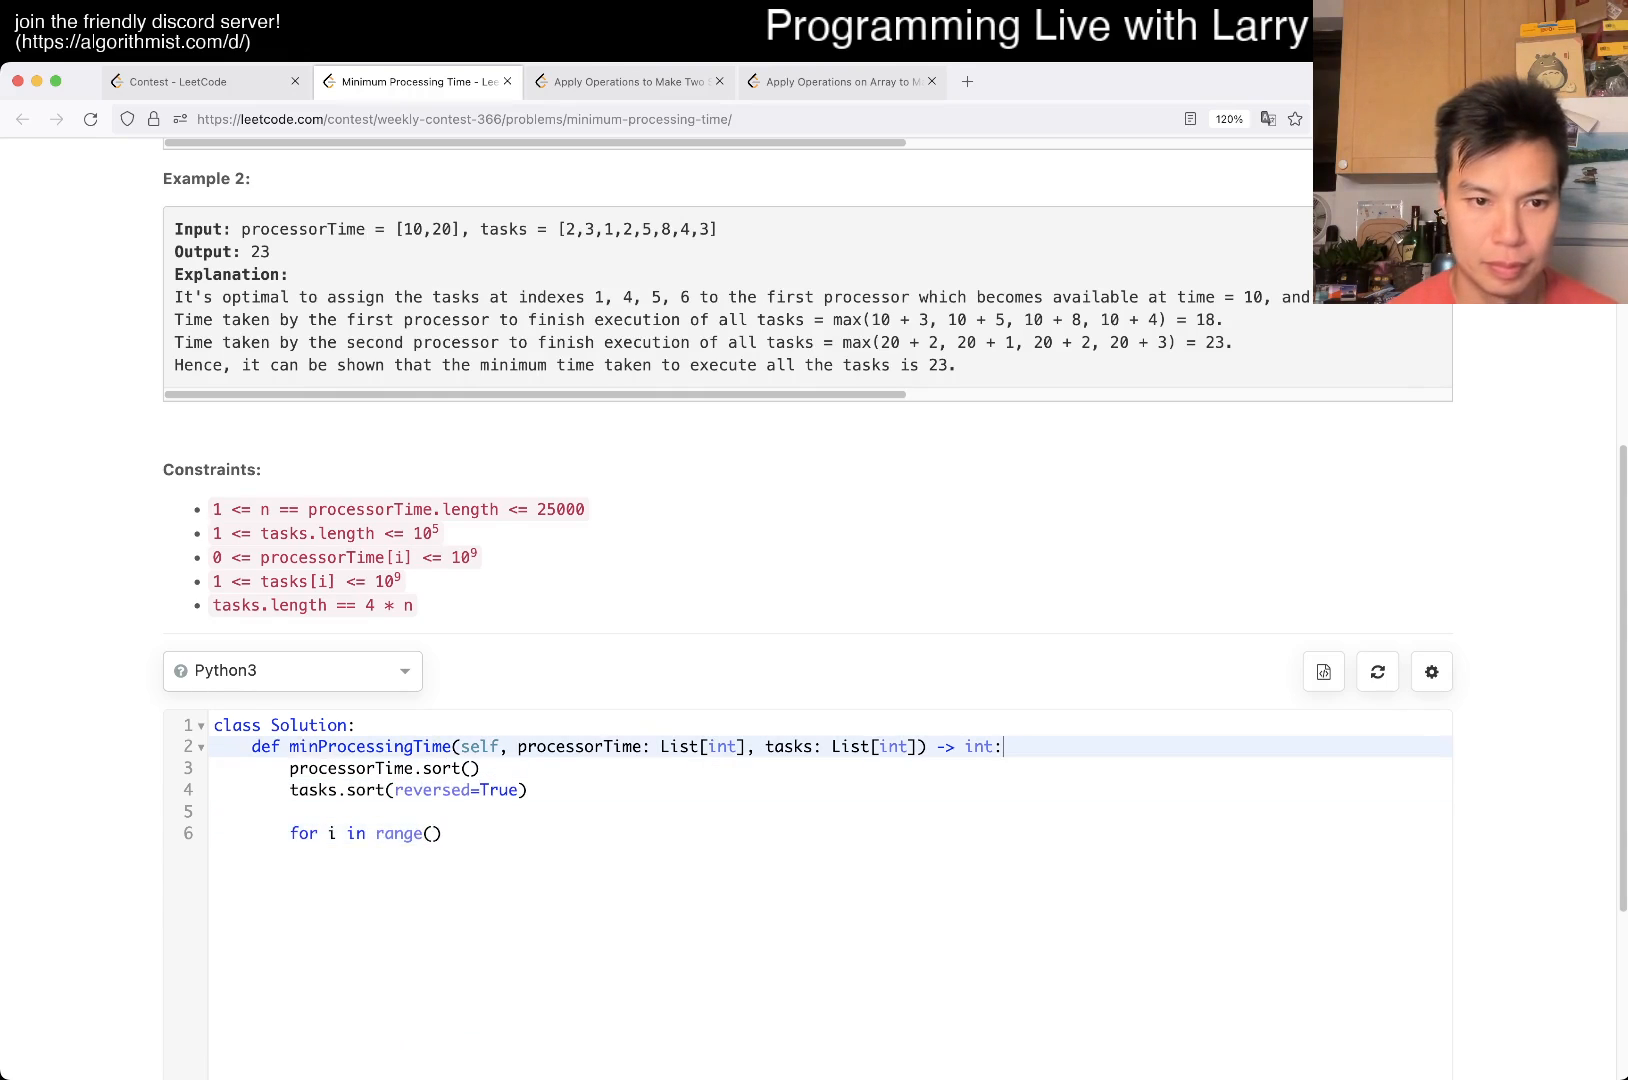
text(N = len(process))
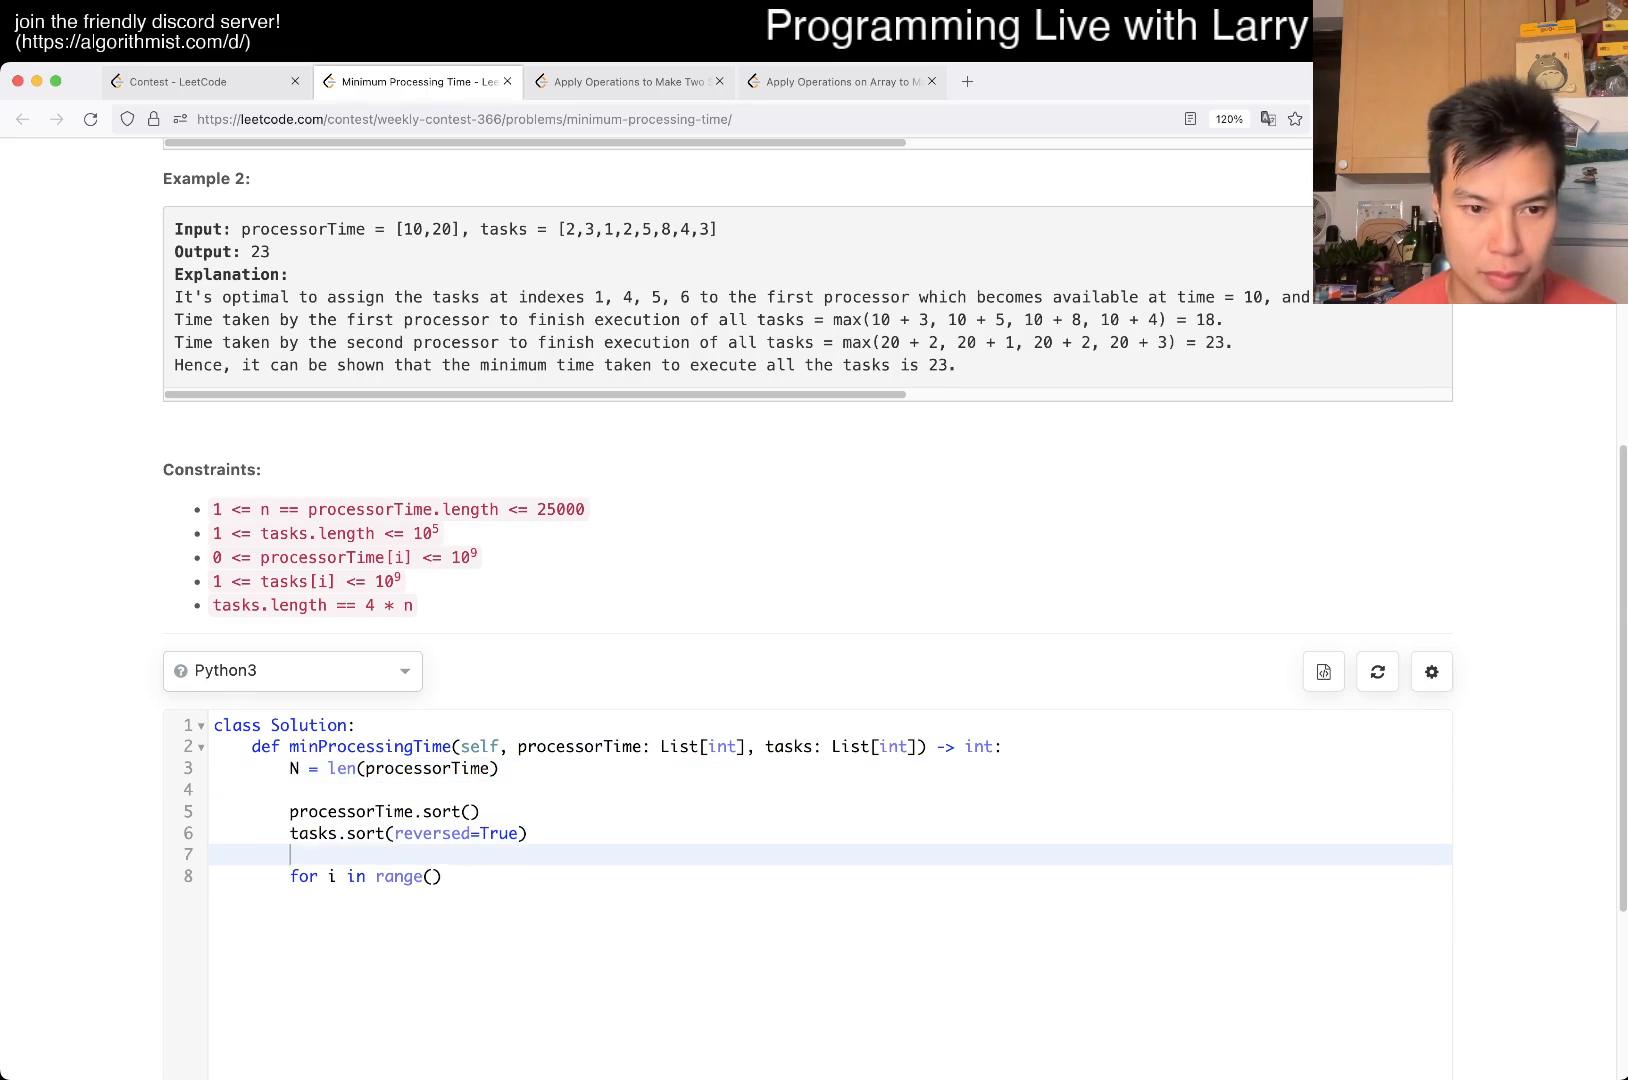
text(N)
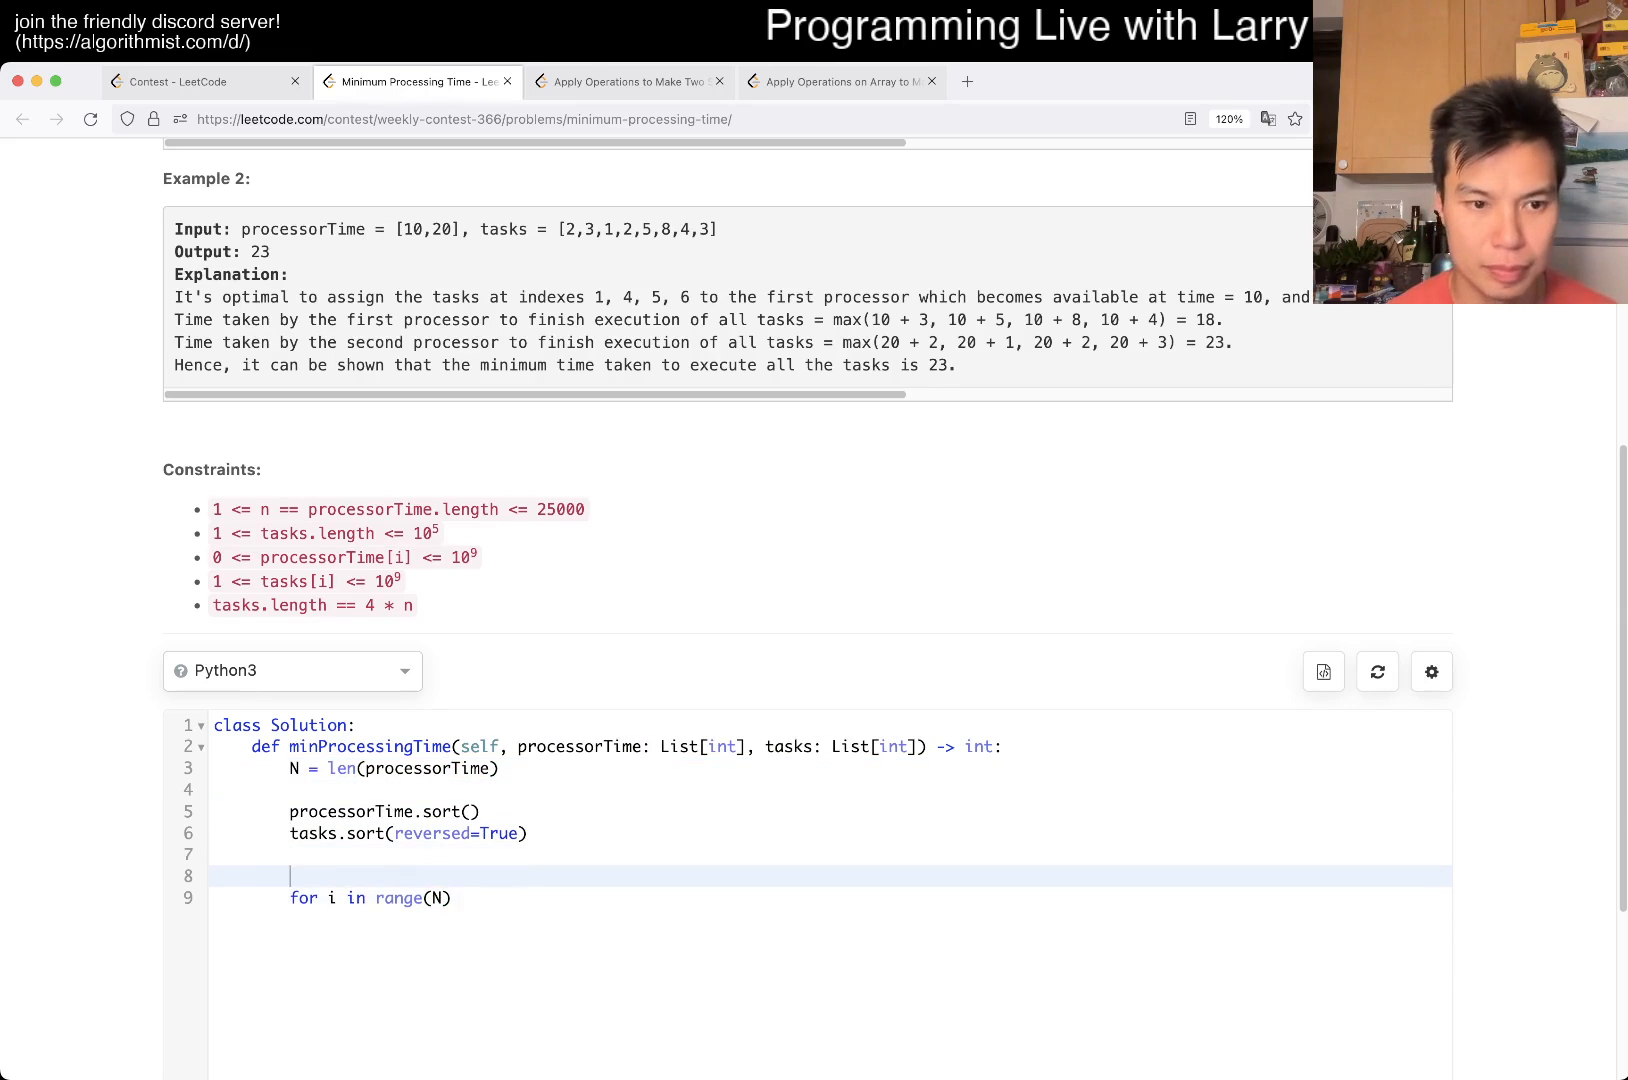
text(mx =)
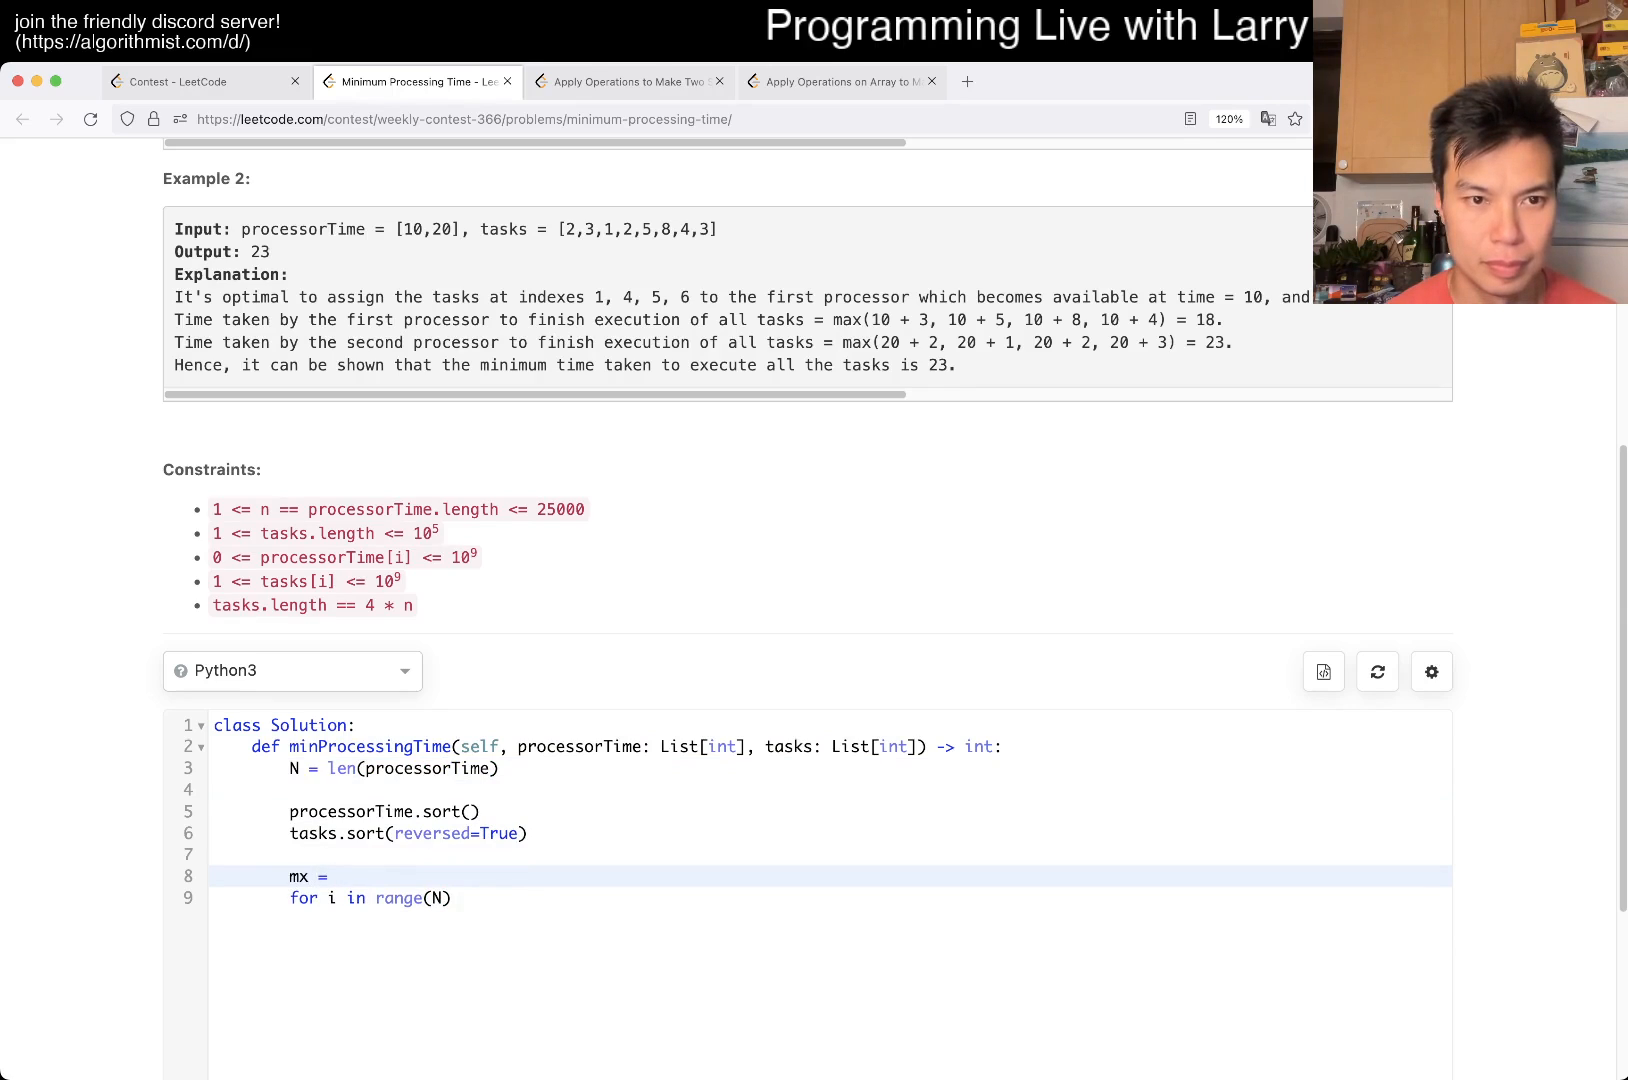
text(0)
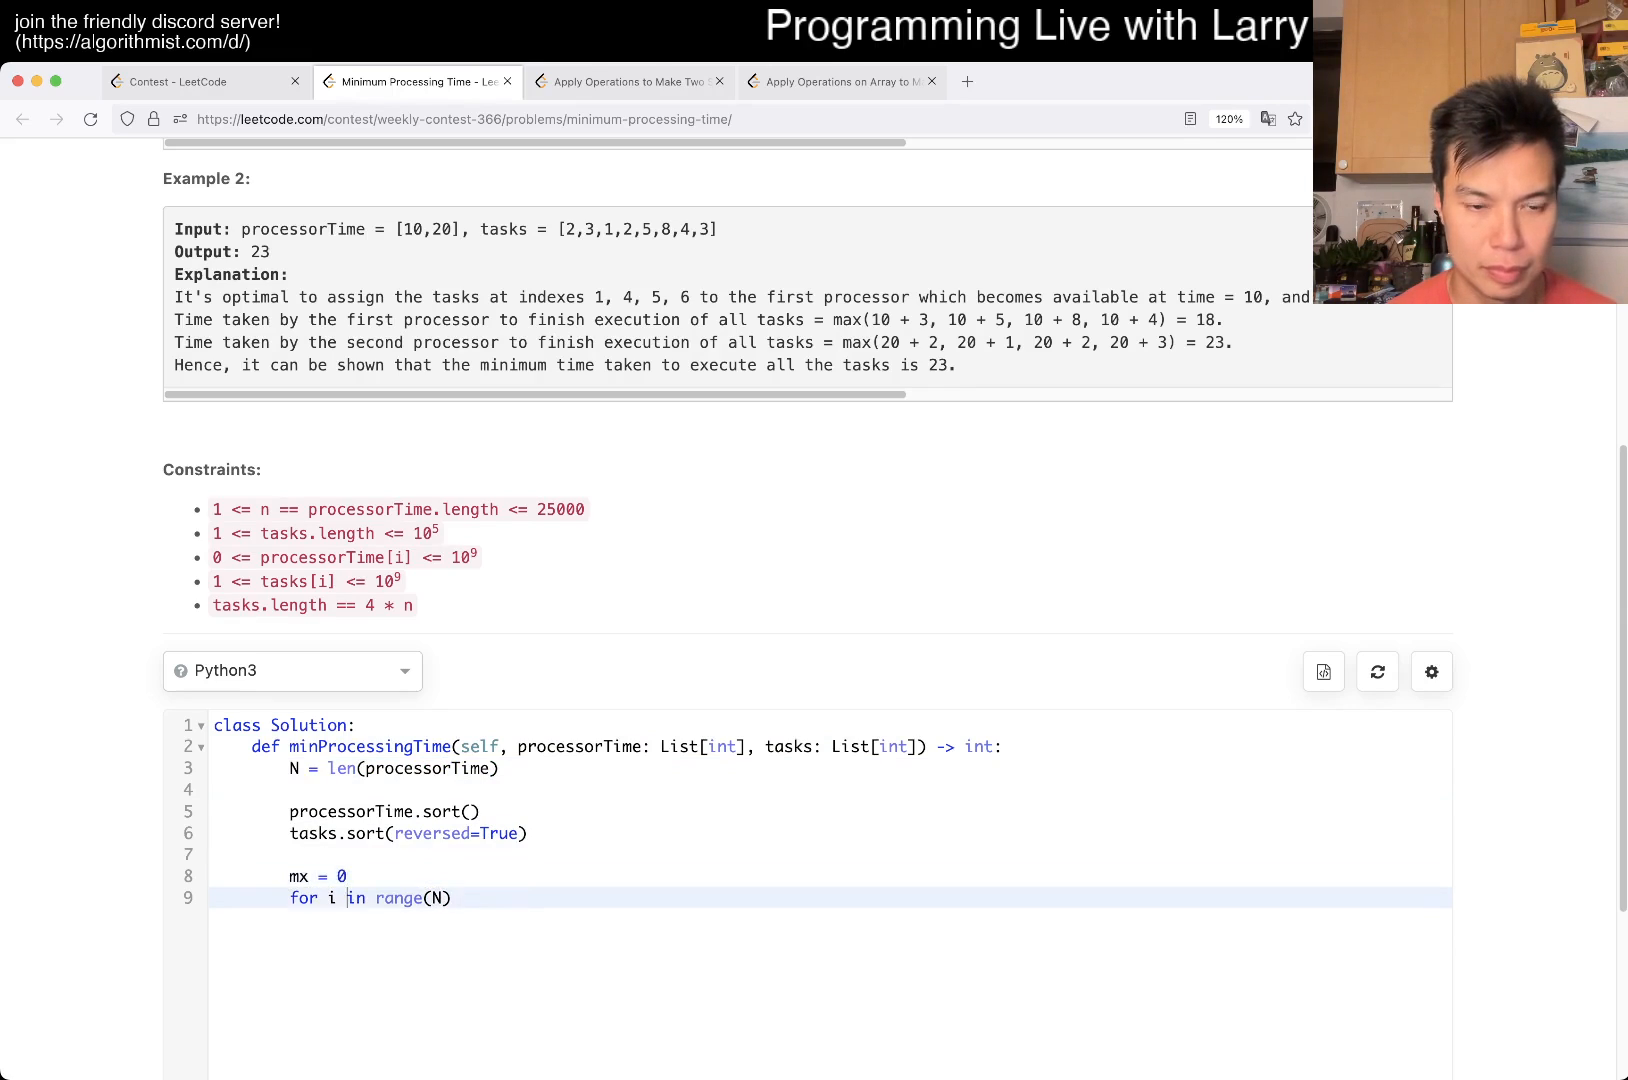
- Add nested loops over range(N) and range(4) for each processor's cores
text(:)
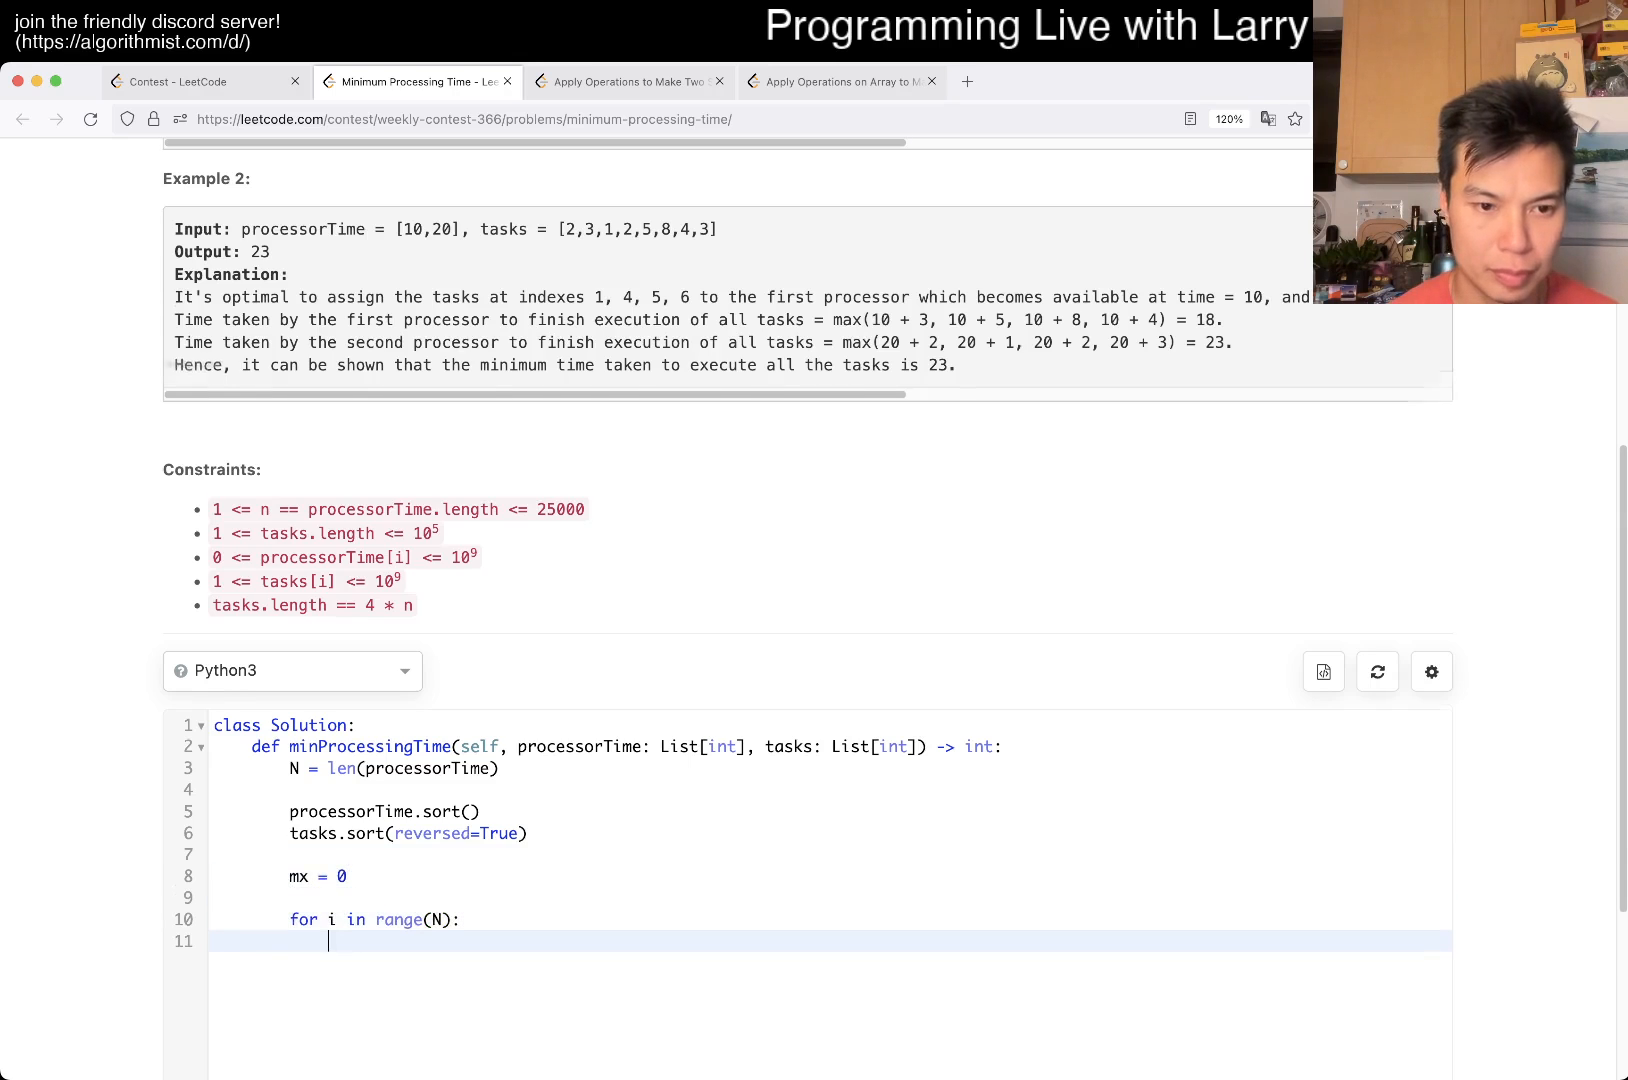
text(for k in range)
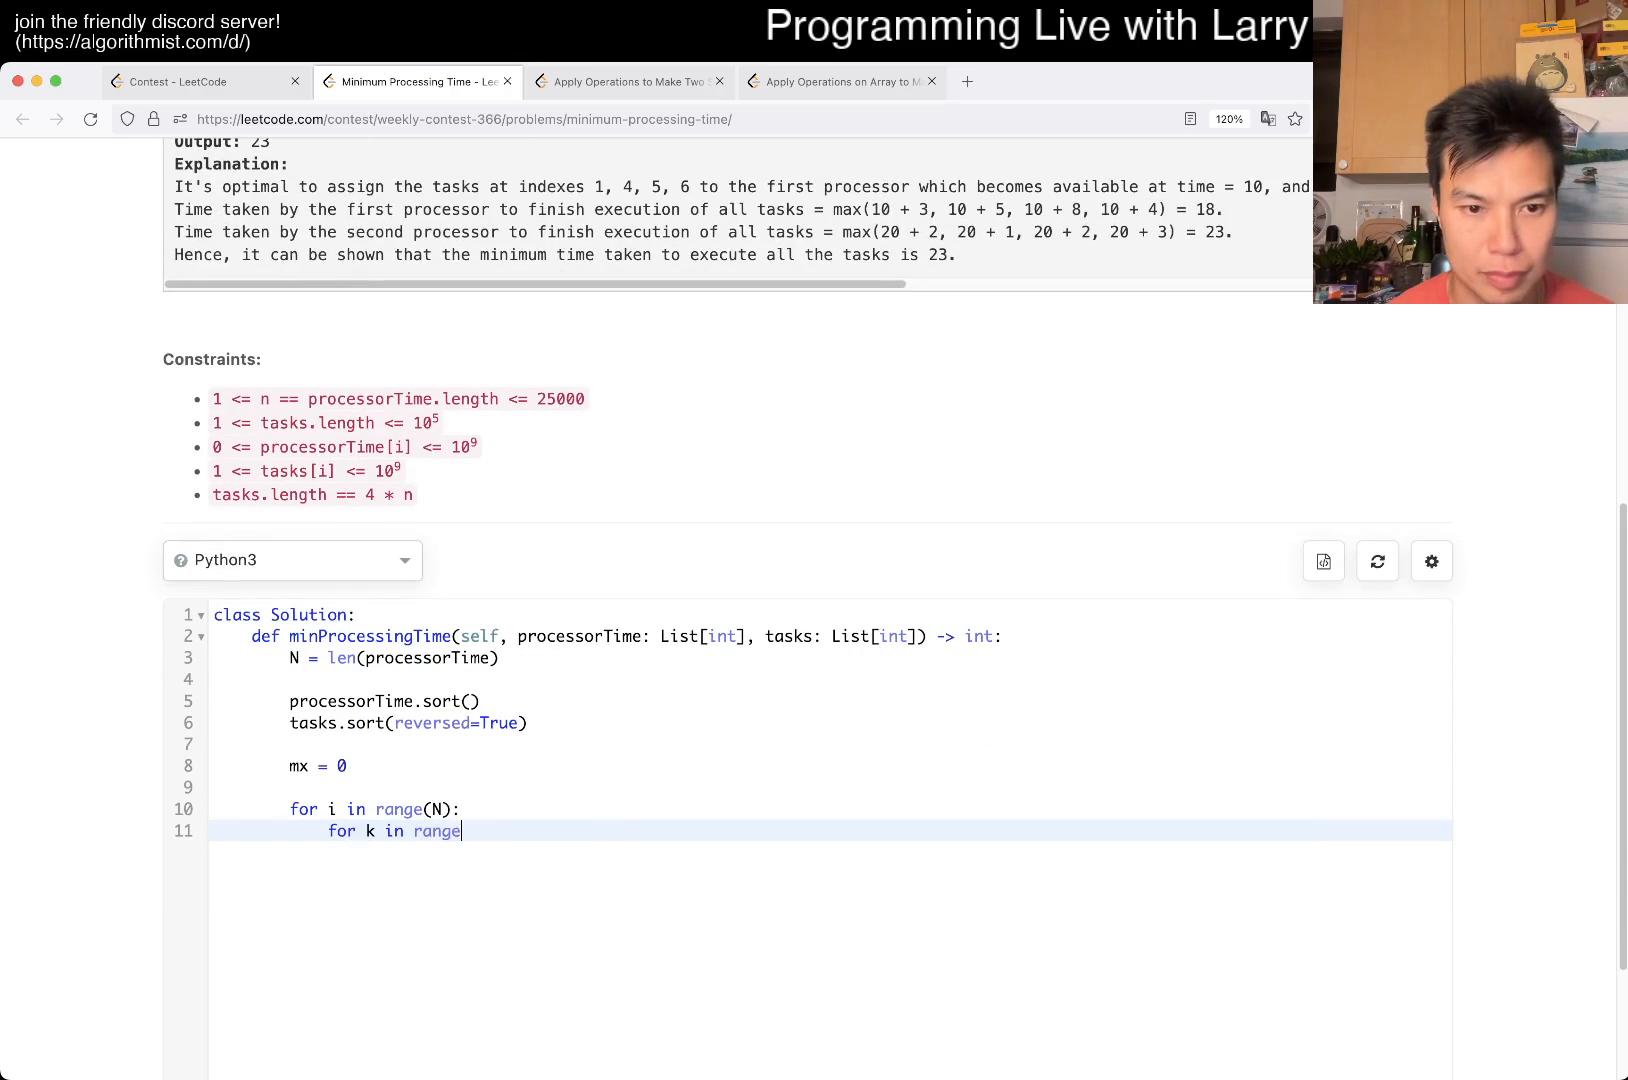
text((4):)
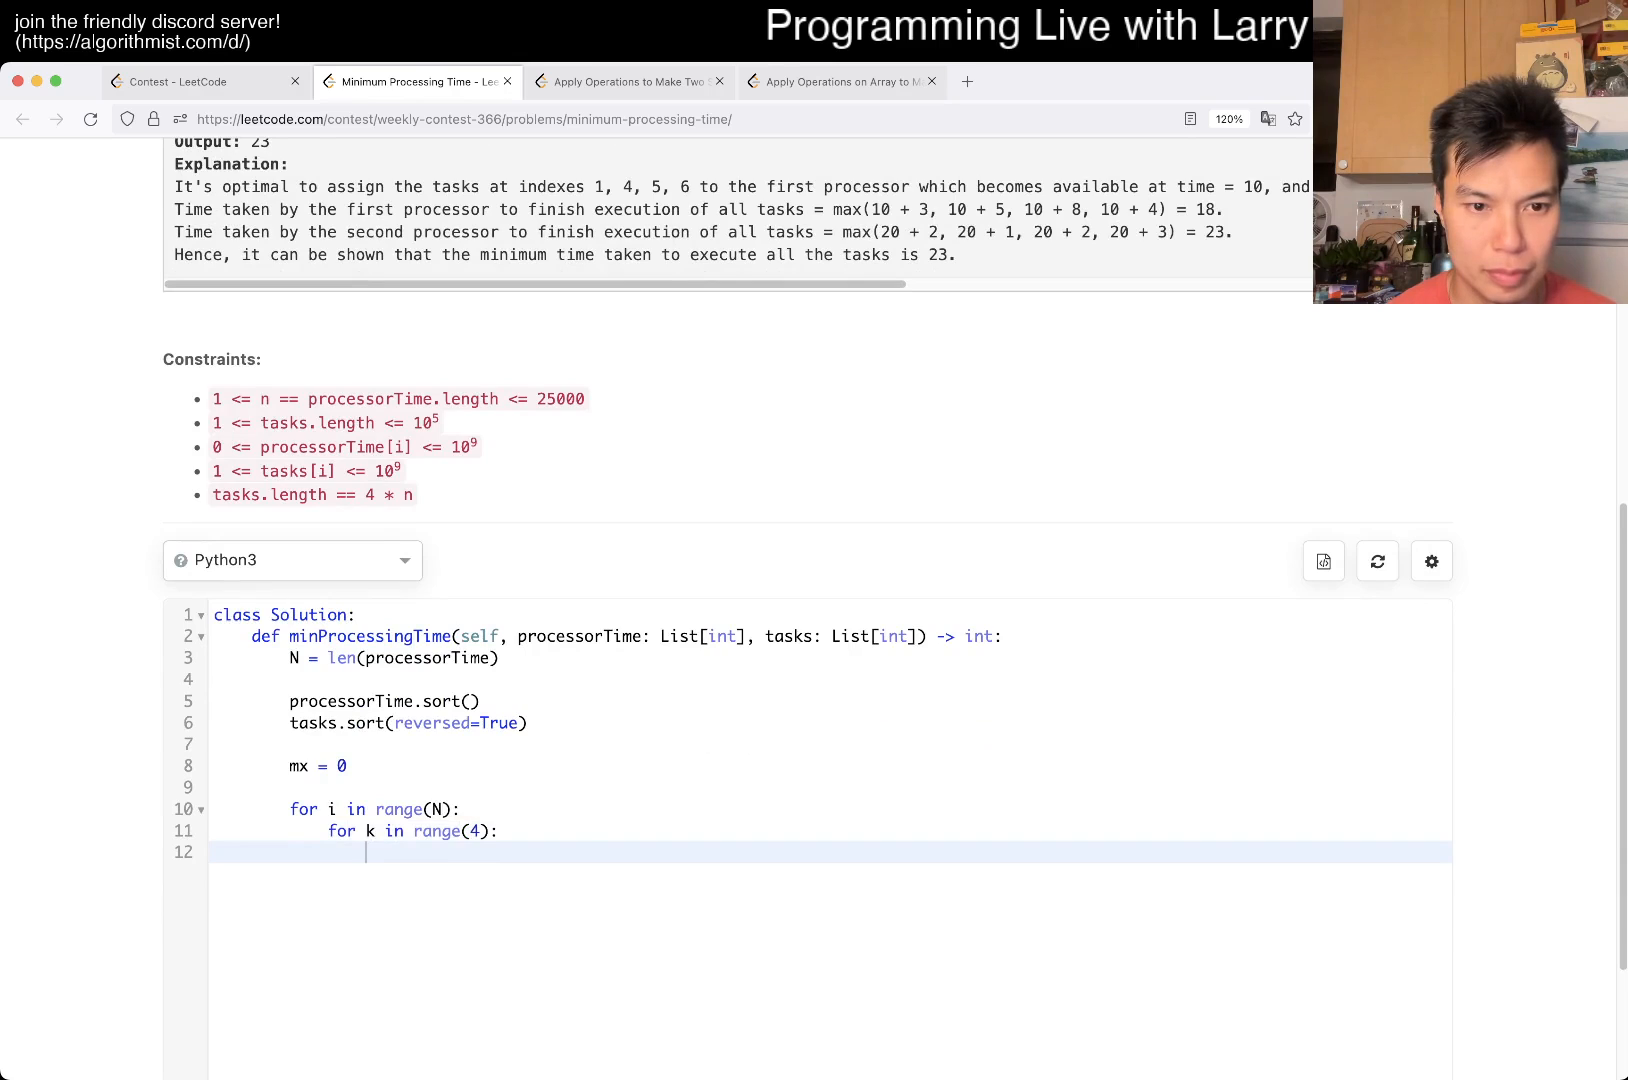
text(pr)
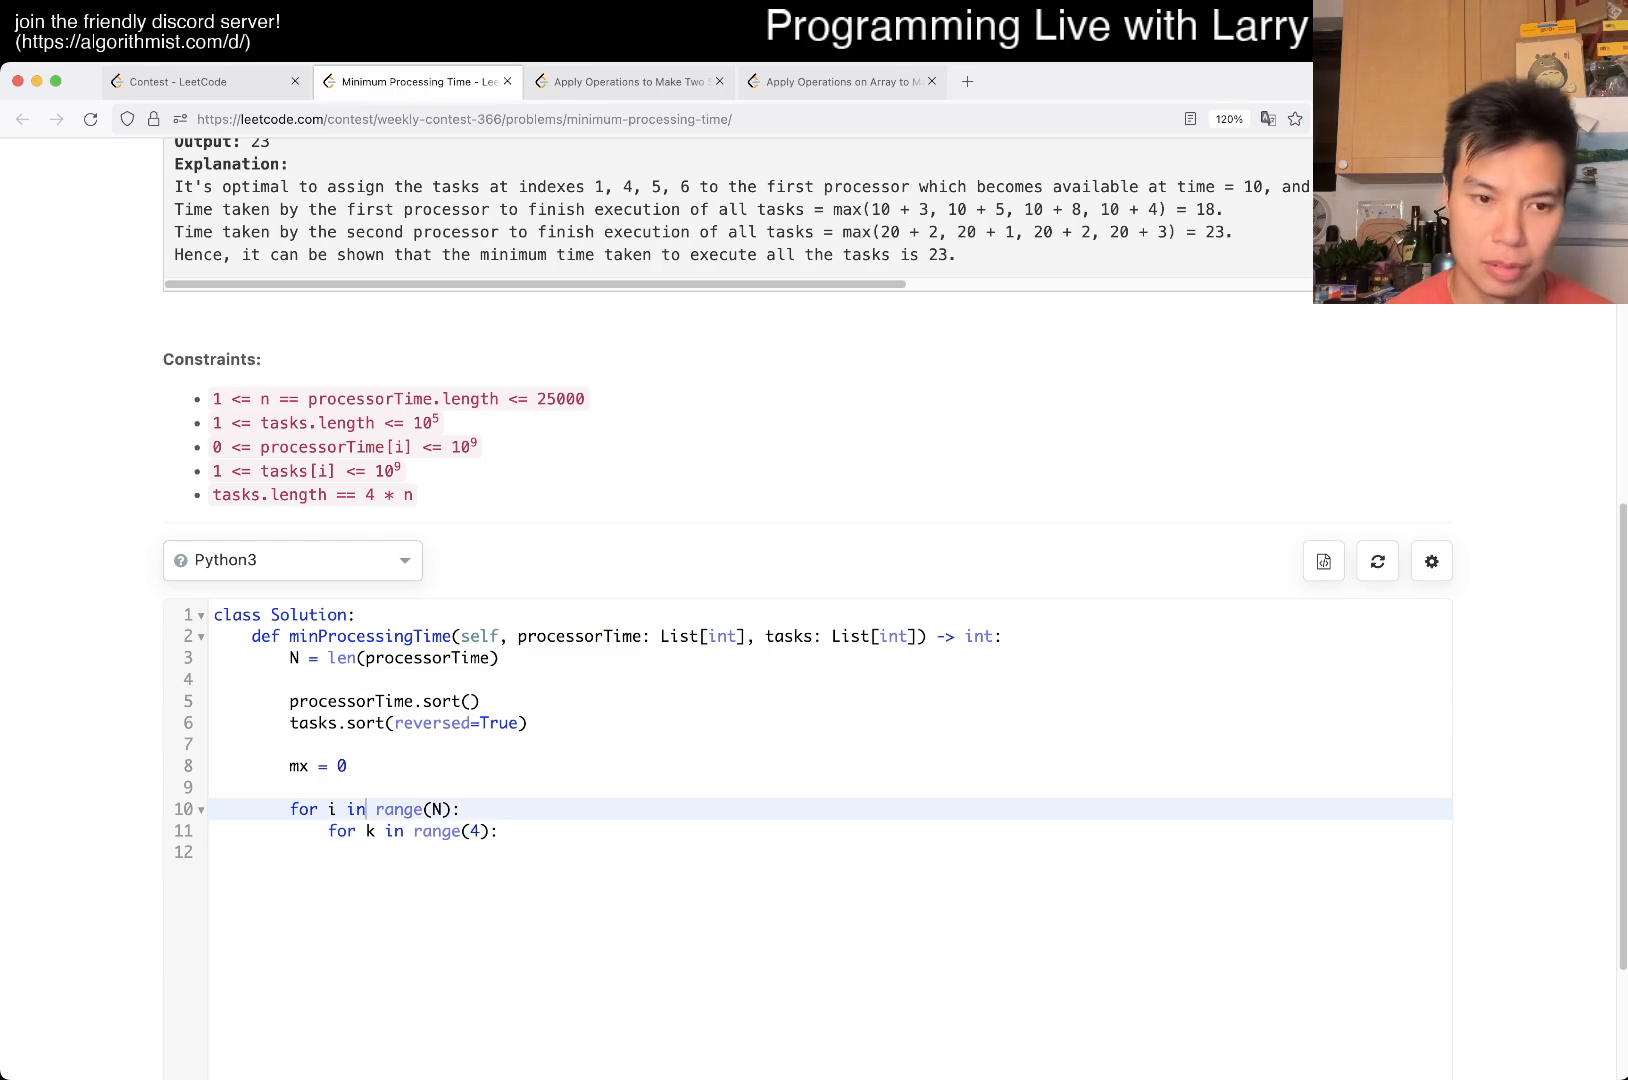
- Set mx = max(mx, processorTime[i] + max(tasks[i*4:i*4+4])) and return mx
text(mx =)
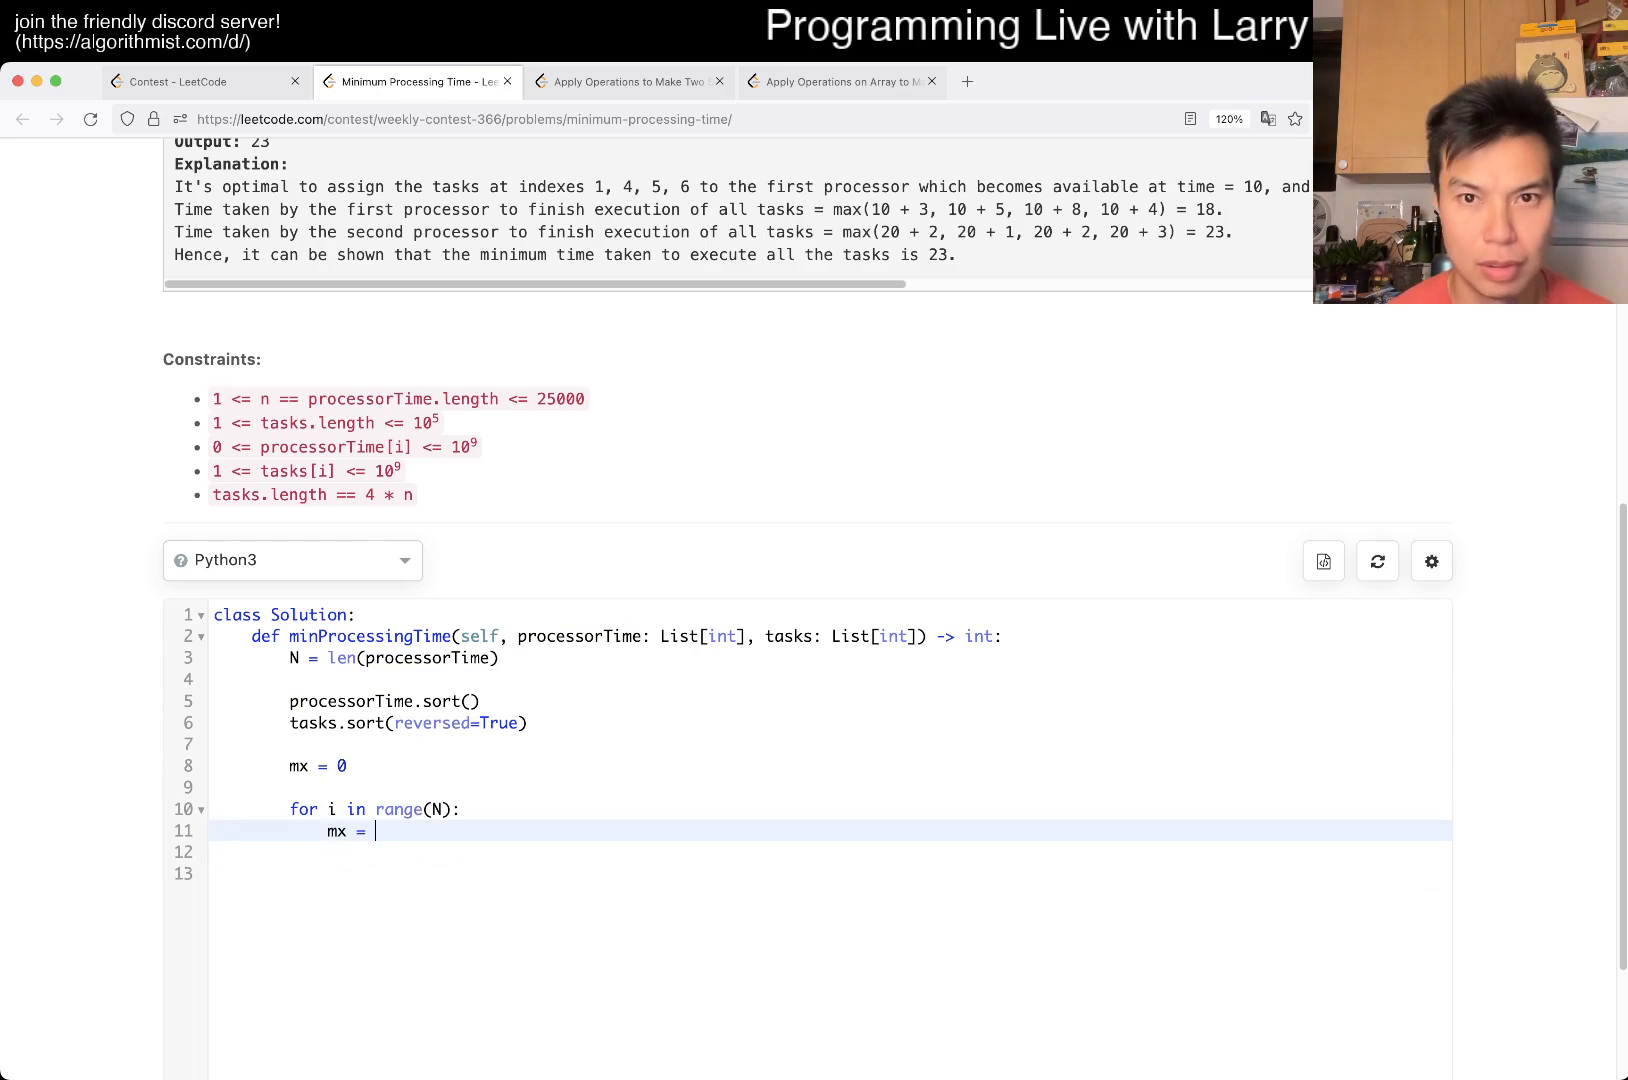
text(max()
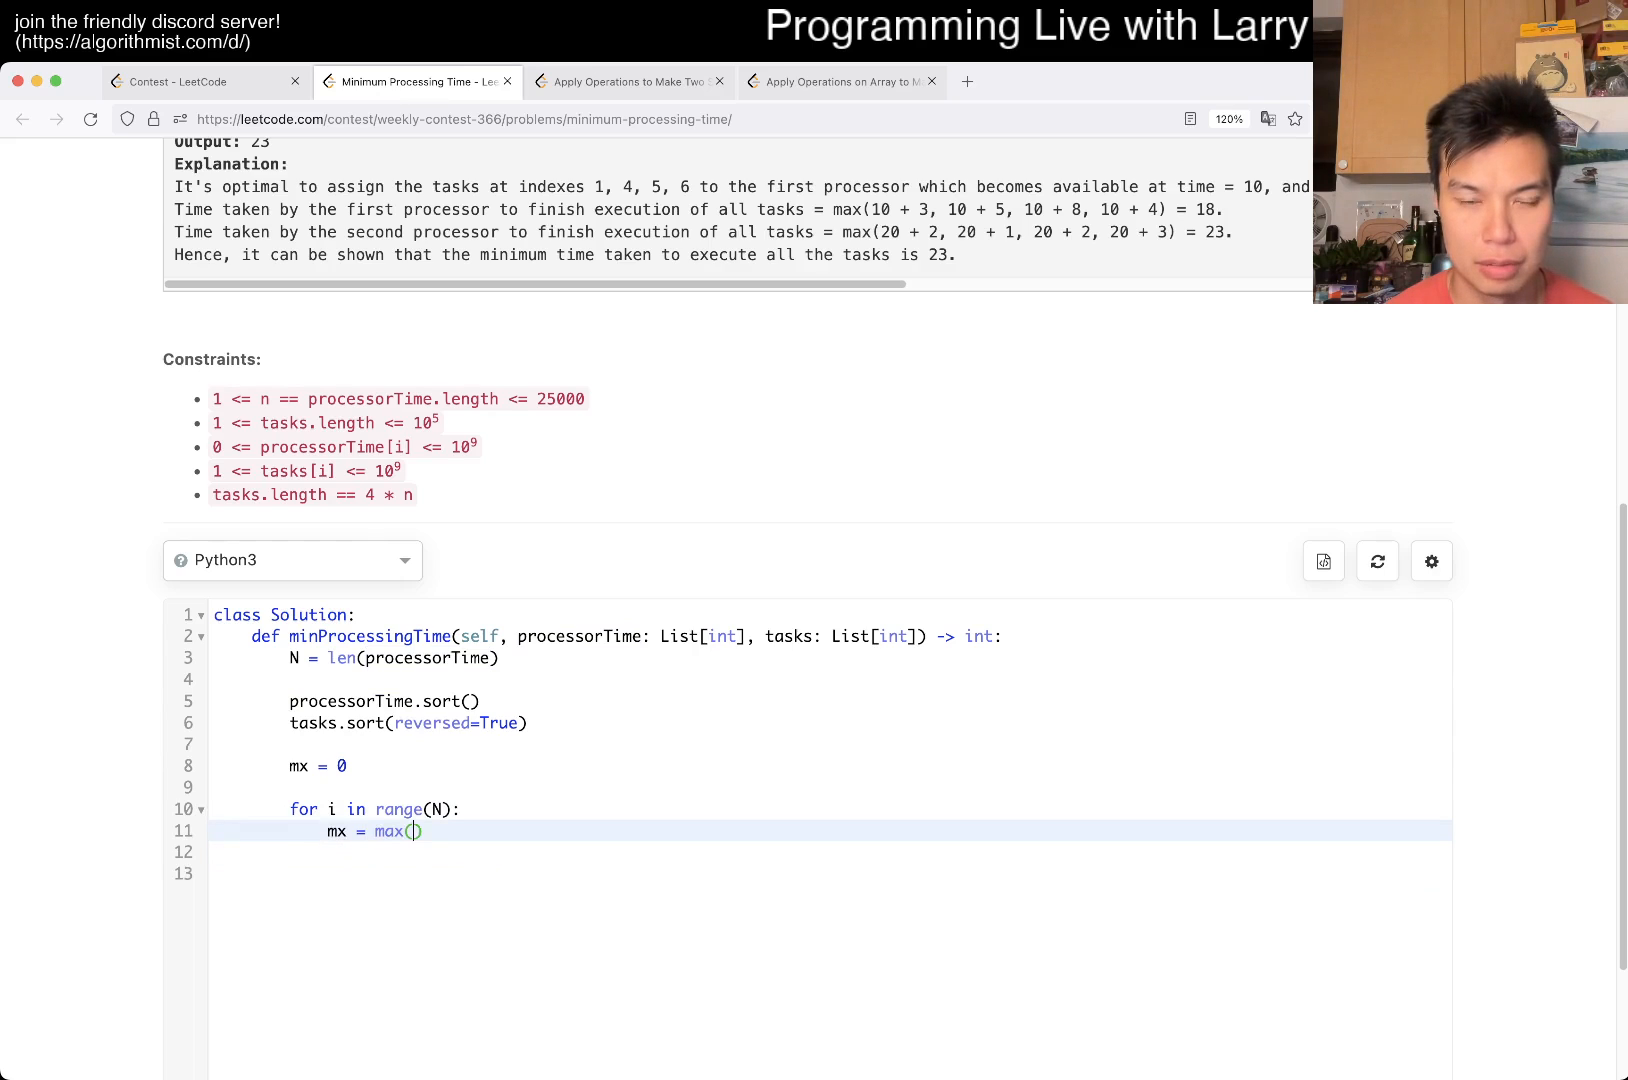
text(mx,)
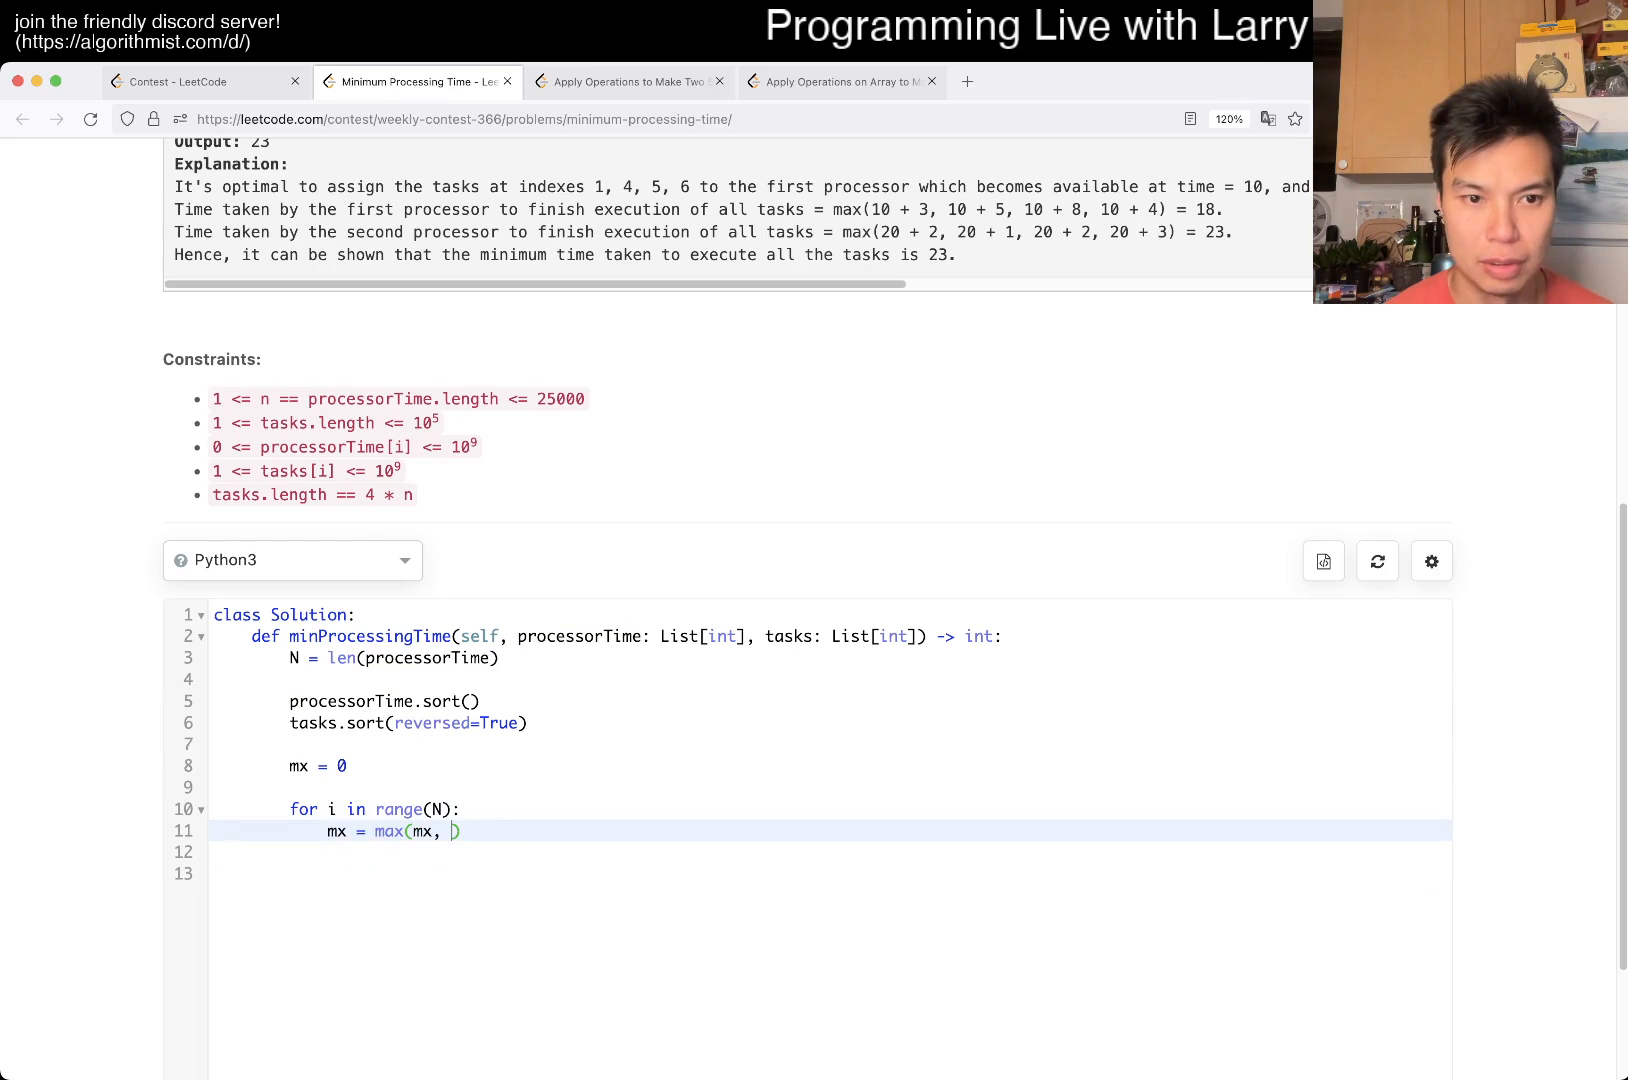
text(processorTime[])
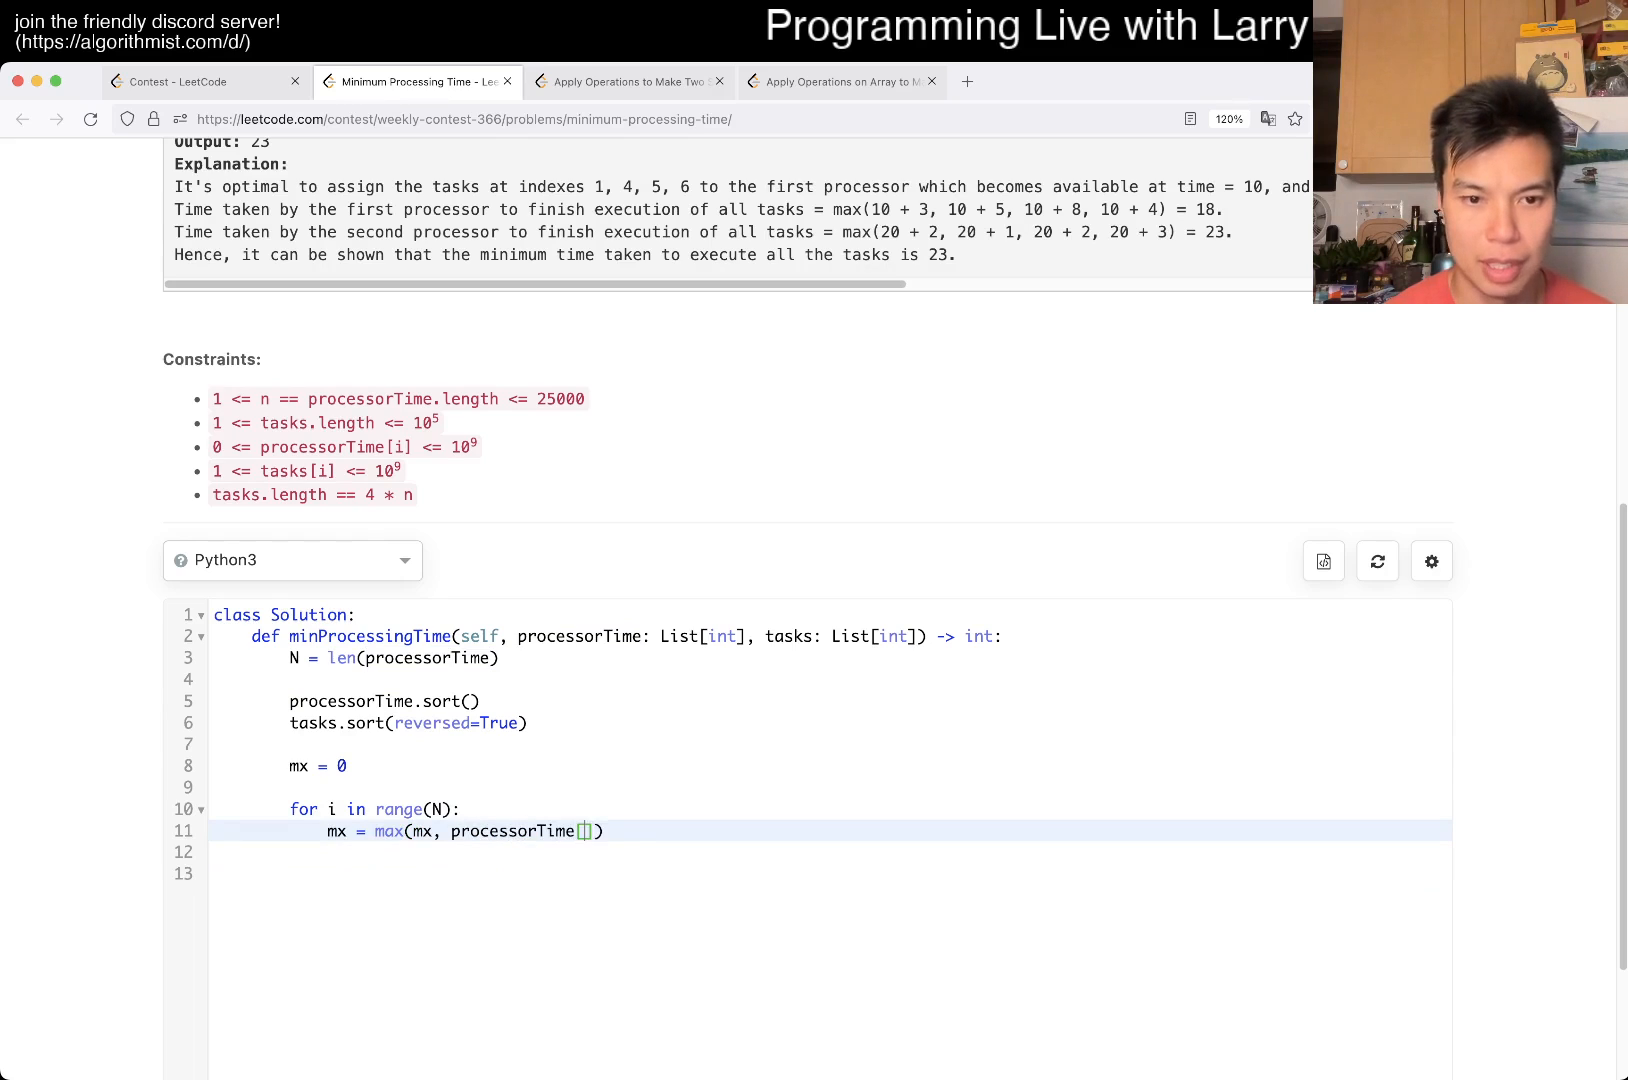
text(i] +)
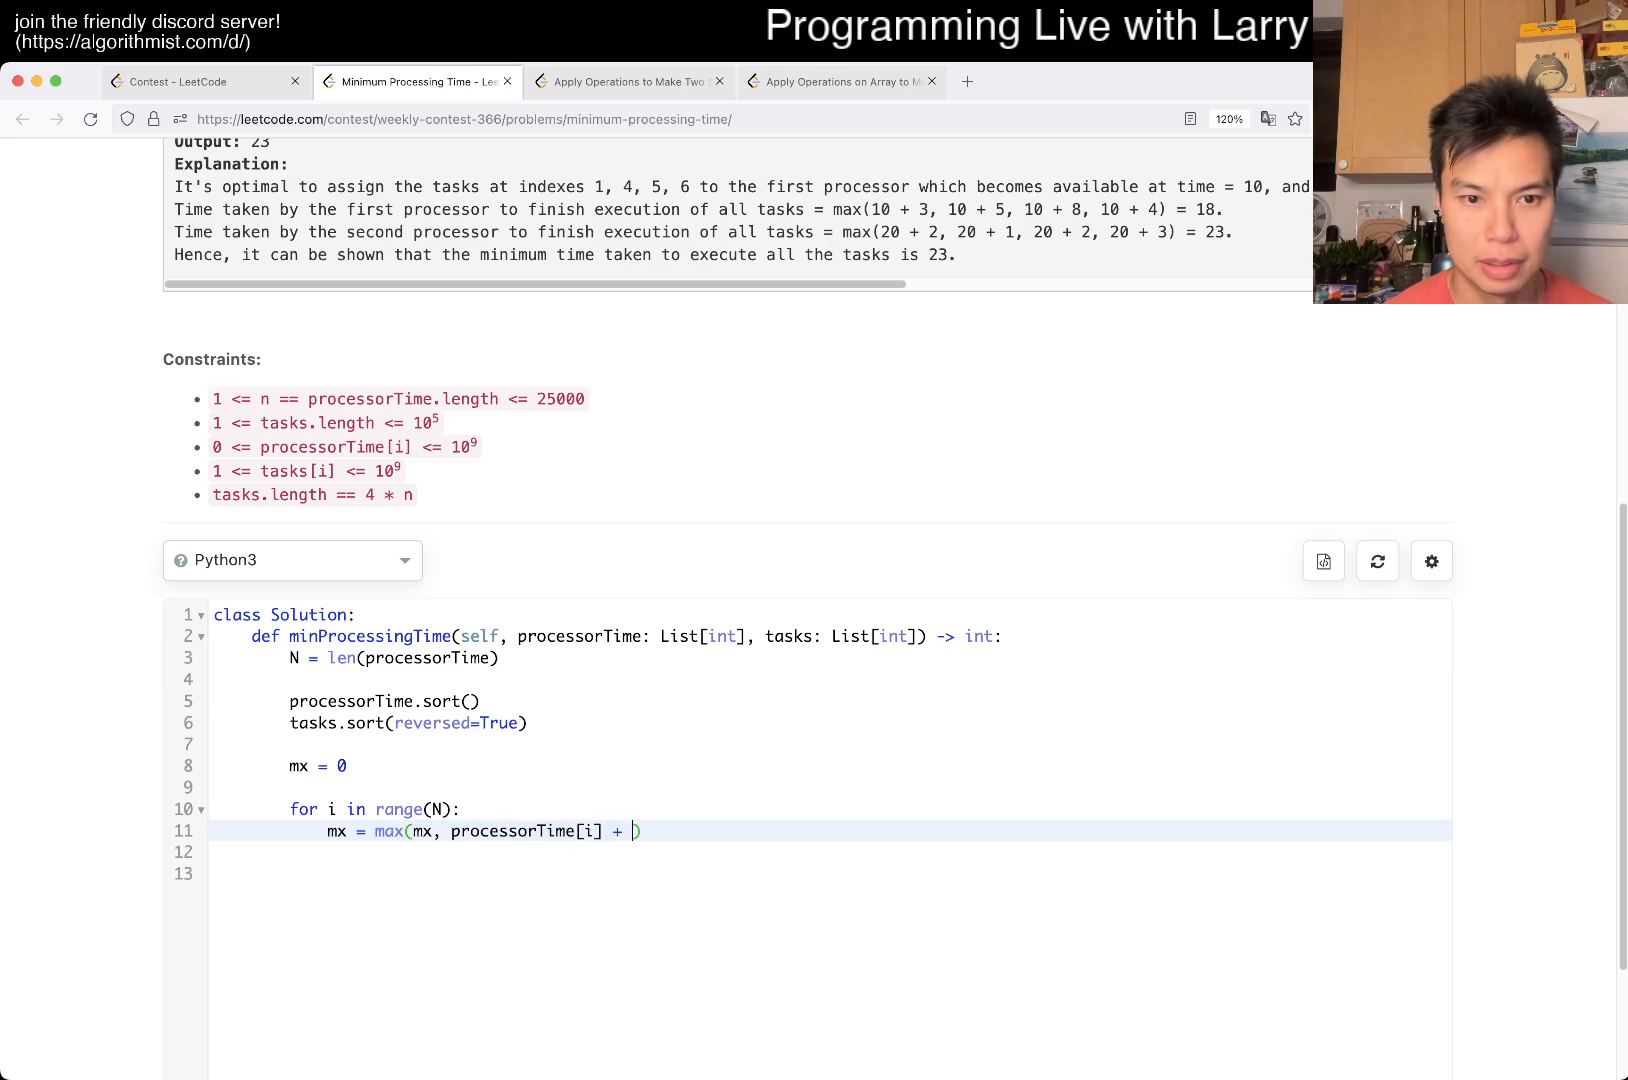
text(ma)
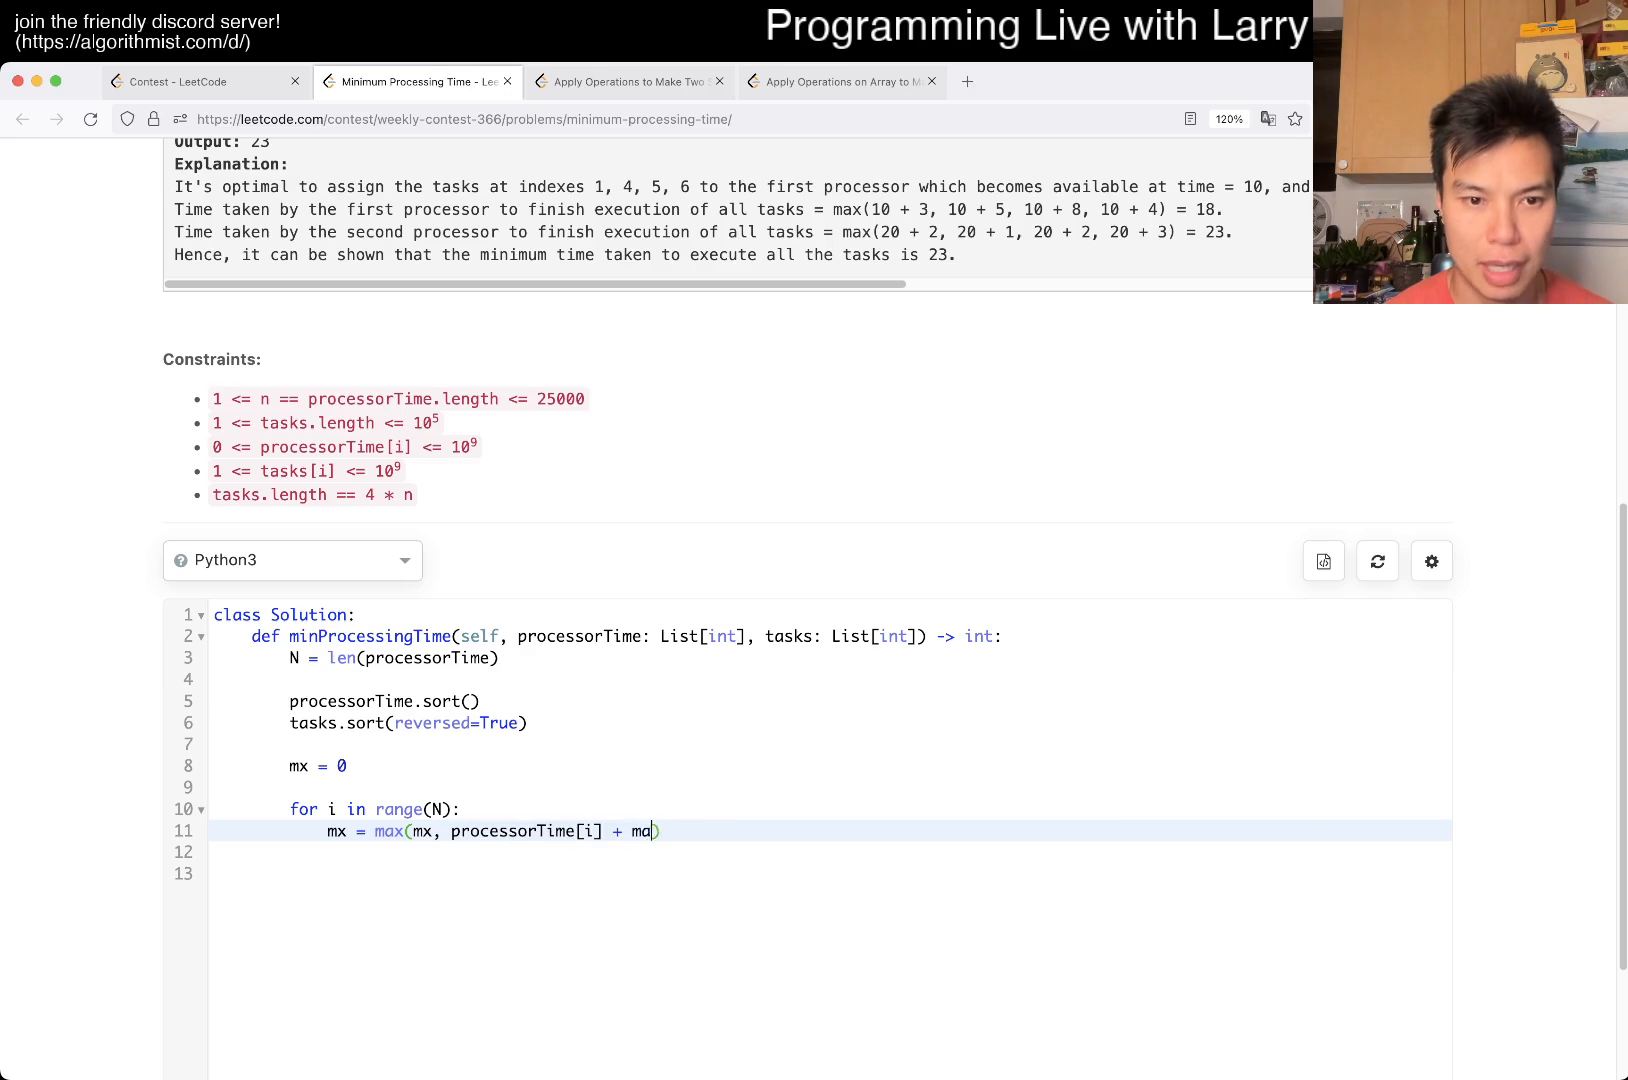
text(x())
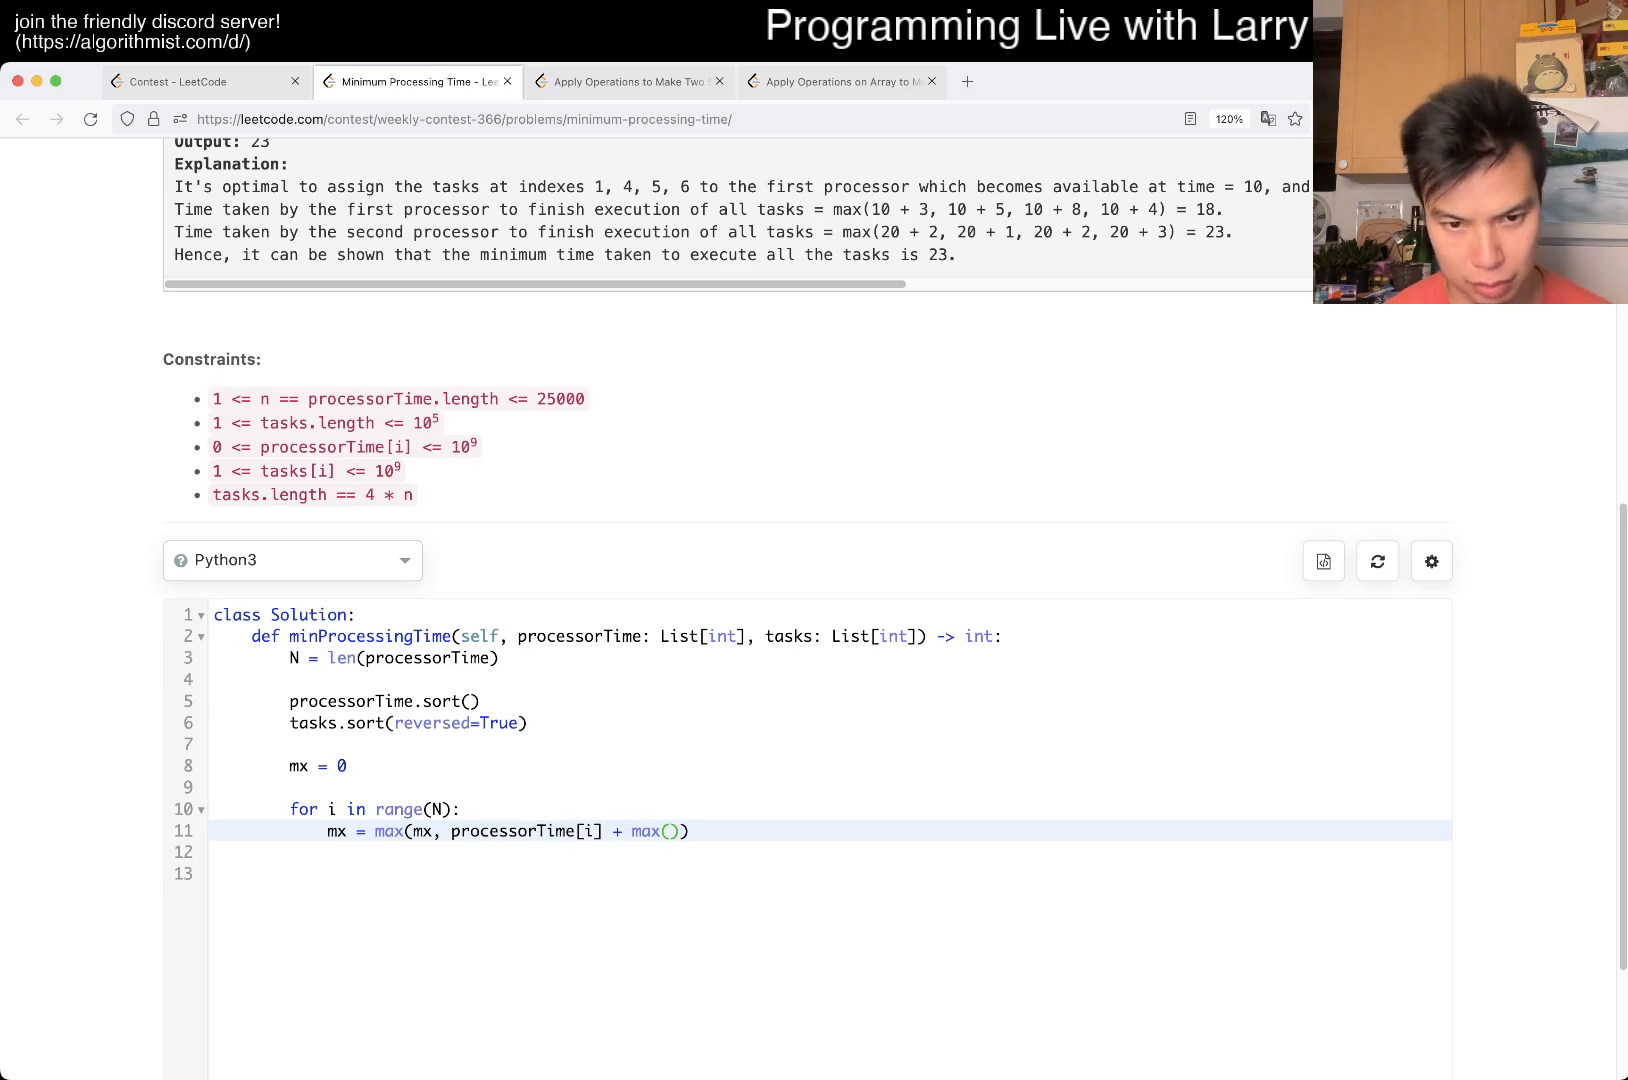
text(ta)
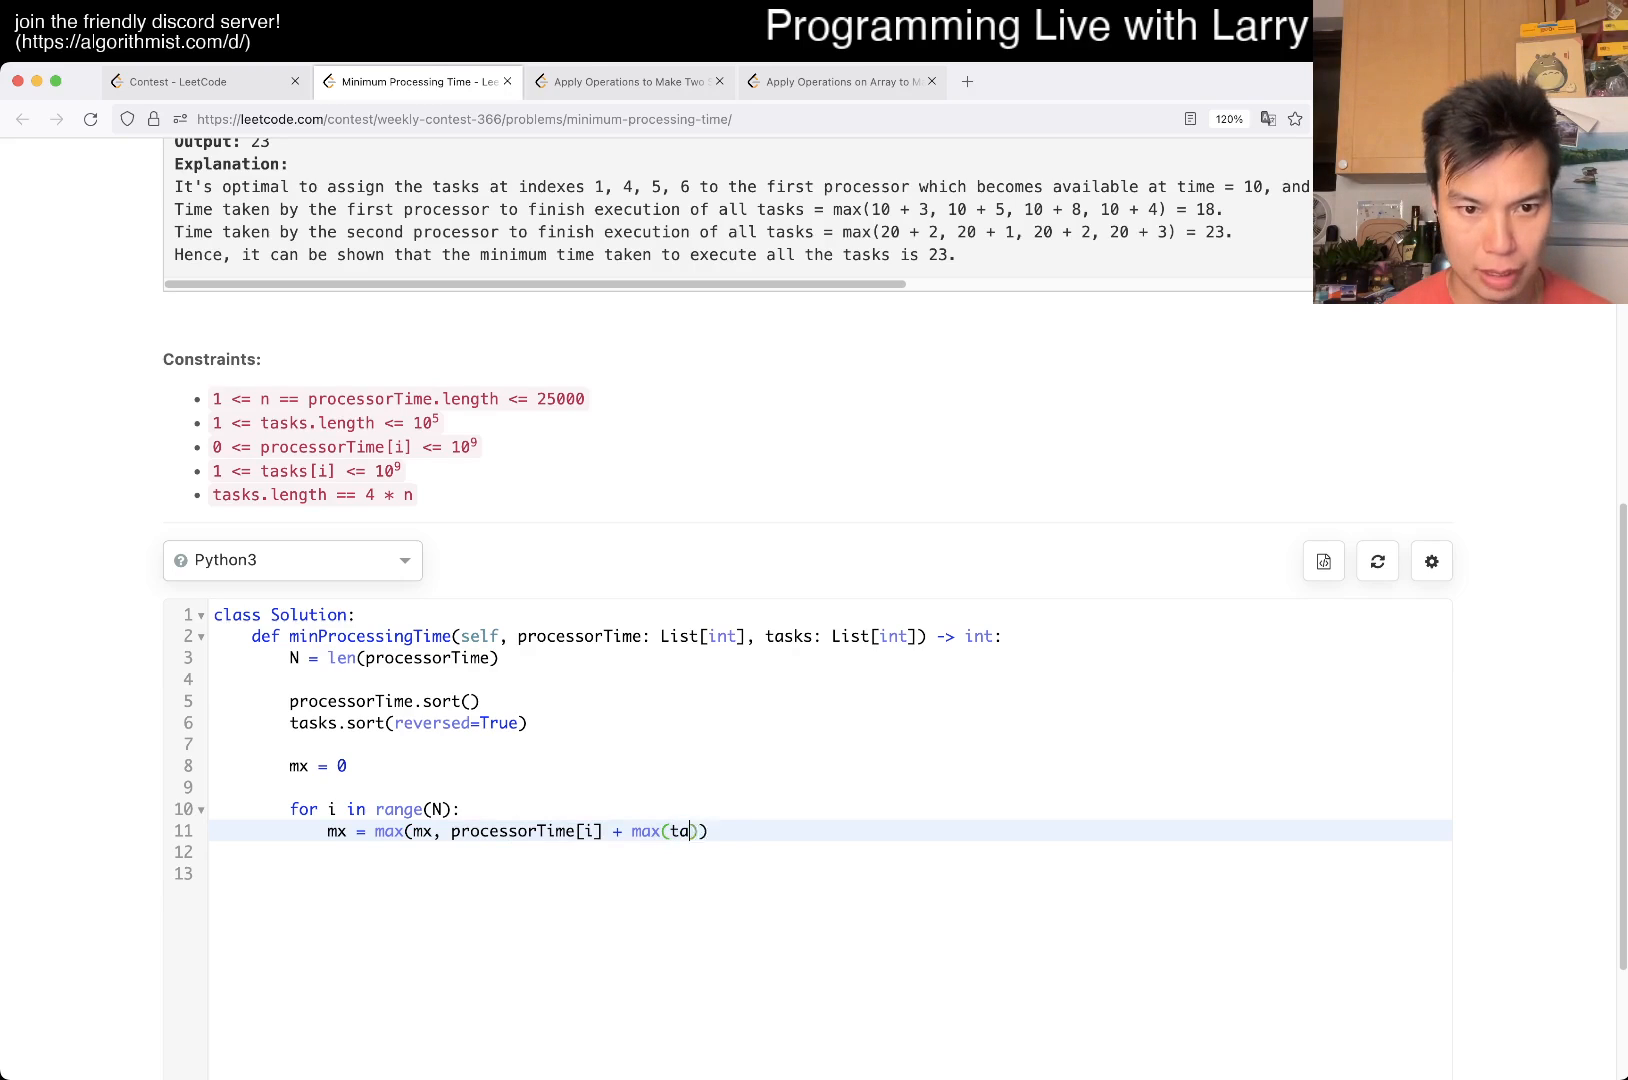
text(sks[])
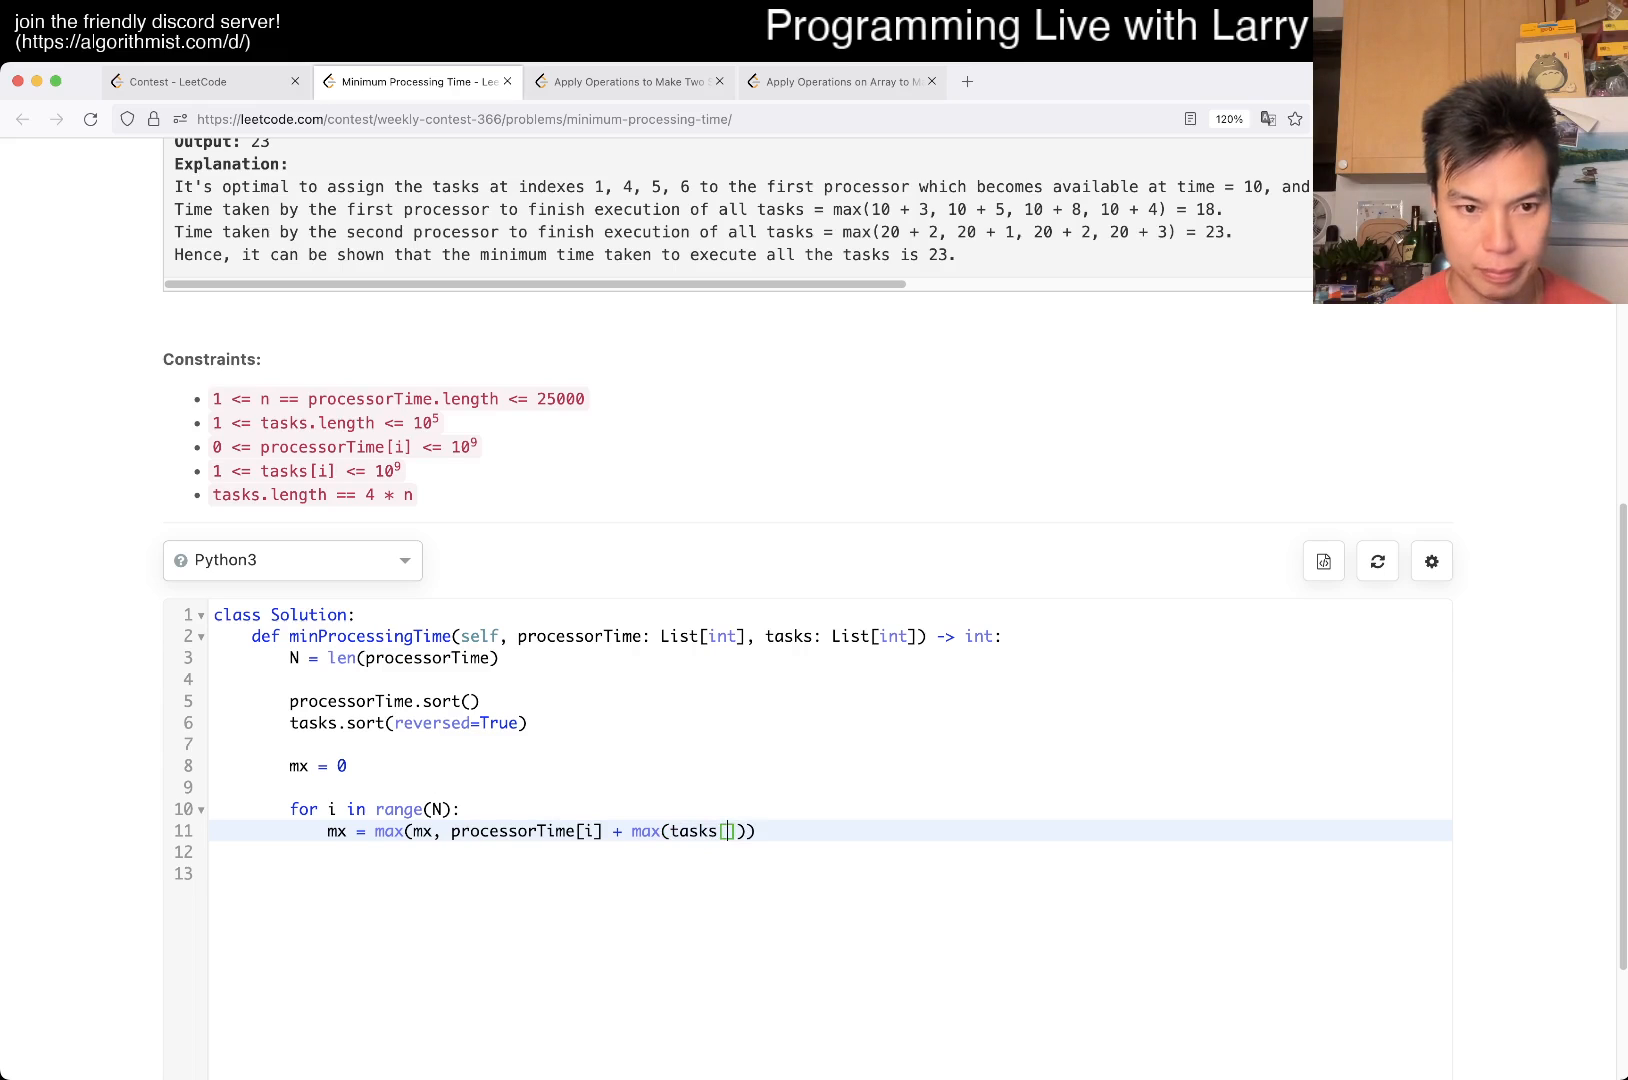
text(i)
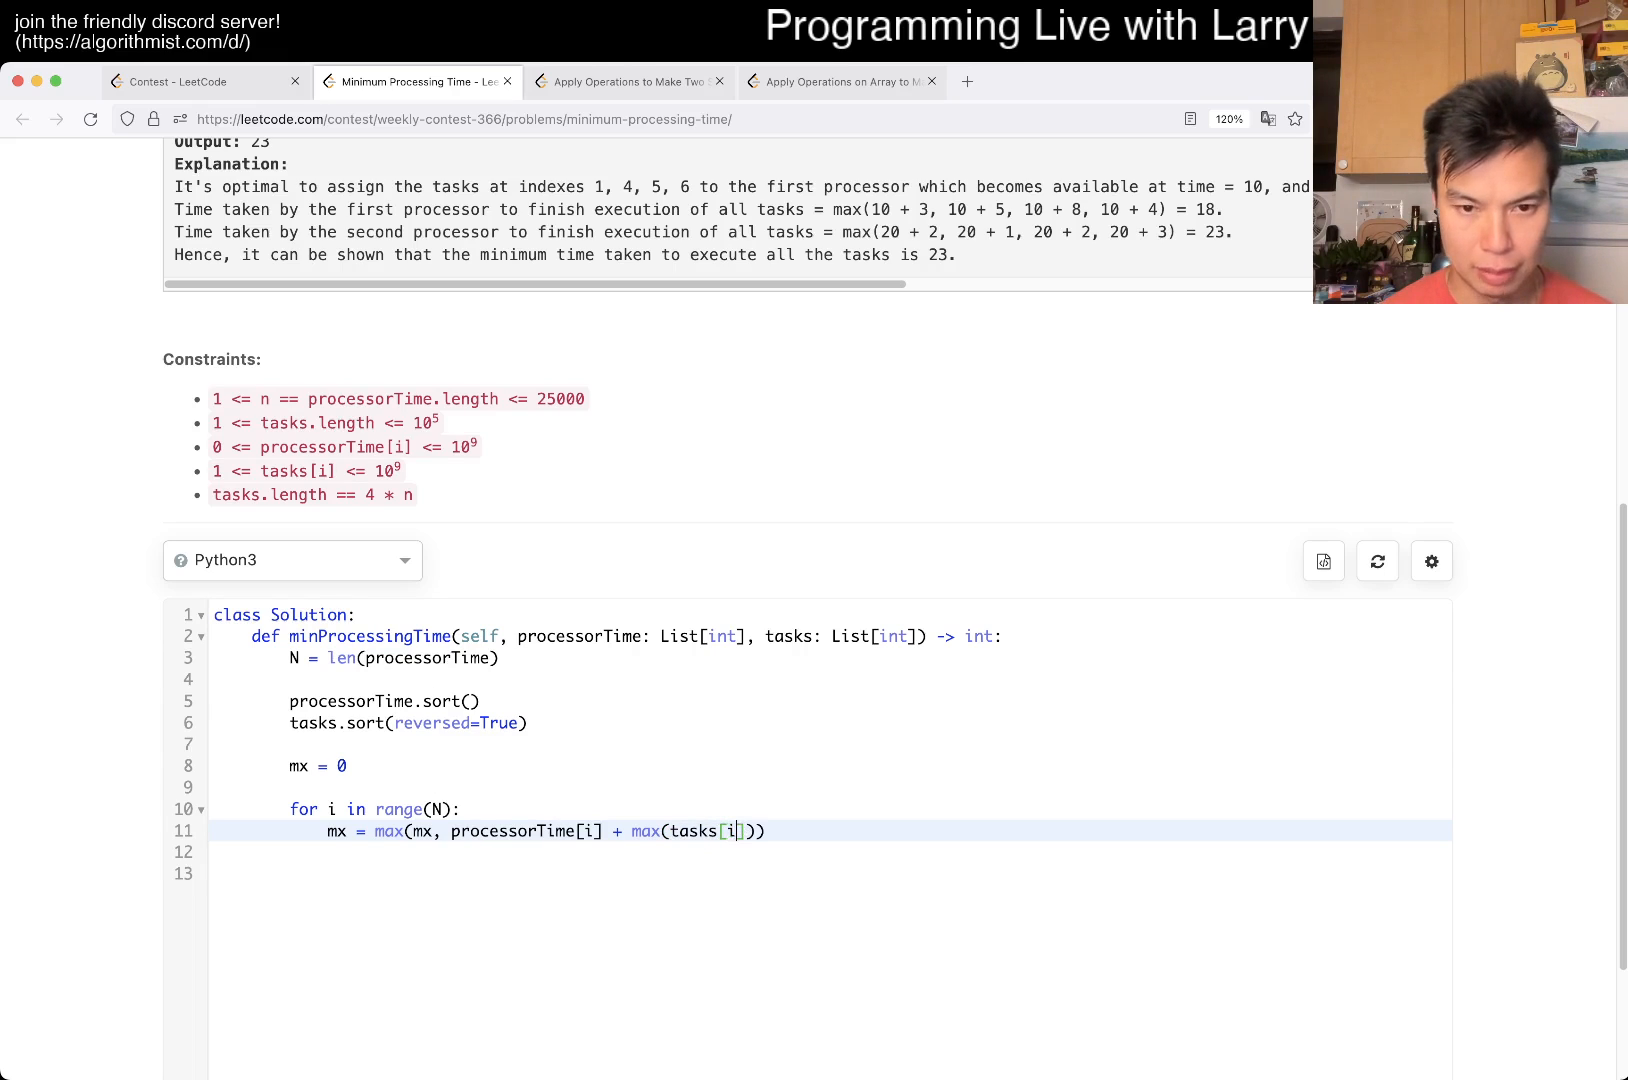
text(*4:i*4+4)
click(829, 853)
text(retu)
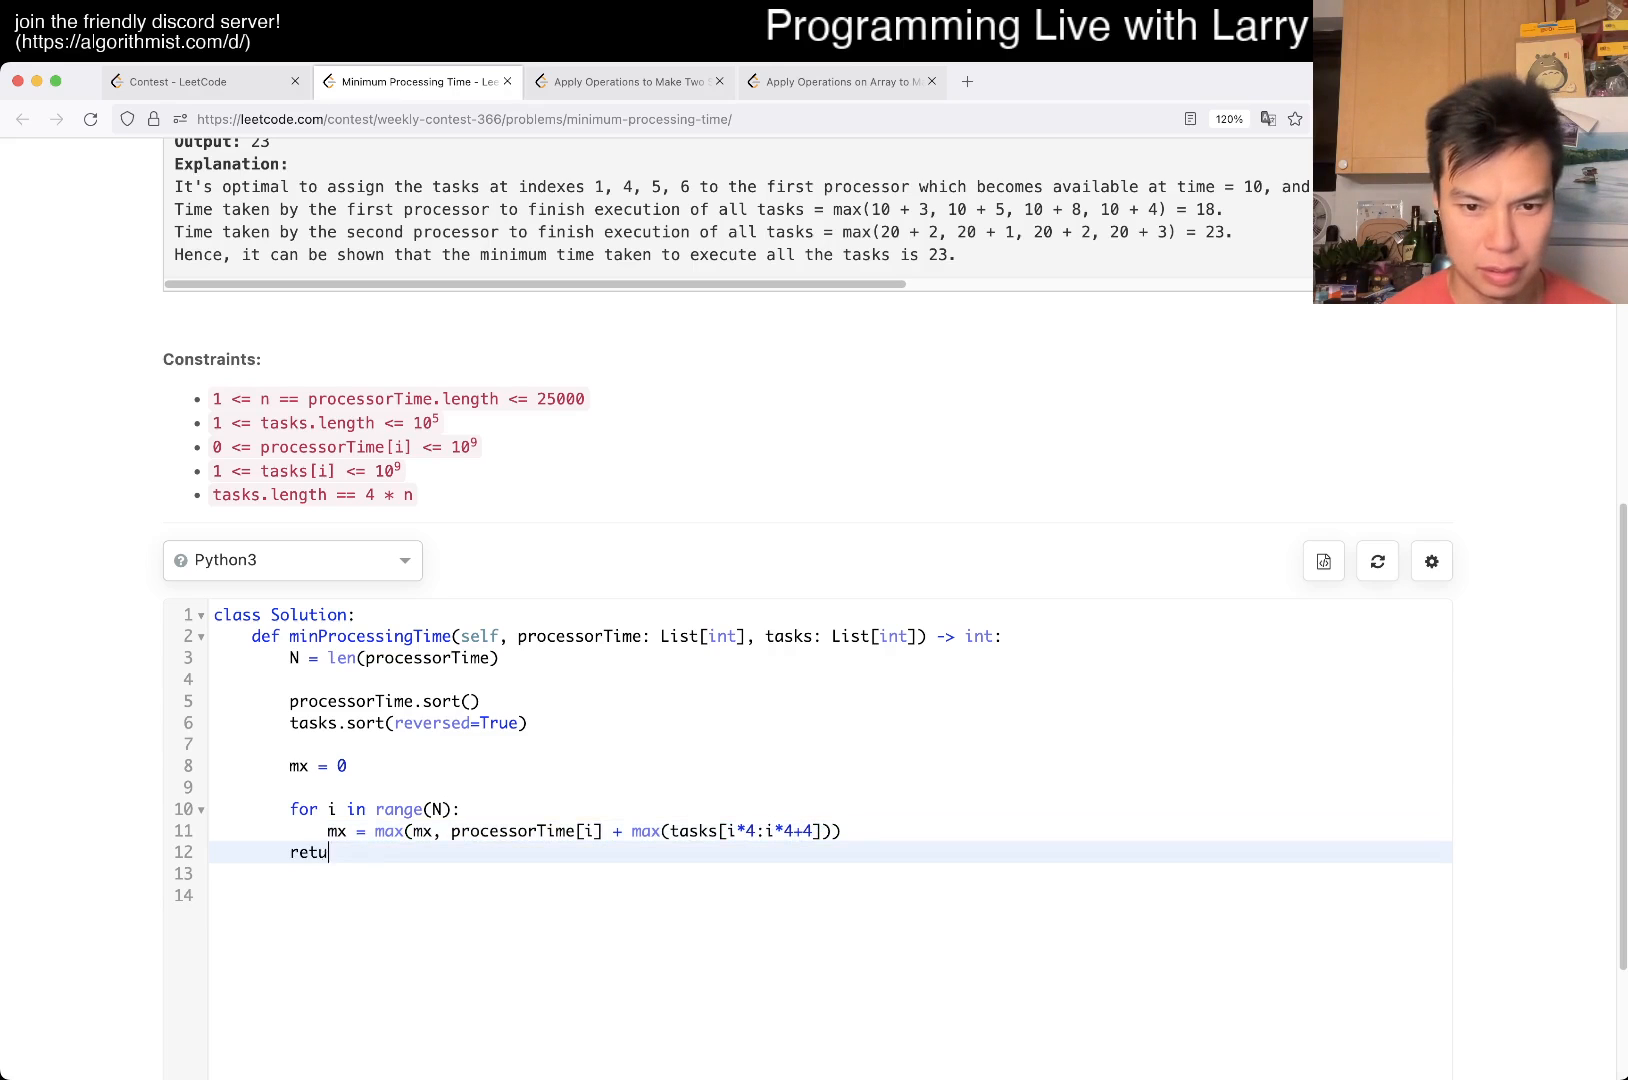
text(rn mx)
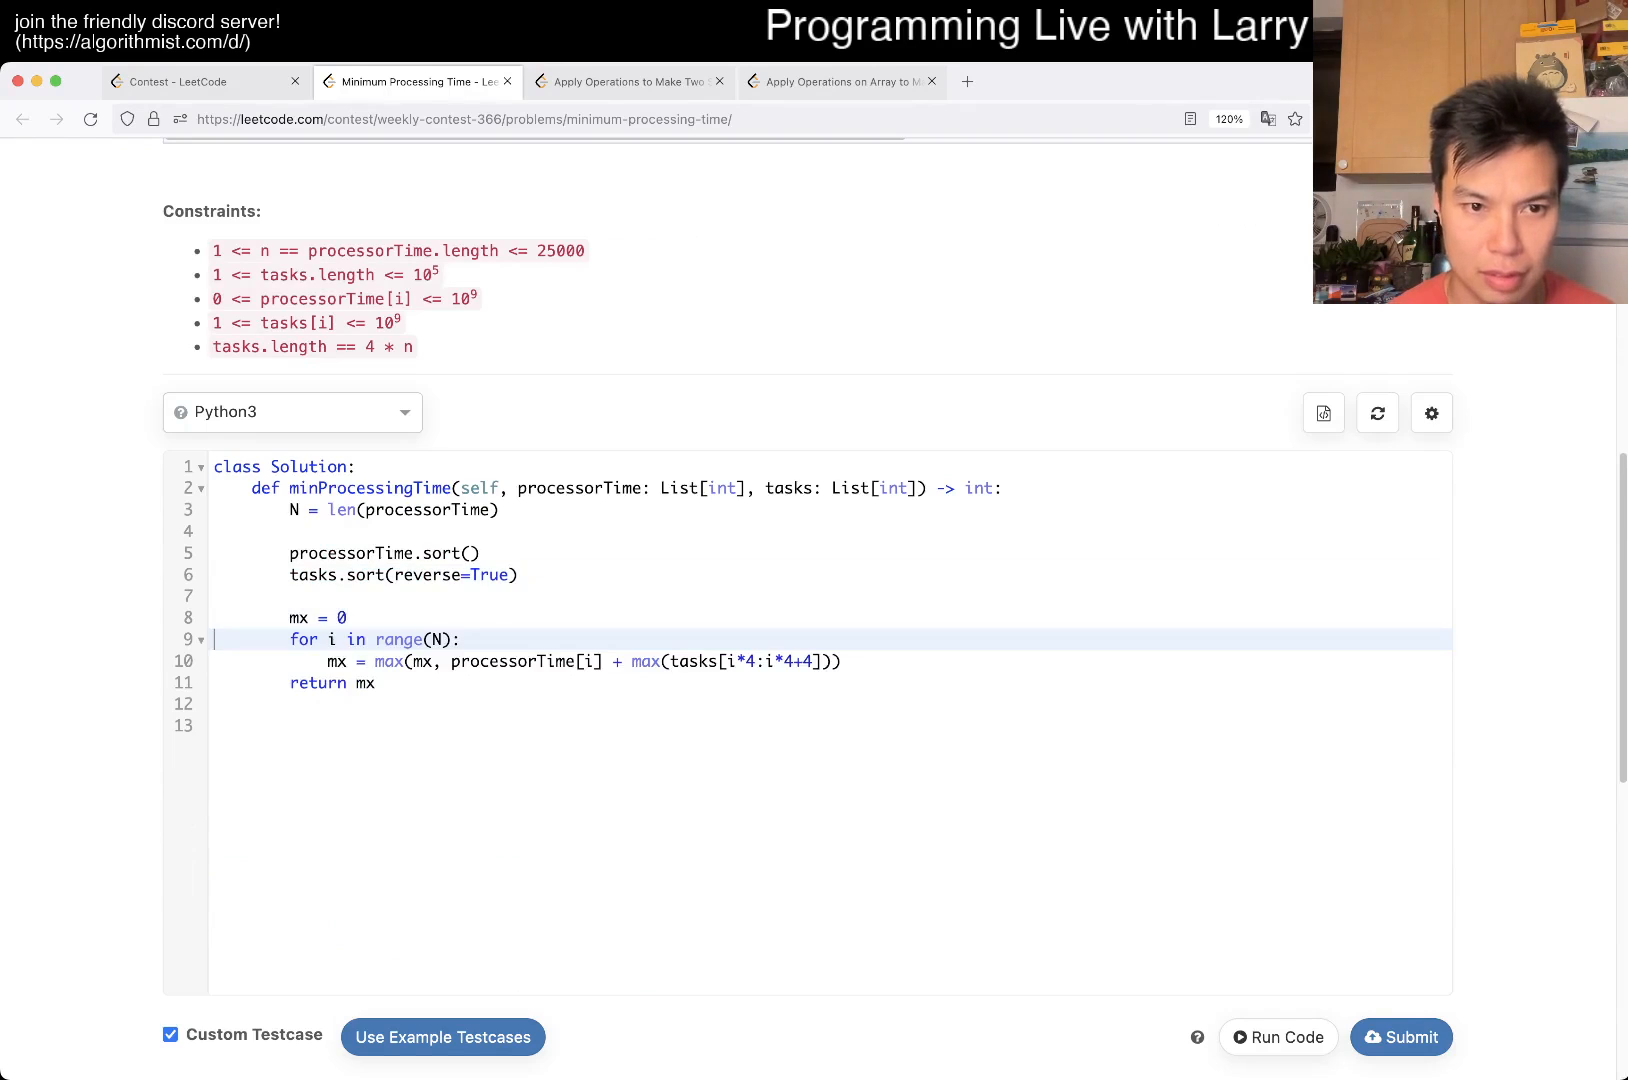
- Submit the solution and move to the Apply Operations to Make Two Strings Equal problem
scroll(down, 3)
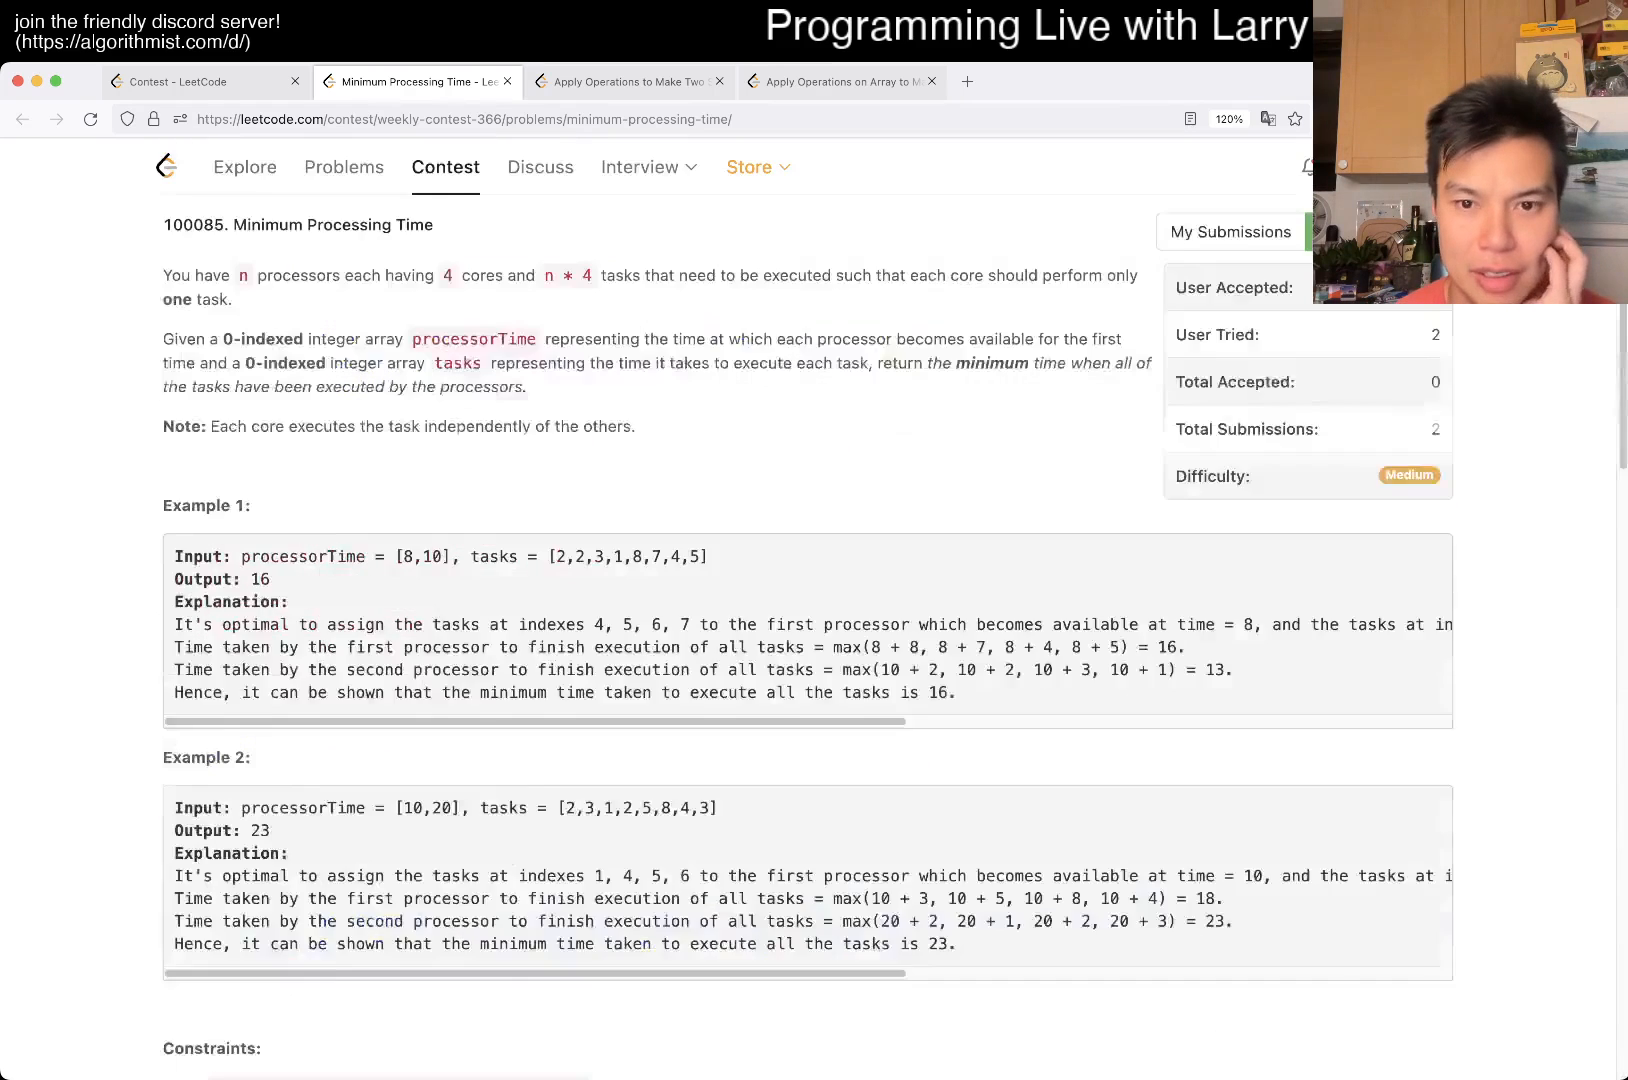
click(1401, 741)
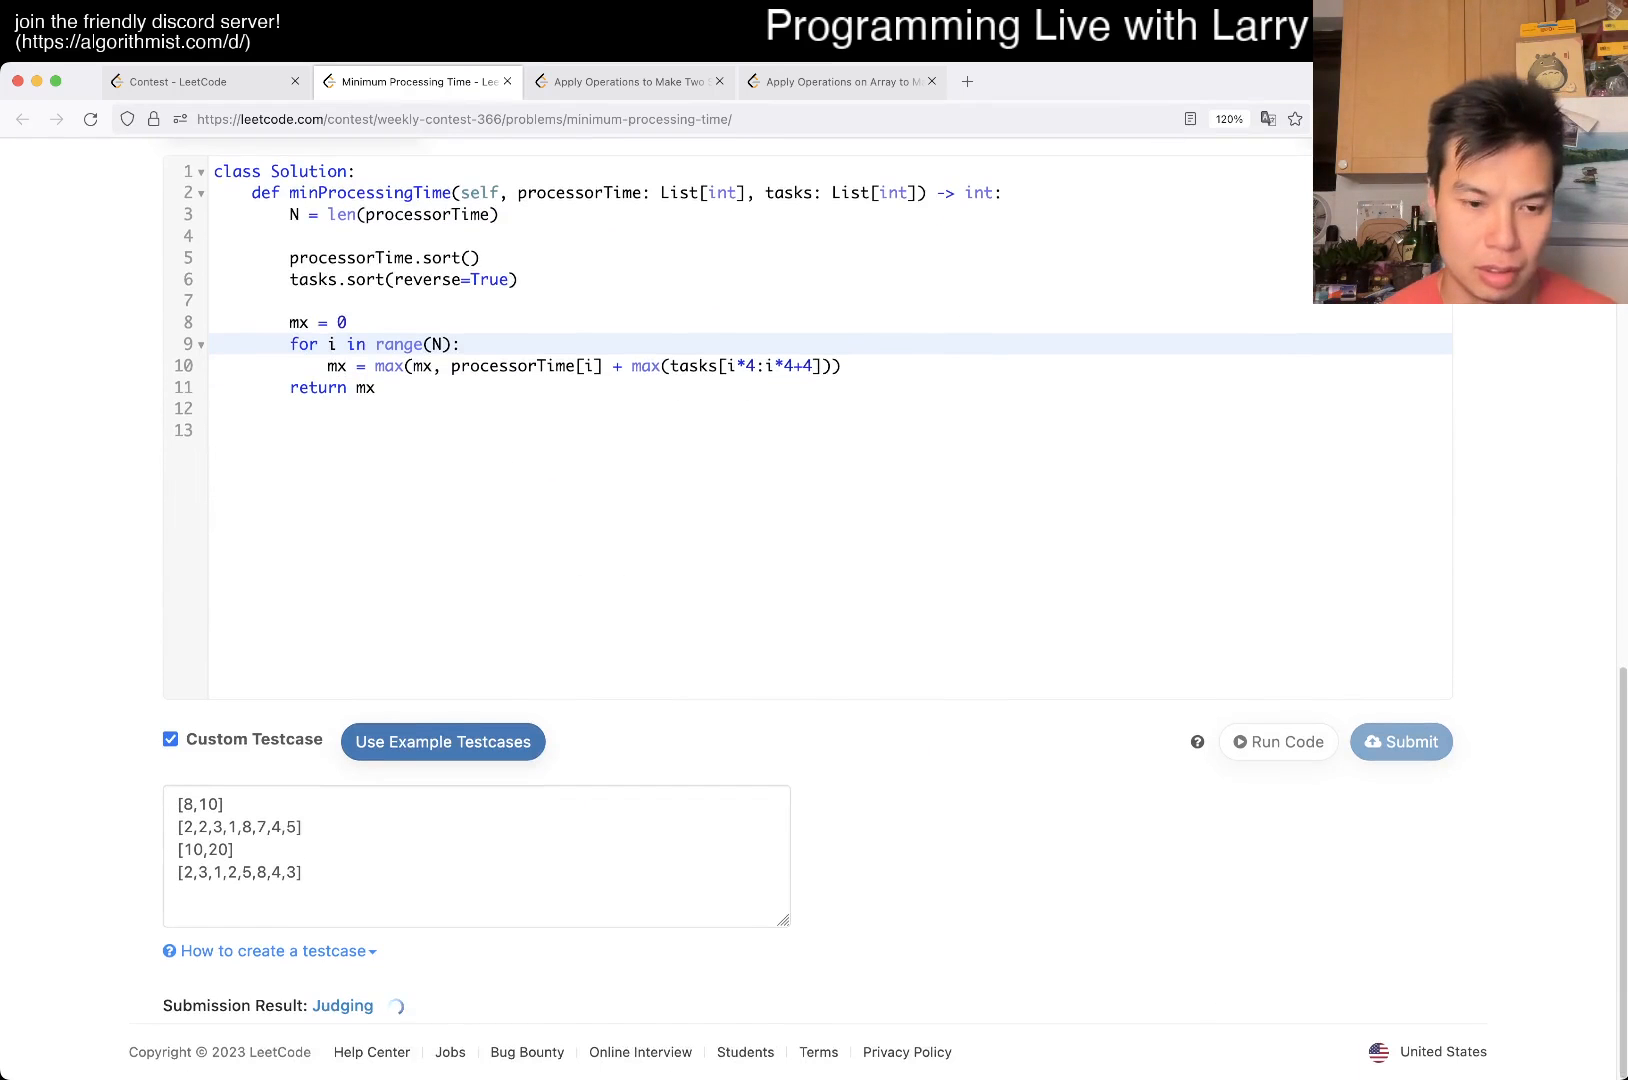
click(623, 81)
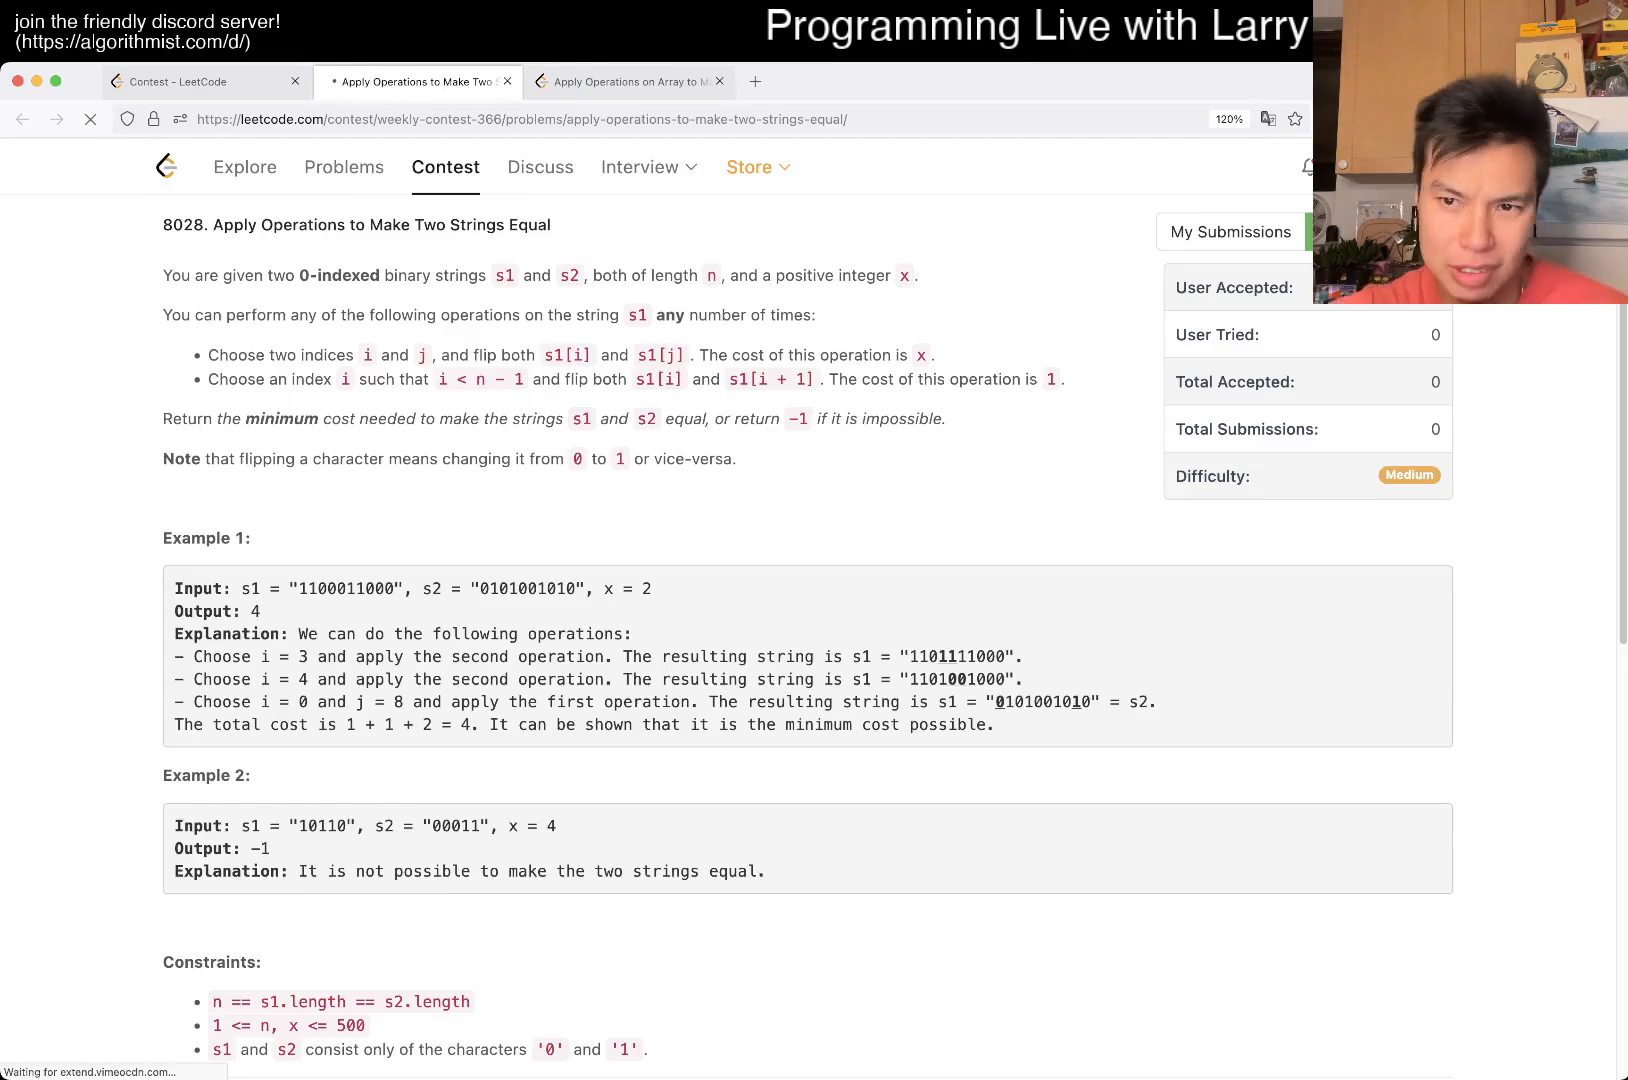